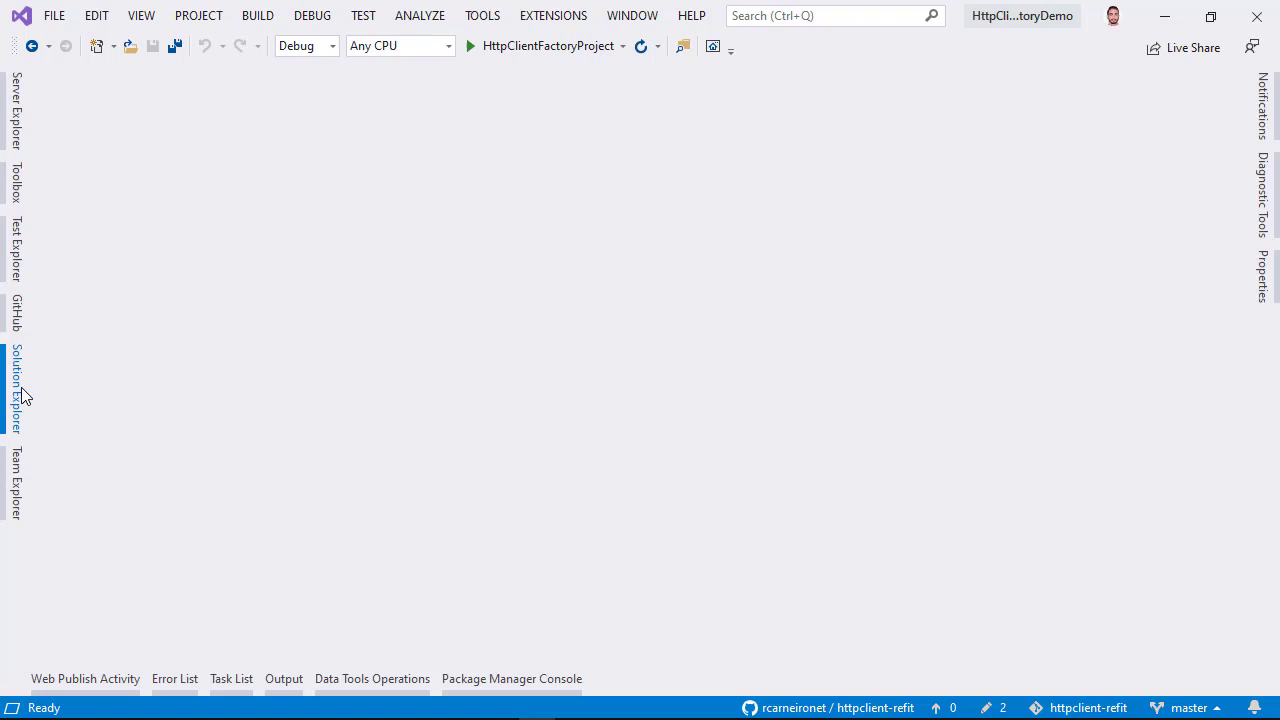
Open TodoController.cs from Solution Explorer and review its existing GetTodo action
{"action": "left_click", "coordinate": [14, 388]}
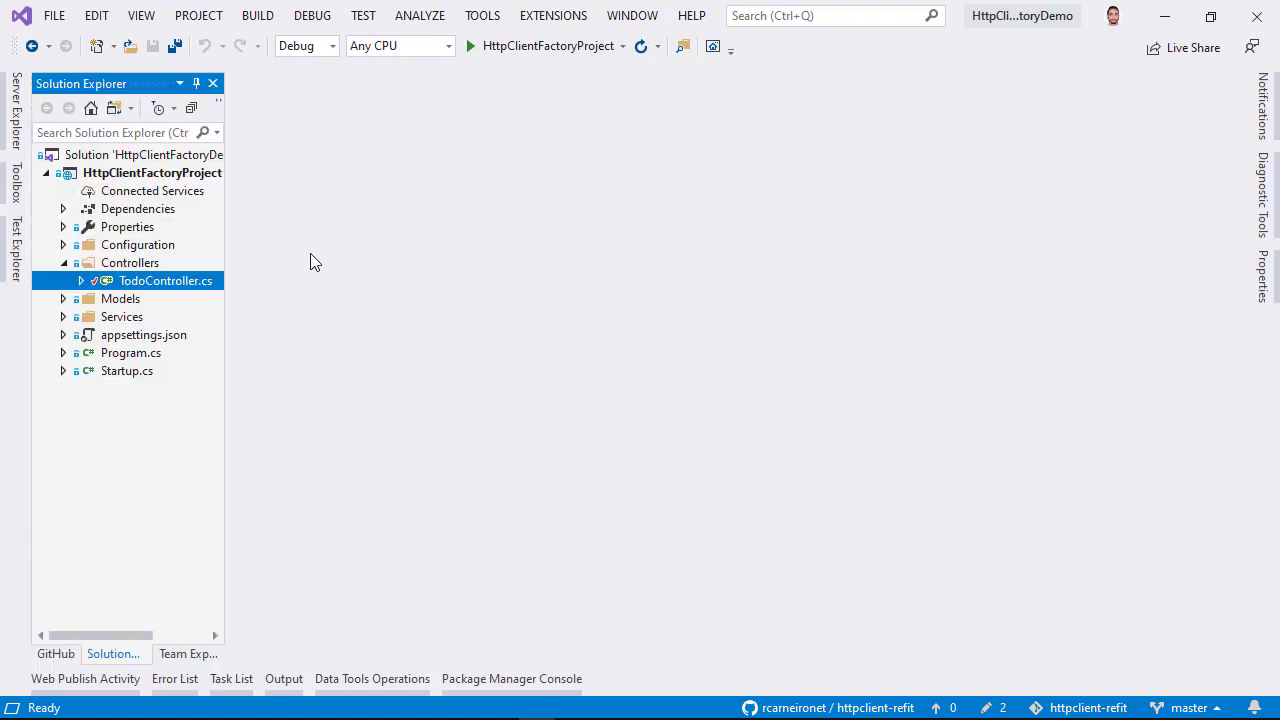
{"action": "mouse_move", "coordinate": [336, 274]}
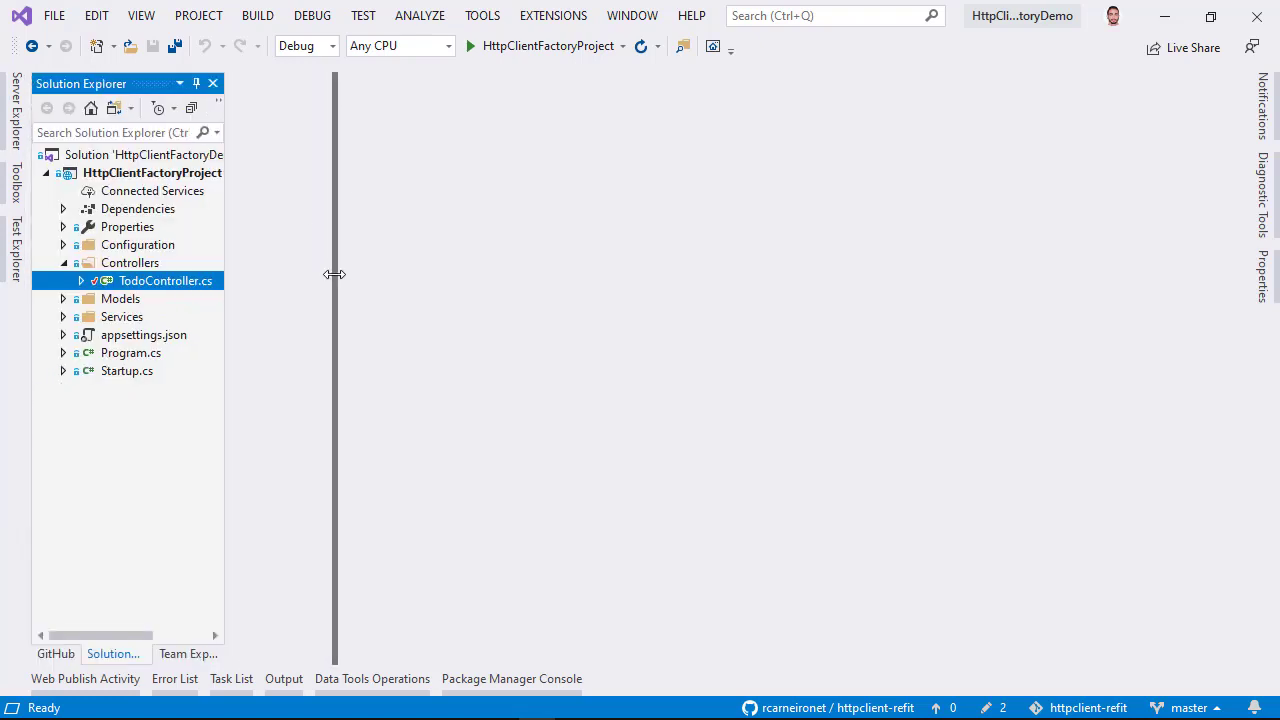
{"action": "double_click", "coordinate": [164, 280]}
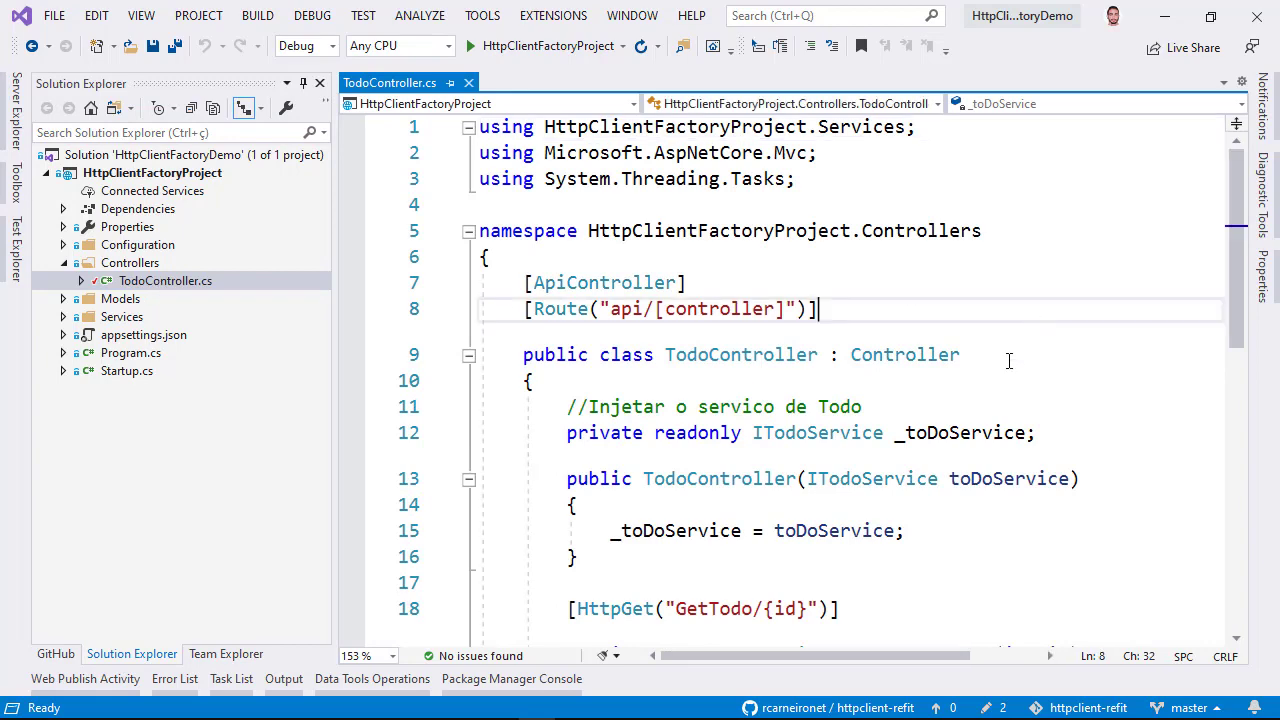
{"action": "scroll", "scroll_direction": "down", "scroll_amount": 3}
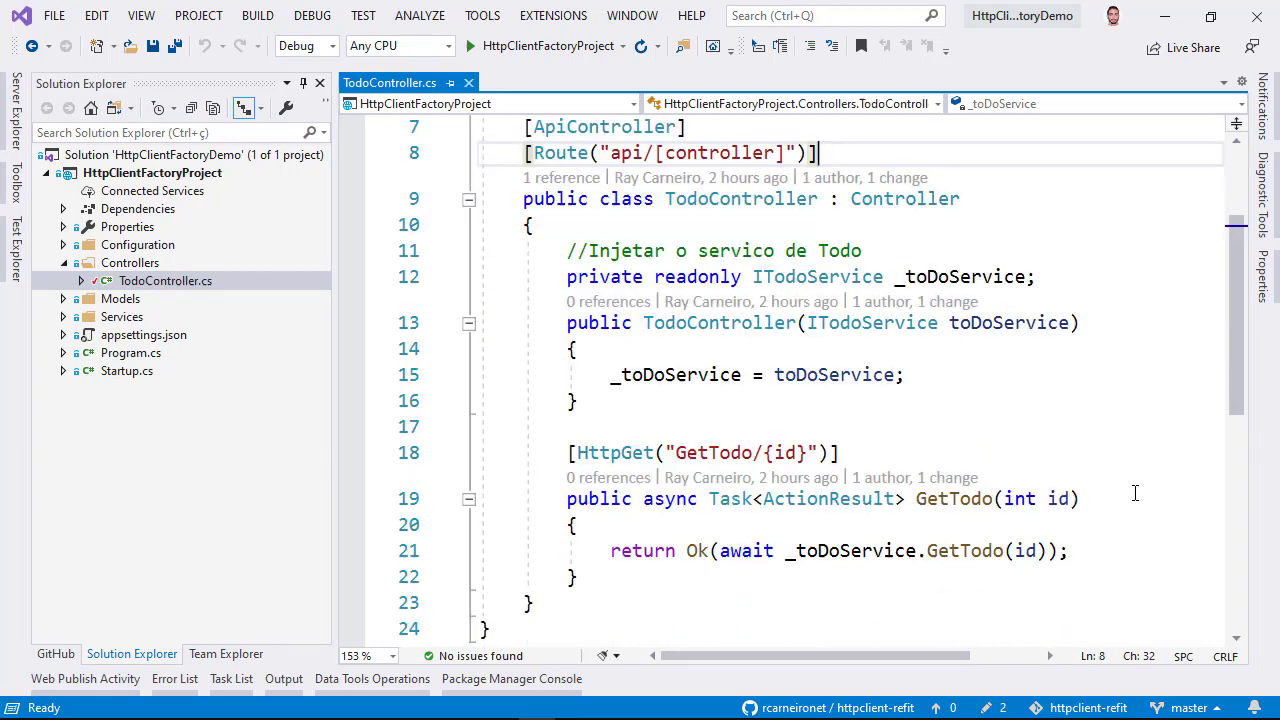
{"action": "scroll", "scroll_direction": "down", "scroll_amount": 3}
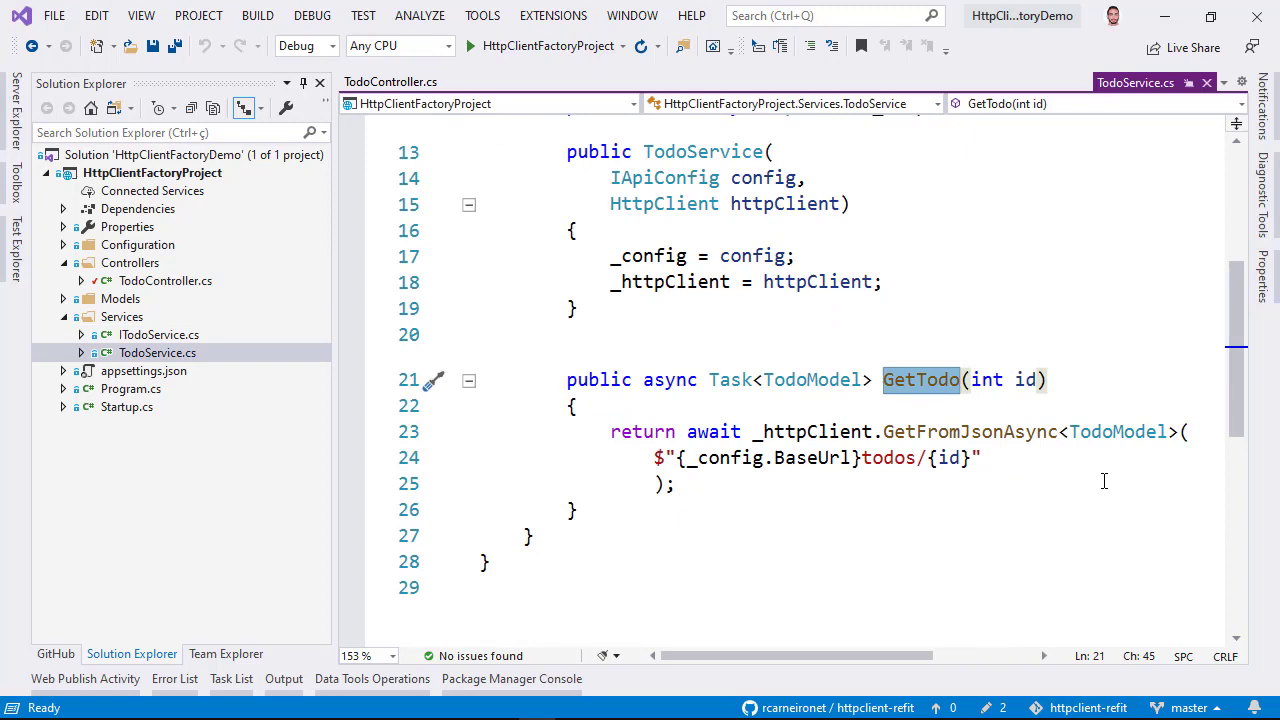
{"action": "scroll", "scroll_direction": "up", "scroll_amount": 3}
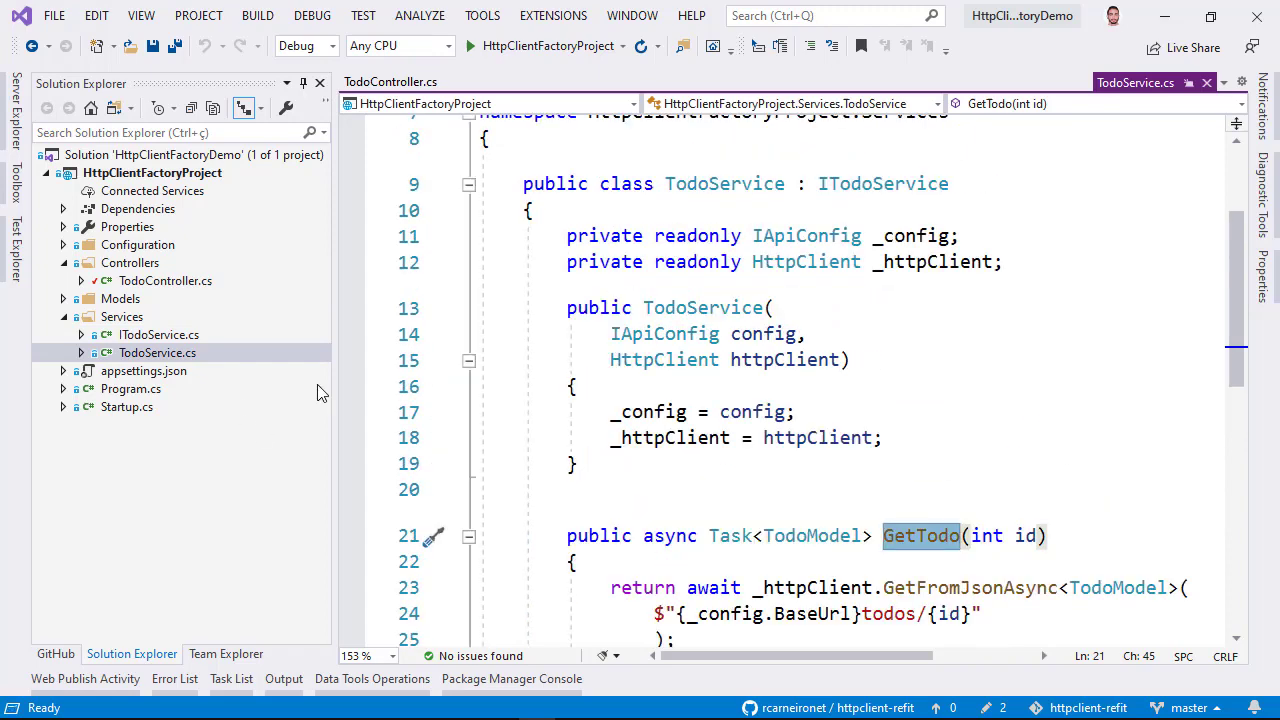
{"action": "scroll", "scroll_direction": "down", "scroll_amount": 3}
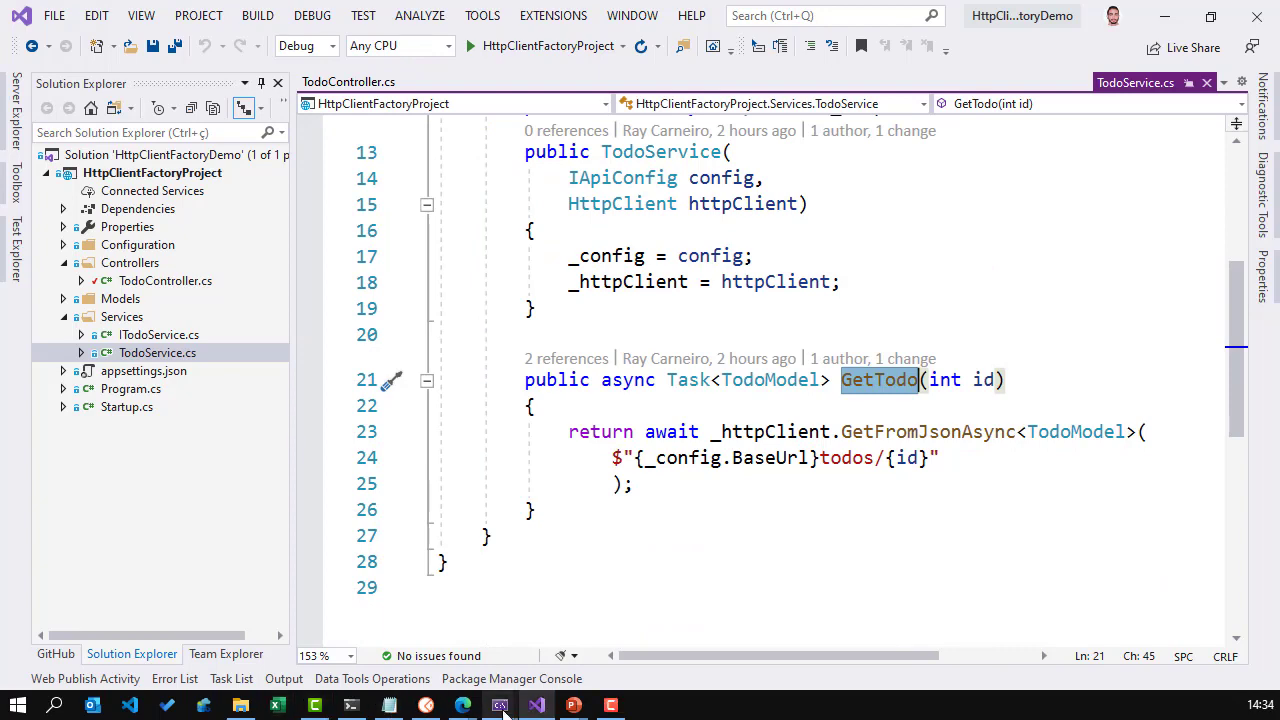
{"action": "mouse_move", "coordinate": [500, 704]}
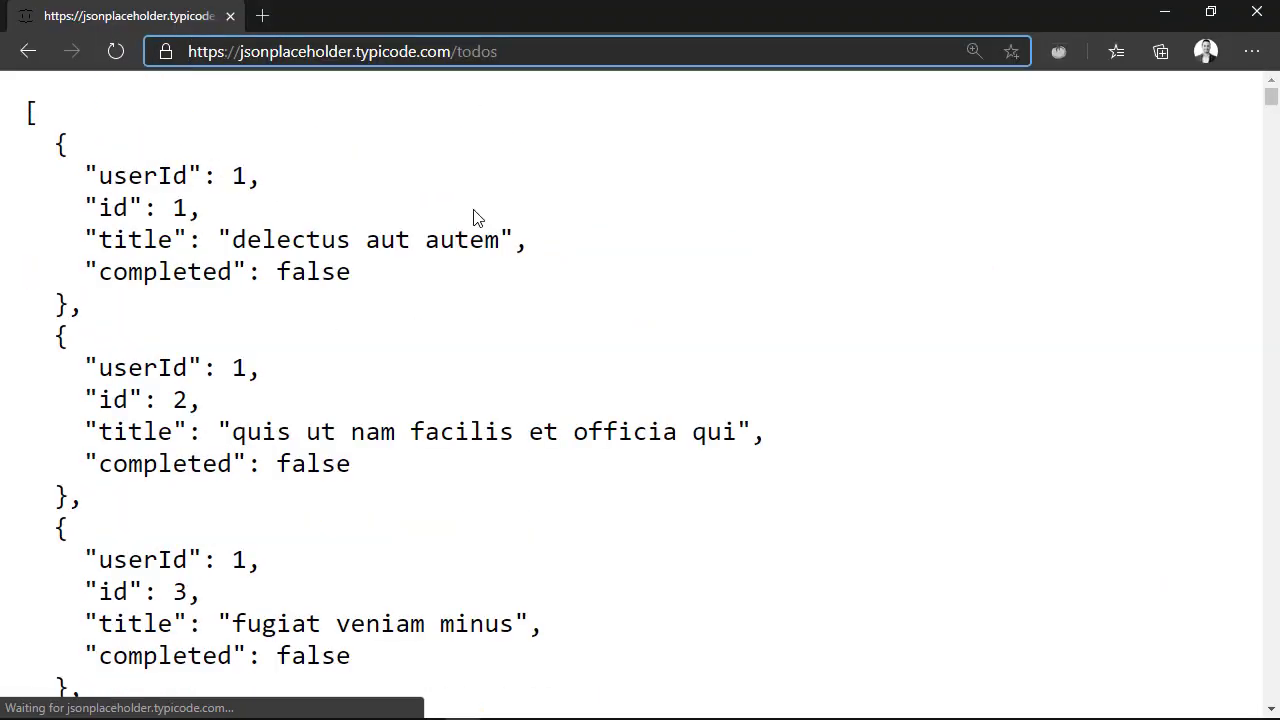
{"action": "mouse_move", "coordinate": [100, 318]}
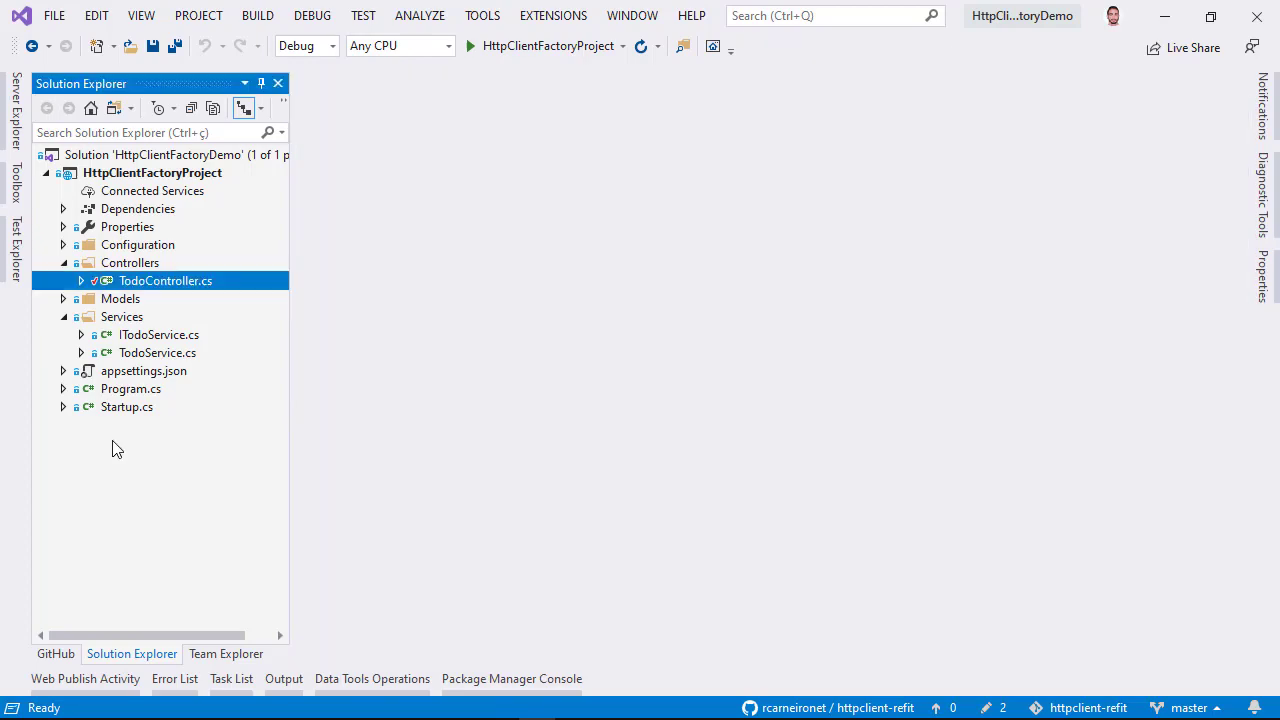
{"action": "double_click", "coordinate": [128, 406]}
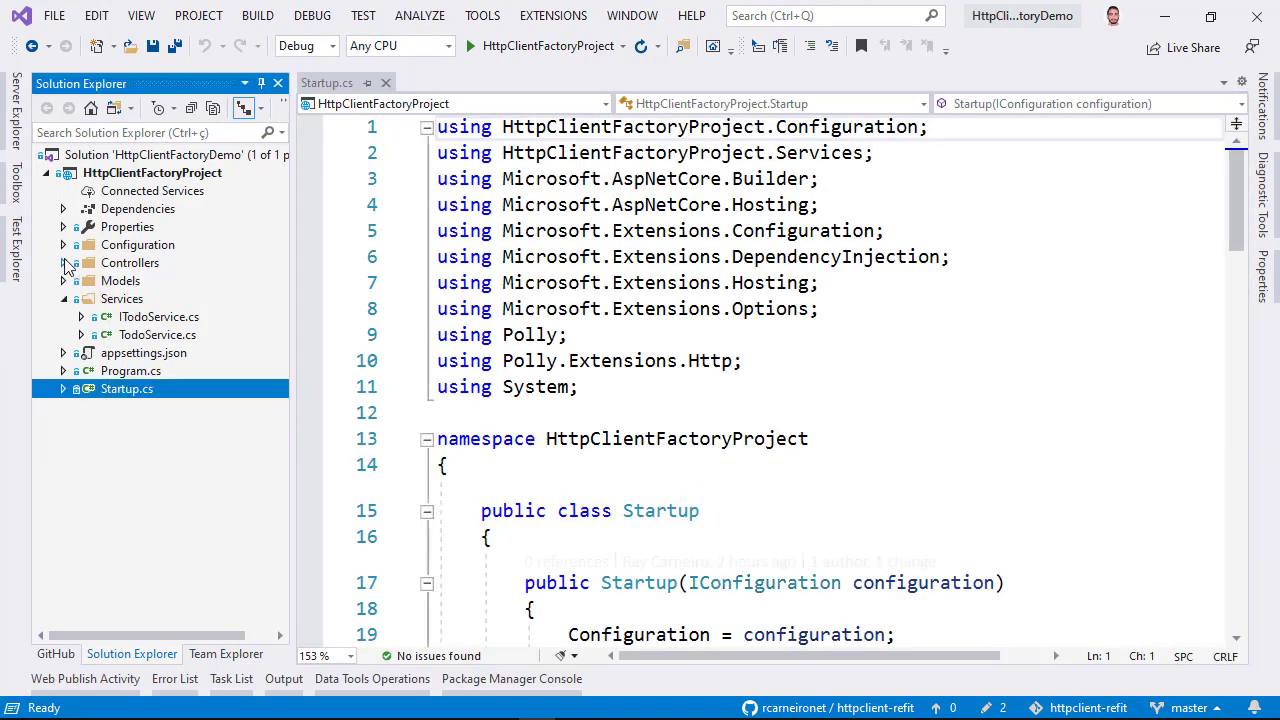
{"action": "scroll", "scroll_direction": "down", "scroll_amount": 3}
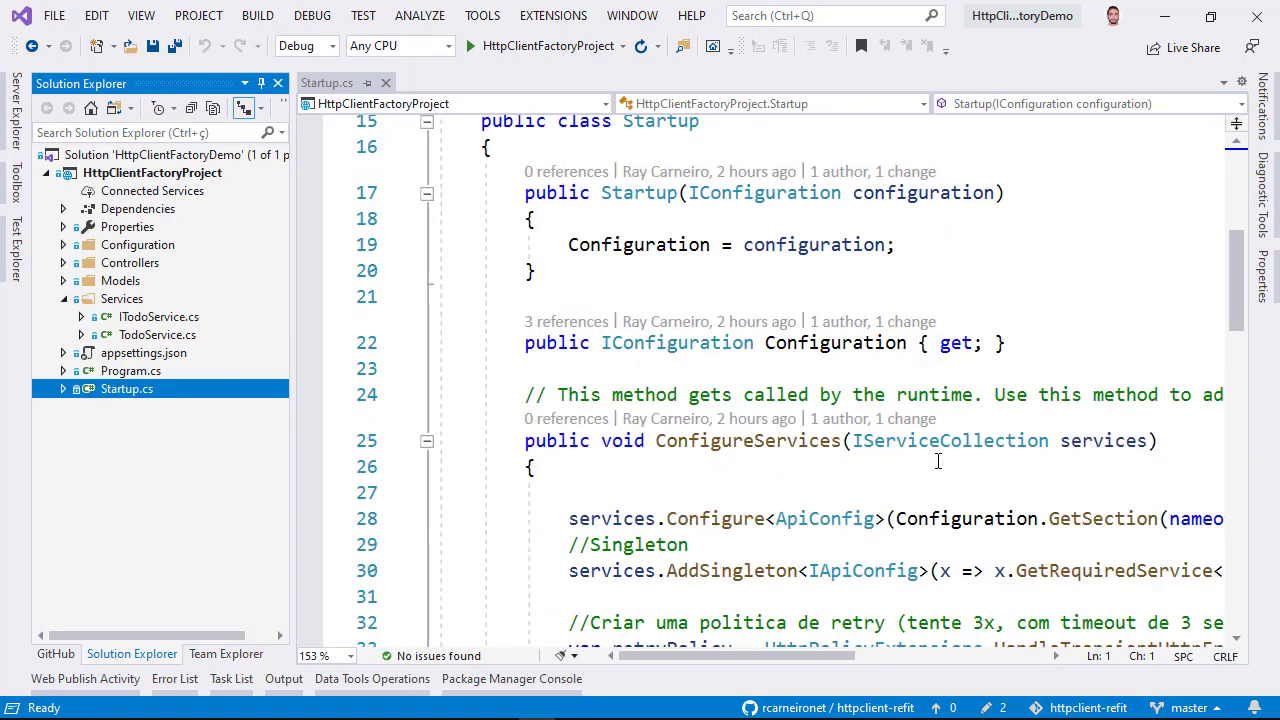
{"action": "scroll", "scroll_direction": "down", "scroll_amount": 3}
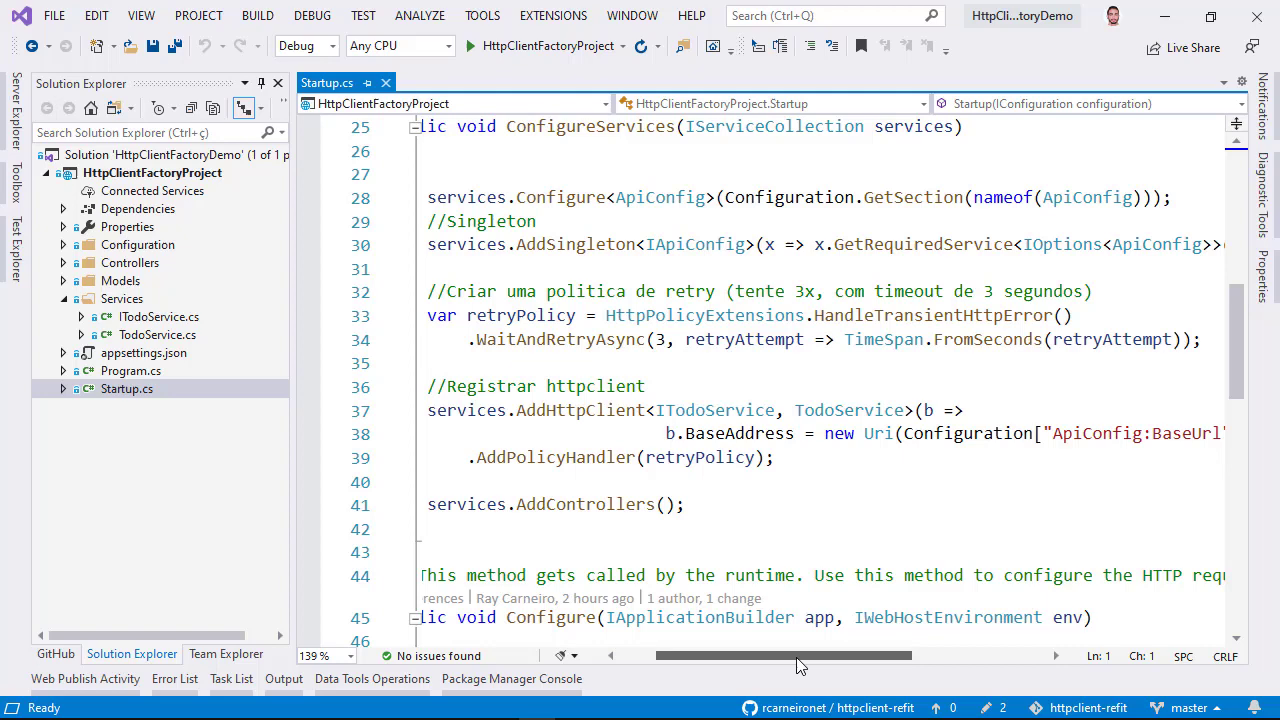
{"action": "double_click", "coordinate": [580, 410]}
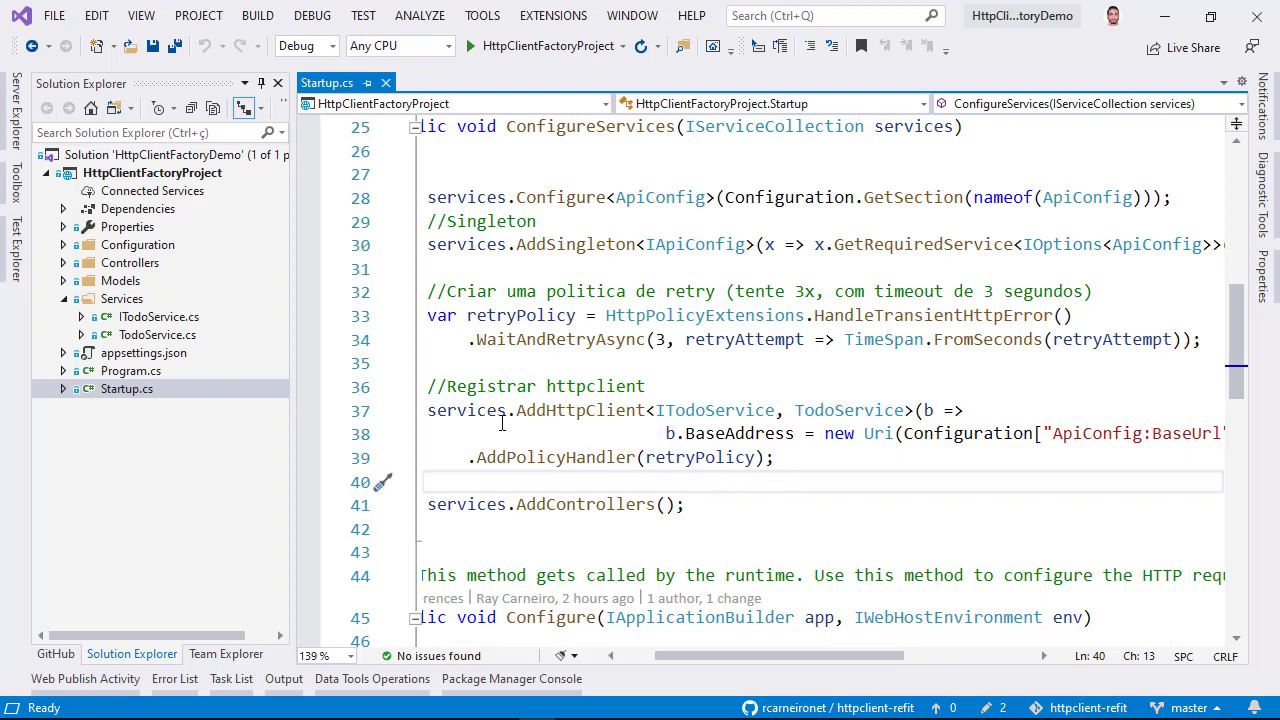
{"action": "mouse_move", "coordinate": [550, 420]}
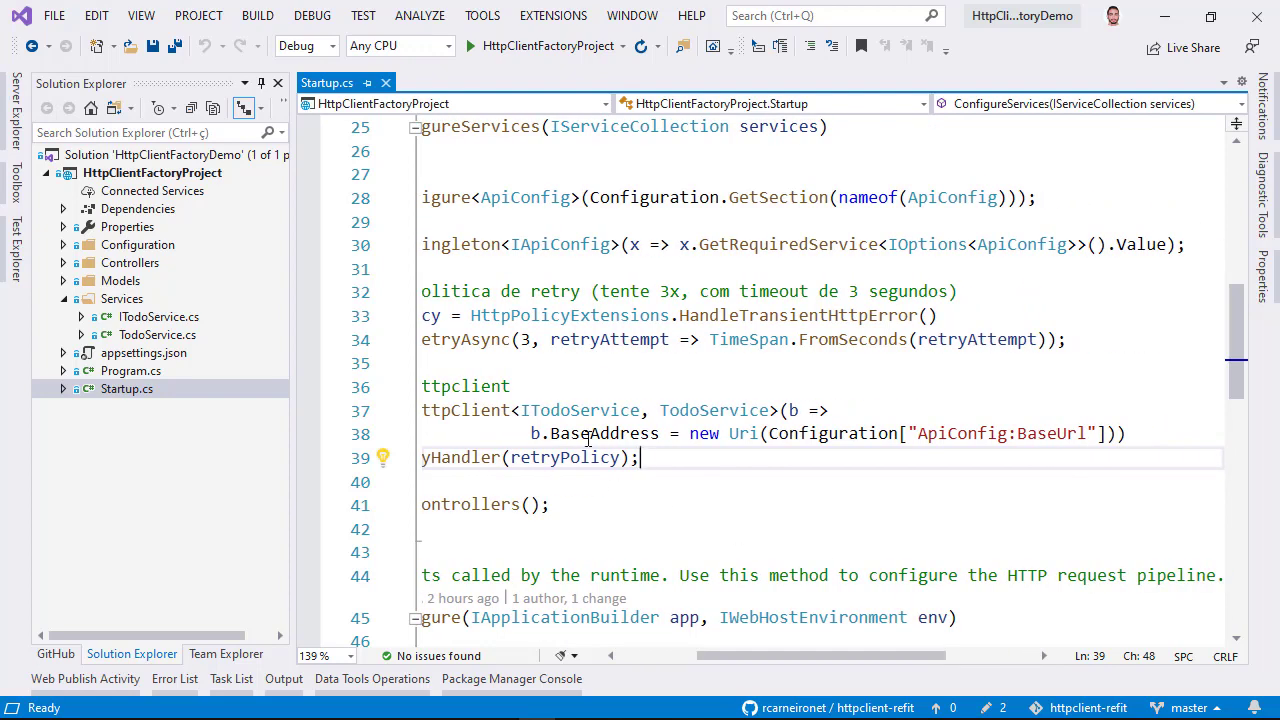
{"action": "double_click", "coordinate": [600, 432]}
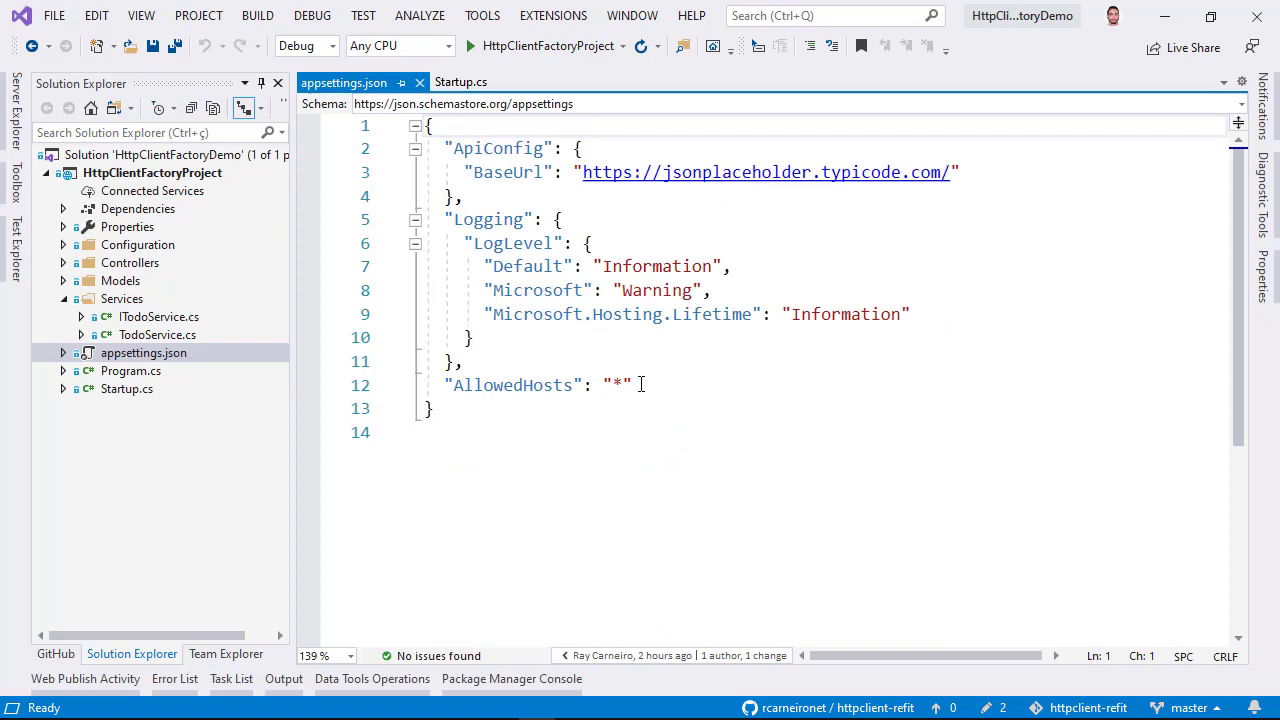
{"action": "double_click", "coordinate": [600, 172]}
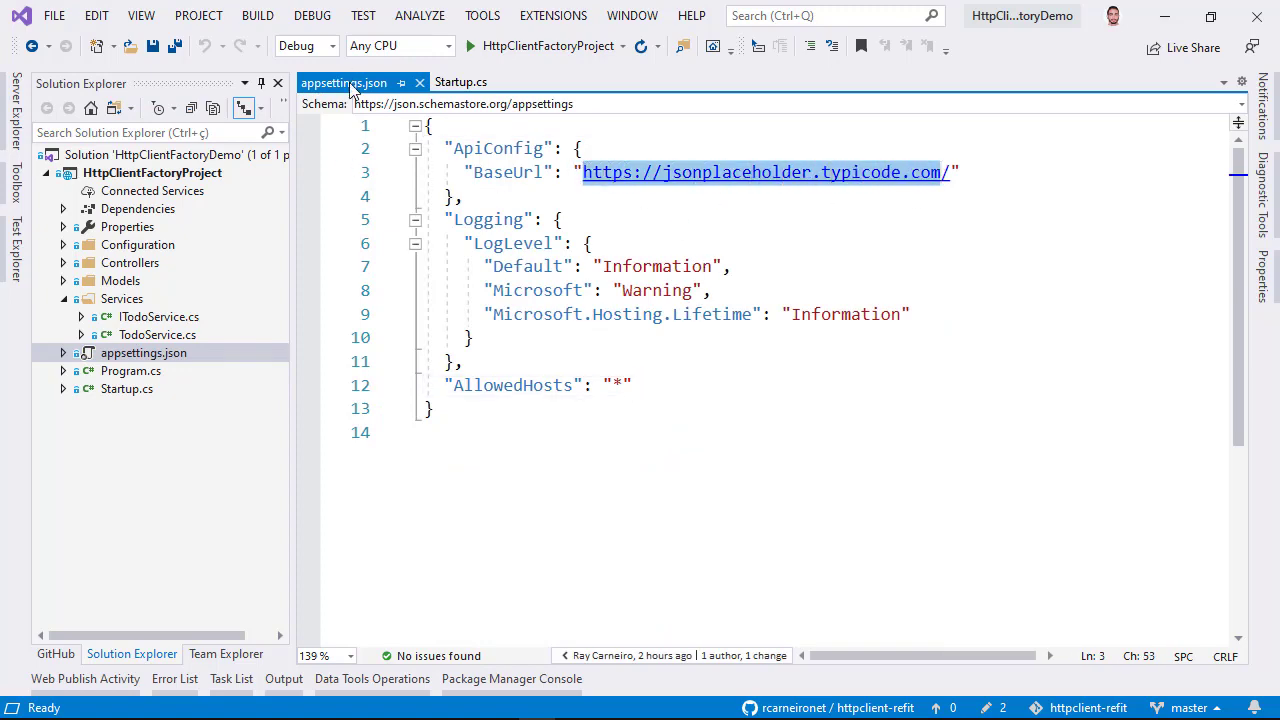
{"action": "left_click", "coordinate": [460, 82]}
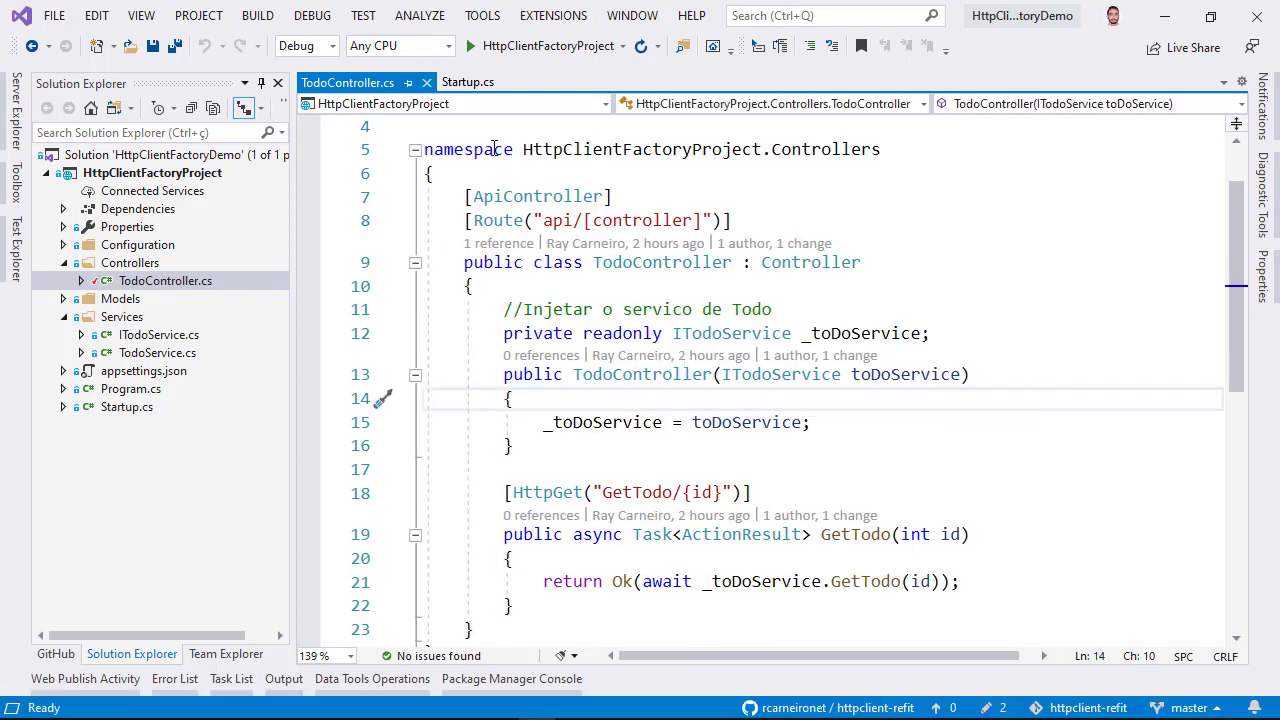
{"action": "mouse_move", "coordinate": [384, 82]}
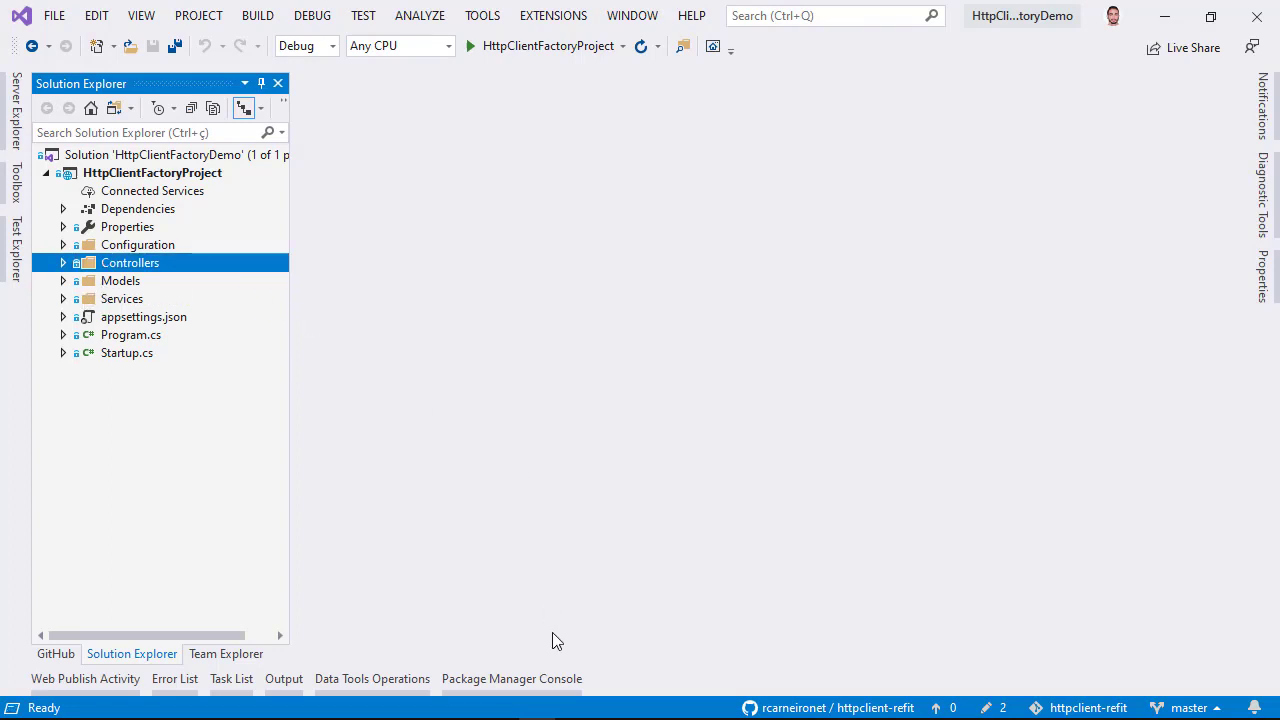
Install Refit.HttpClientFactory via install-package in the Package Manager Console
{"action": "left_click", "coordinate": [512, 678]}
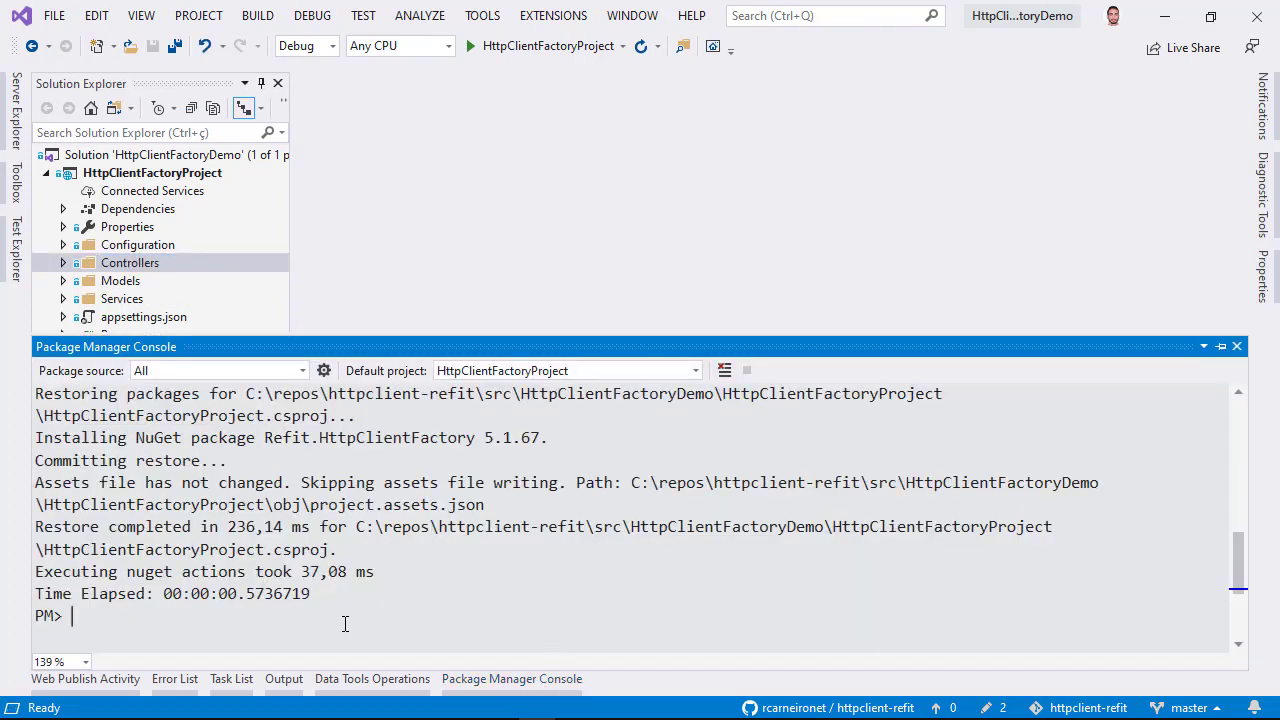
{"action": "type", "text": "install-package Refit.HttpClientFactory"}
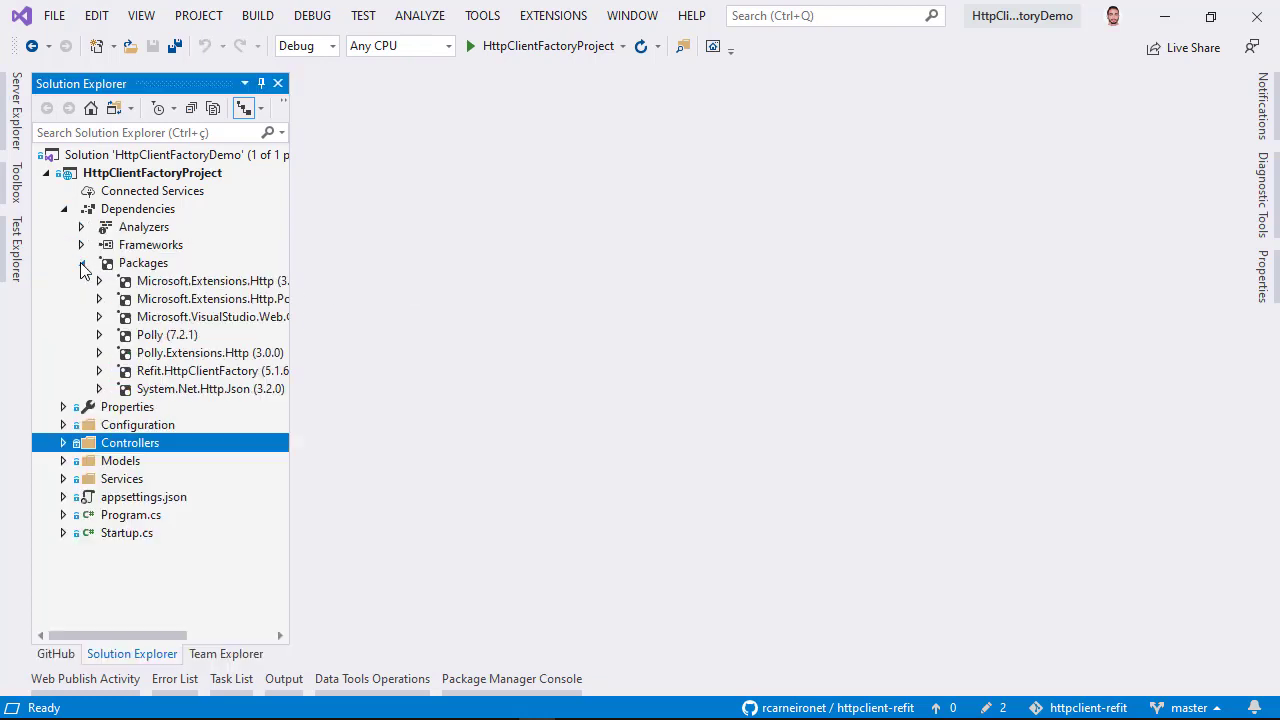
Confirm Refit.HttpClientFactory 5.1.67 under the project's Packages, then collapse Dependencies
{"action": "left_click", "coordinate": [200, 370]}
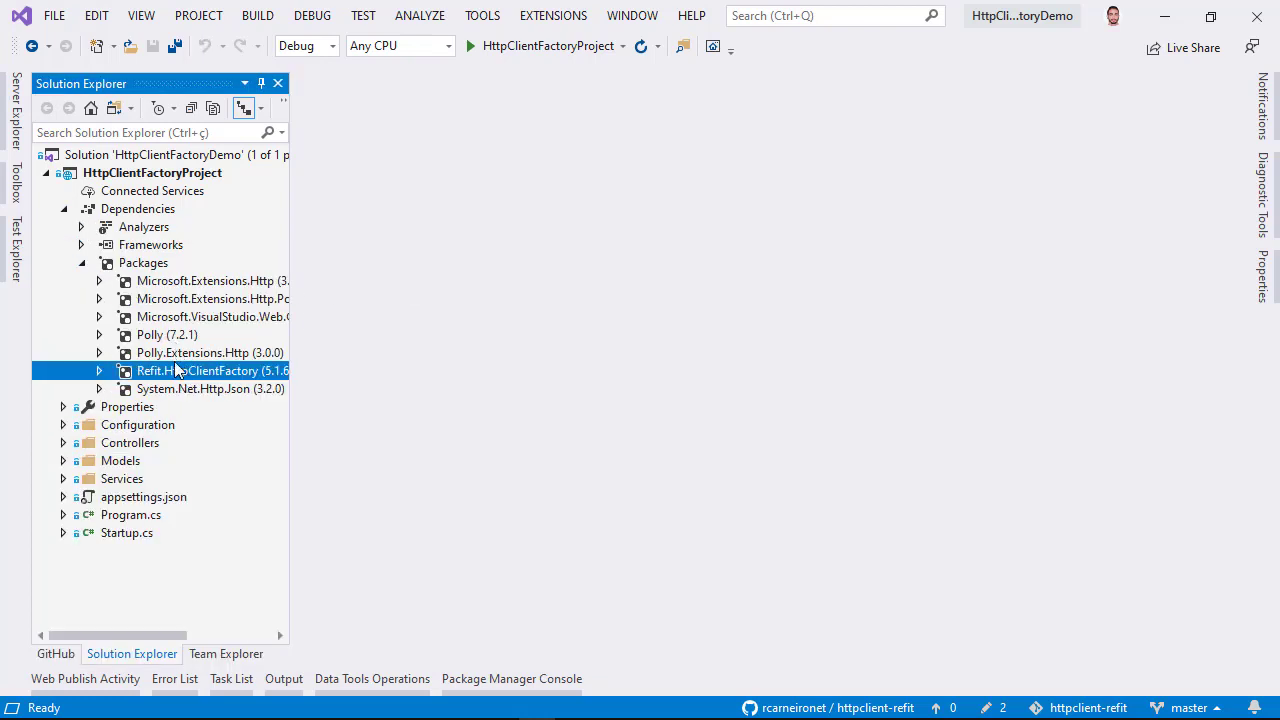
{"action": "left_click", "coordinate": [64, 208]}
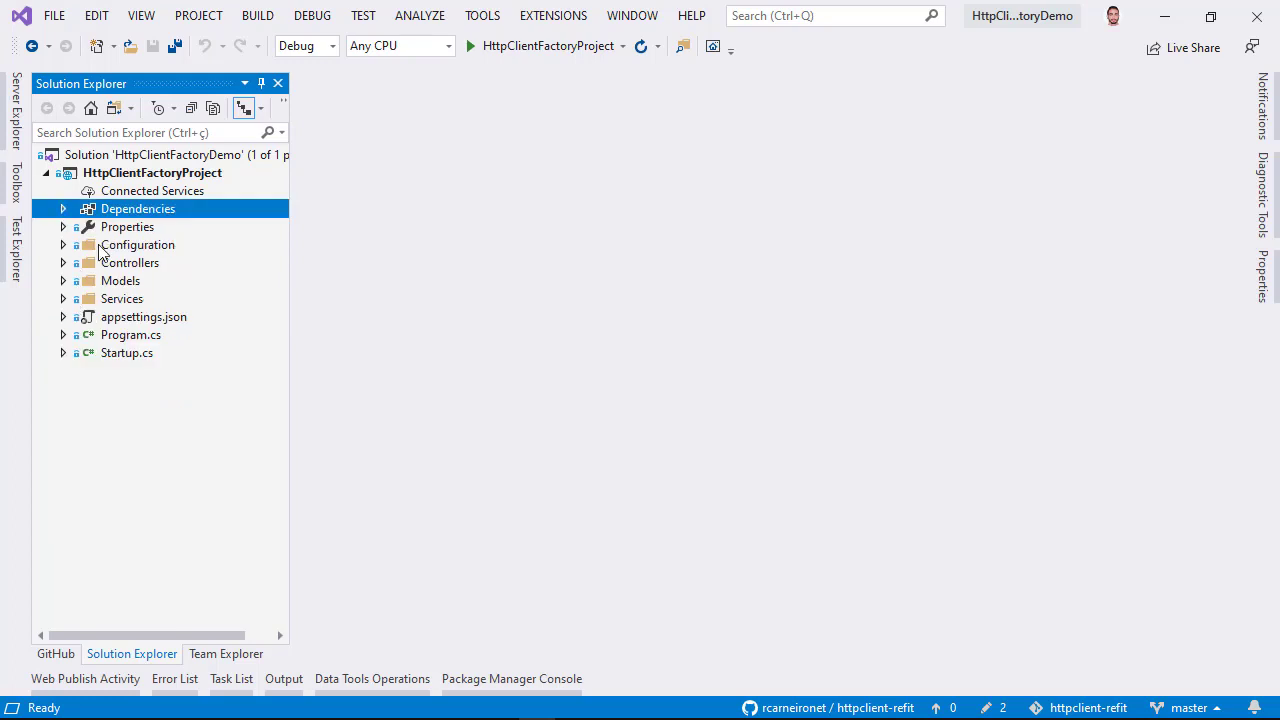
{"action": "left_click", "coordinate": [152, 172]}
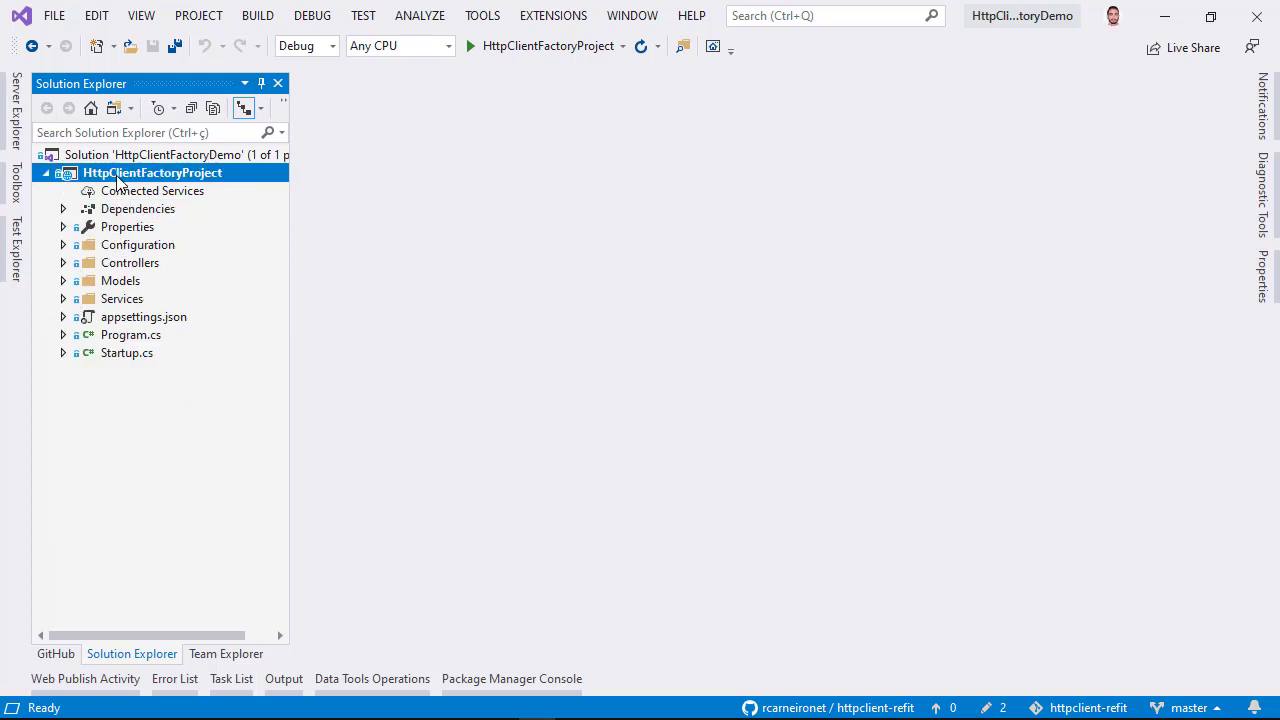
Add a new Abstraction folder to the project
{"action": "right_click", "coordinate": [152, 172]}
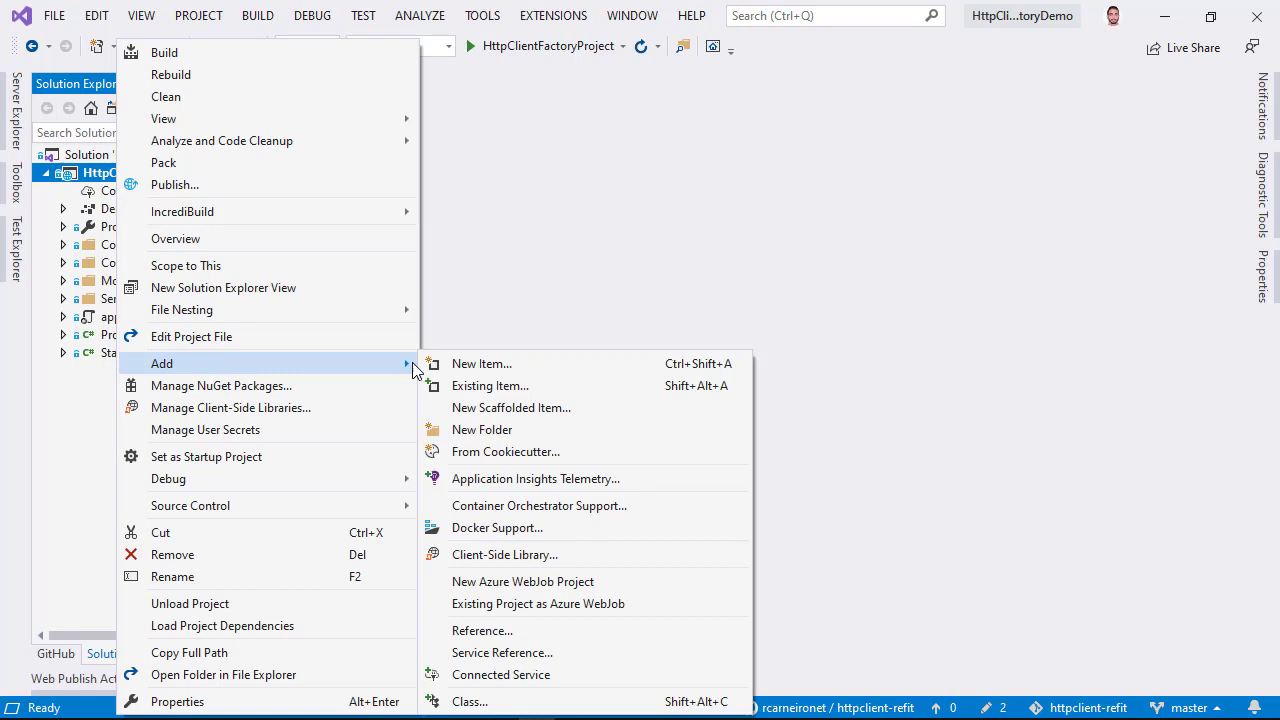
{"action": "left_click", "coordinate": [482, 428]}
{"action": "type", "text": "Abstraction"}
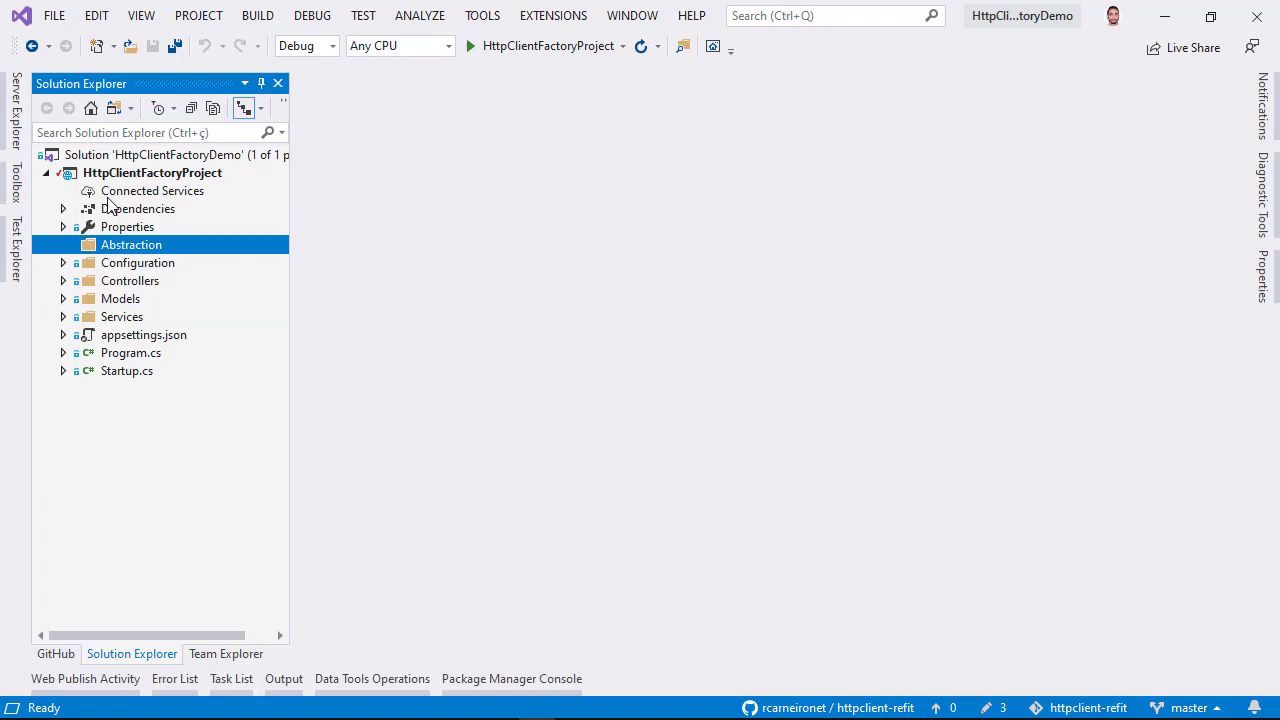
{"action": "right_click", "coordinate": [132, 244]}
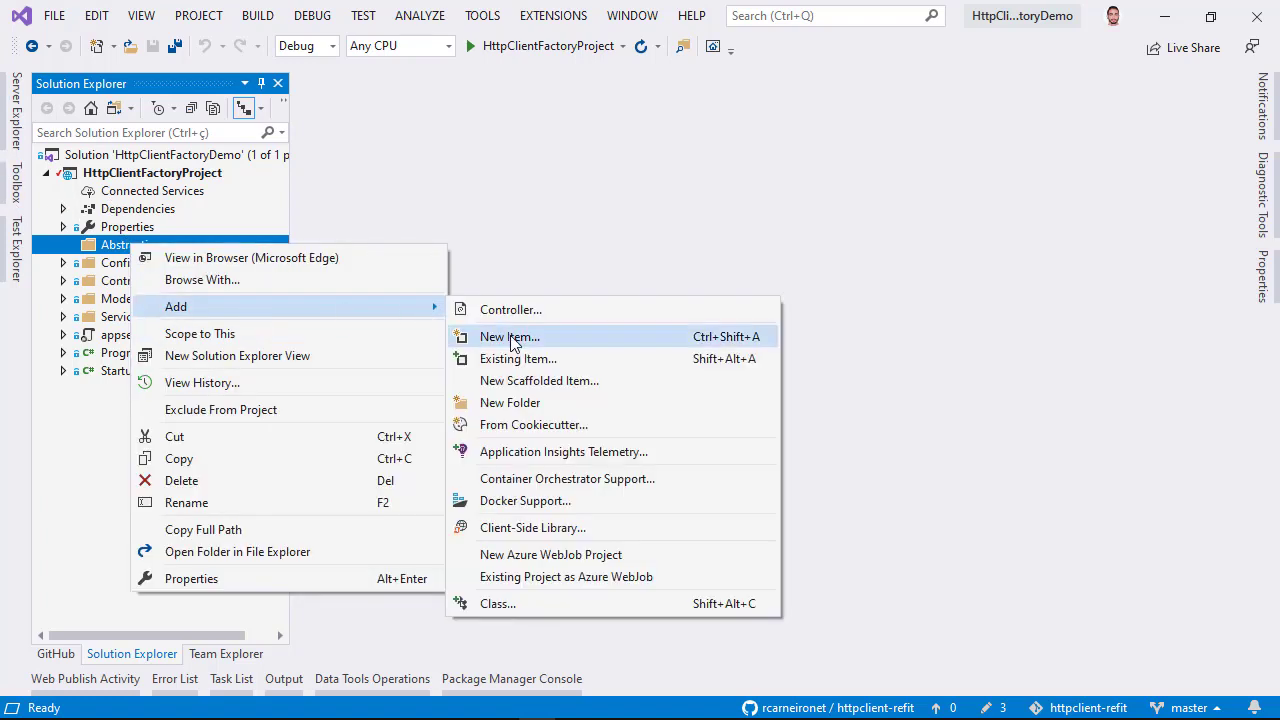
Add a new C# interface file ITodoApi.cs inside the Abstraction folder
{"action": "left_click", "coordinate": [508, 336]}
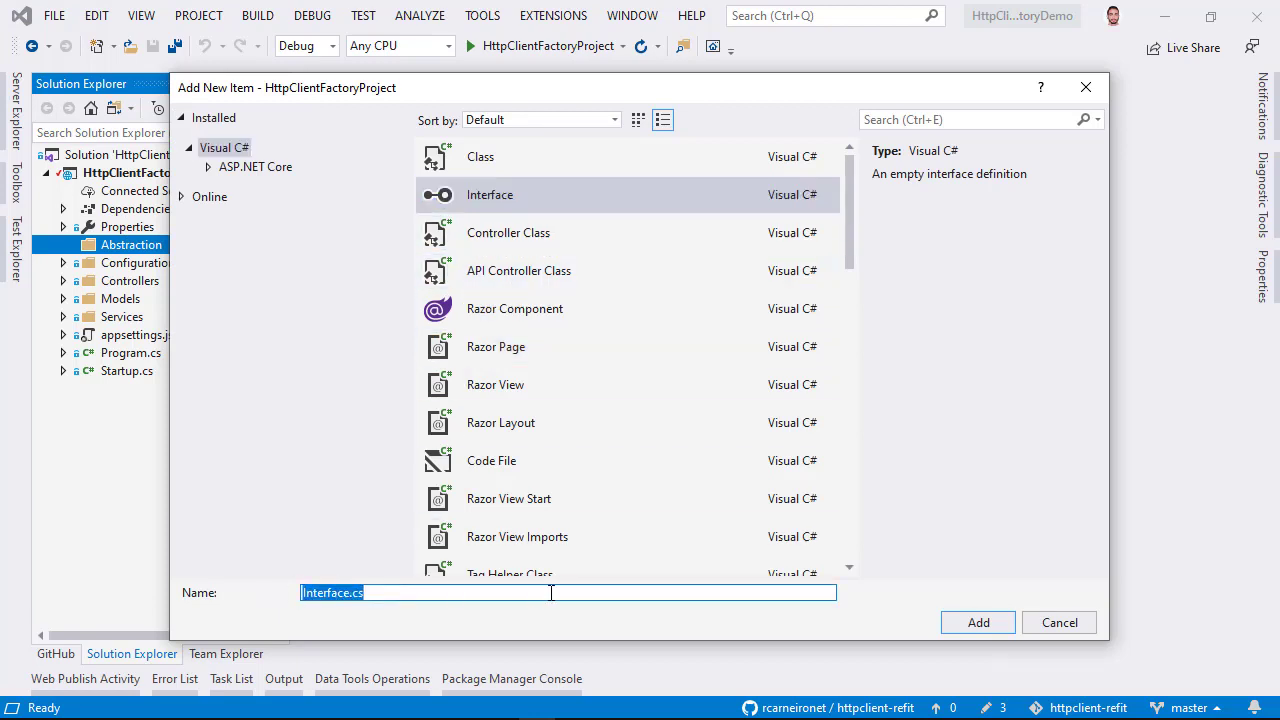
{"action": "type", "text": "IT"}
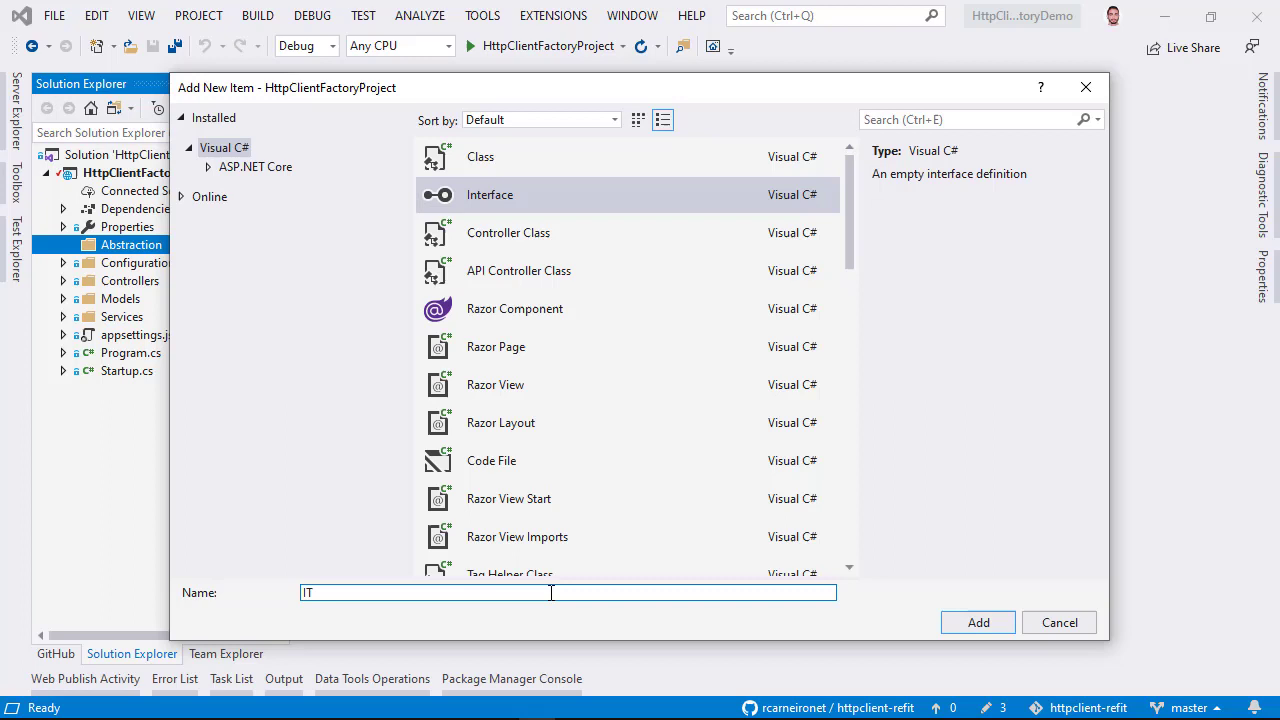
{"action": "left_click", "coordinate": [978, 622]}
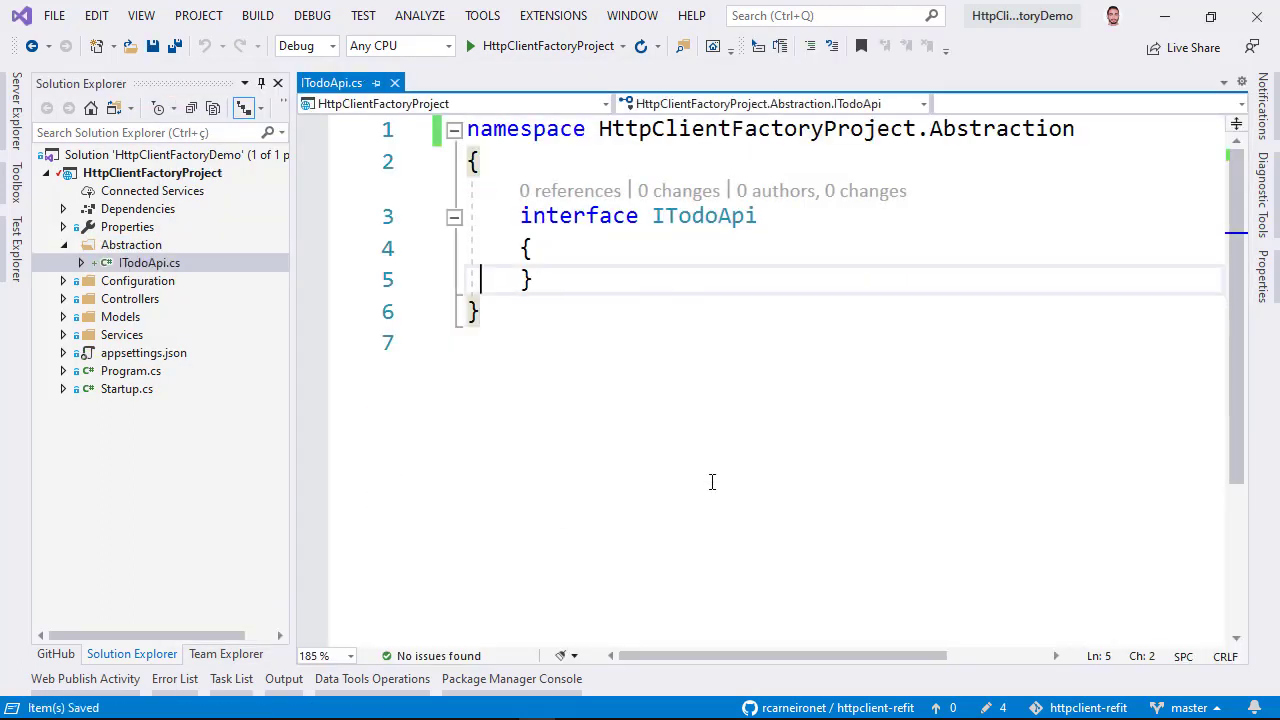
Make ITodoApi public and declare Task<IEnumerable<TodoModel>> GetTodos()
{"action": "type", "text": "public"}
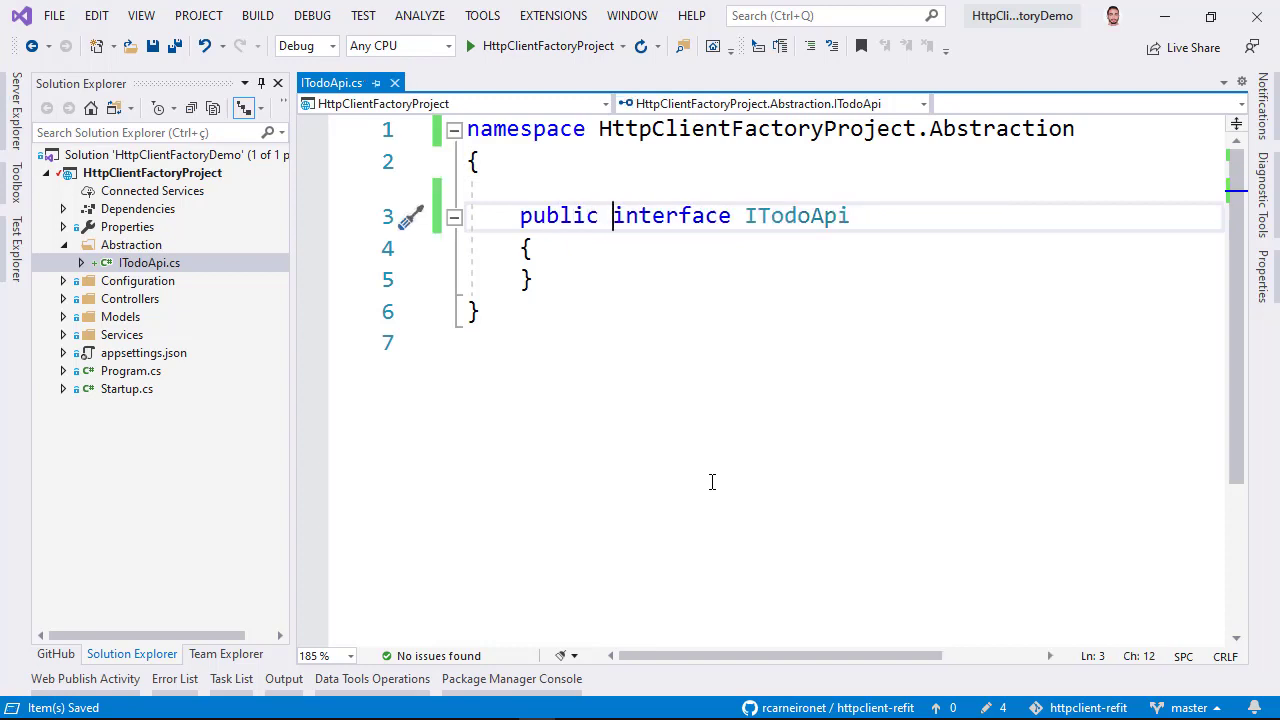
{"action": "type", "text": "Task<>"}
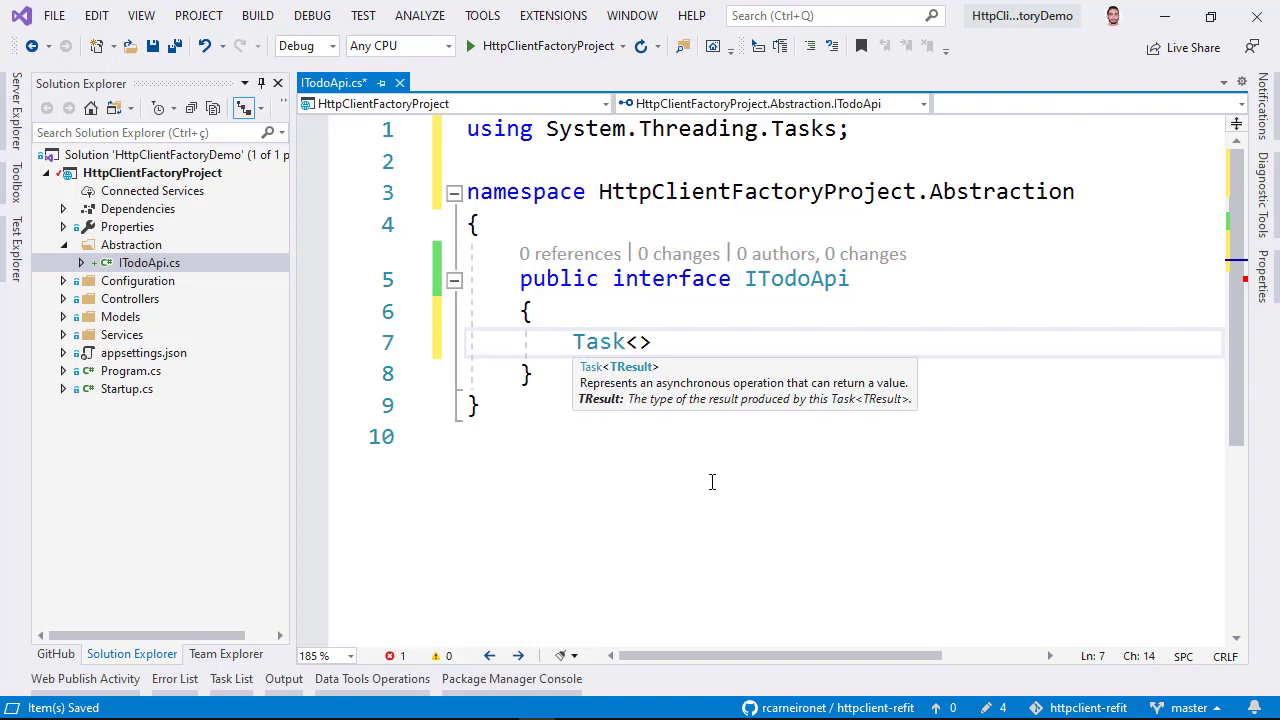
{"action": "type", "text": "IE"}
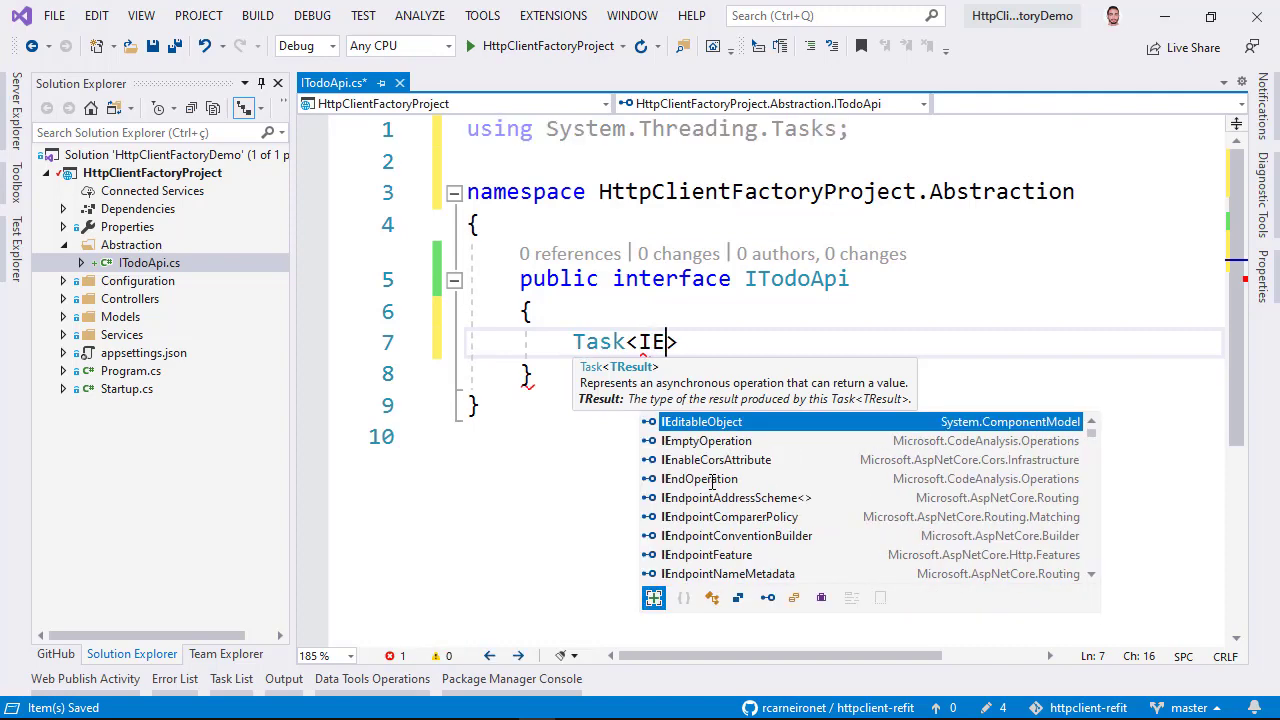
{"action": "type", "text": "numerable"}
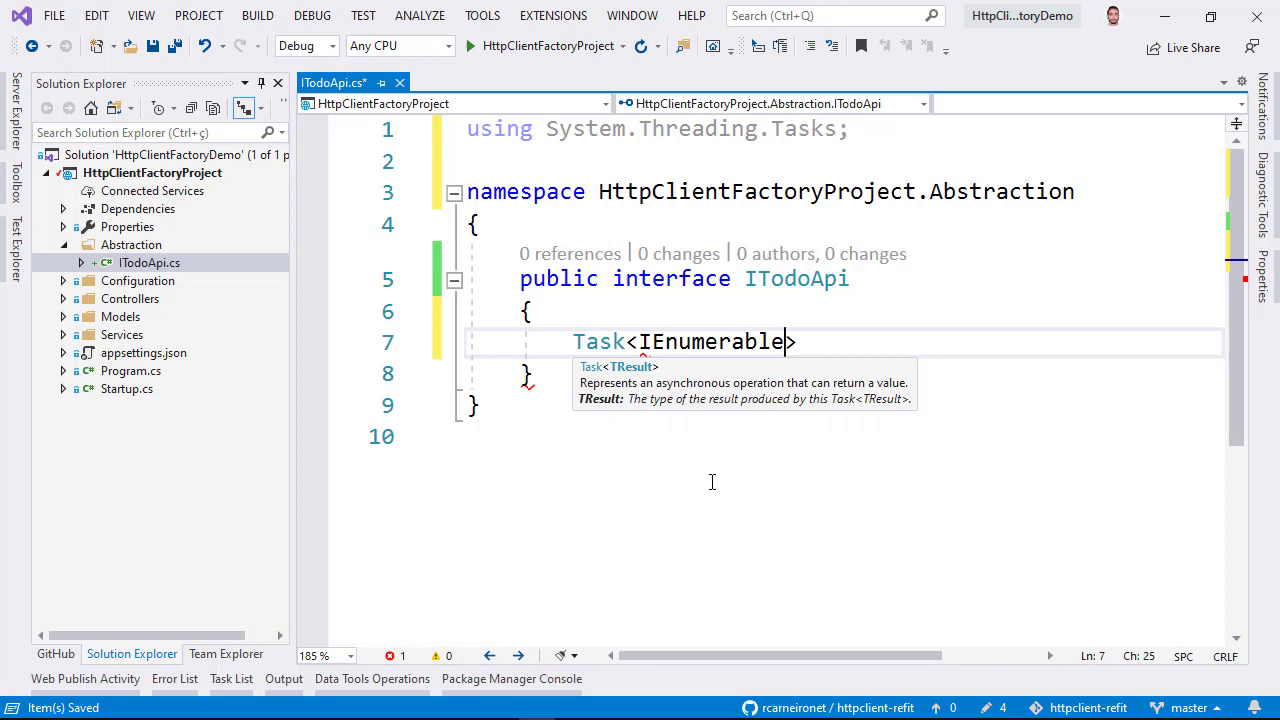
{"action": "type", "text": "<>"}
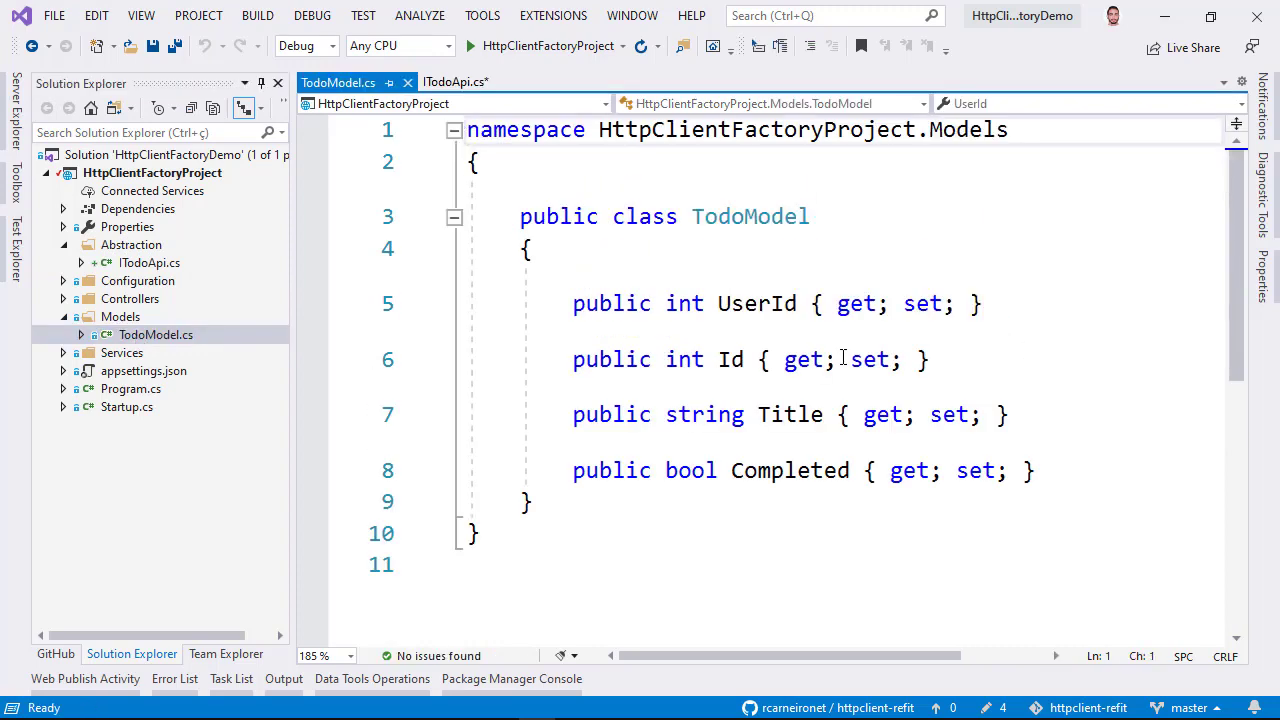
{"action": "double_click", "coordinate": [750, 216]}
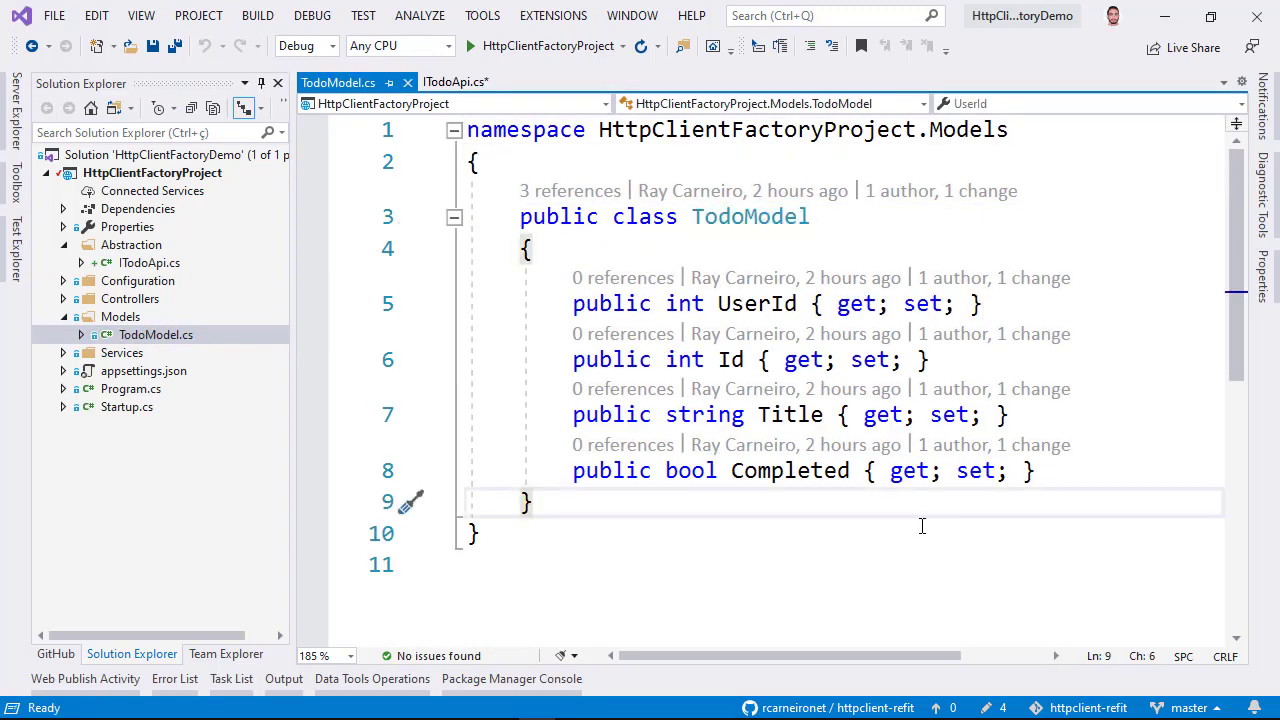
{"action": "left_click", "coordinate": [454, 82]}
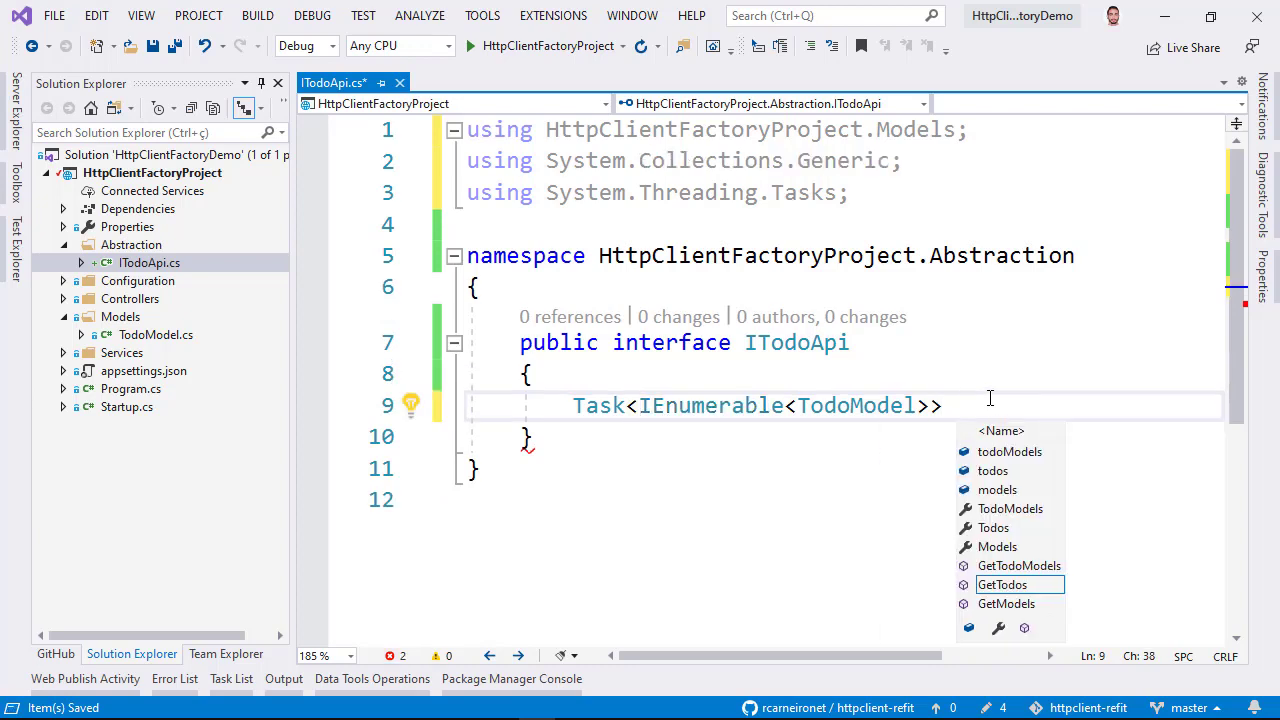
{"action": "type", "text": "GetTodos();"}
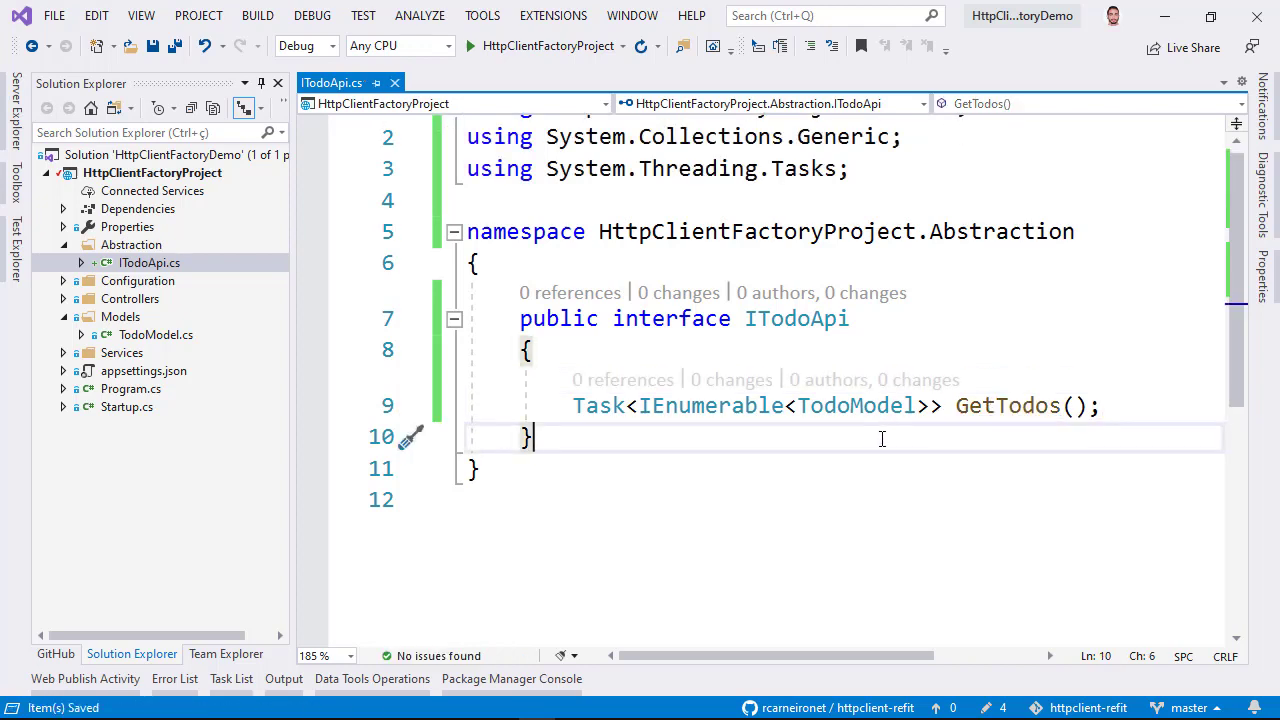
{"action": "mouse_move", "coordinate": [296, 344]}
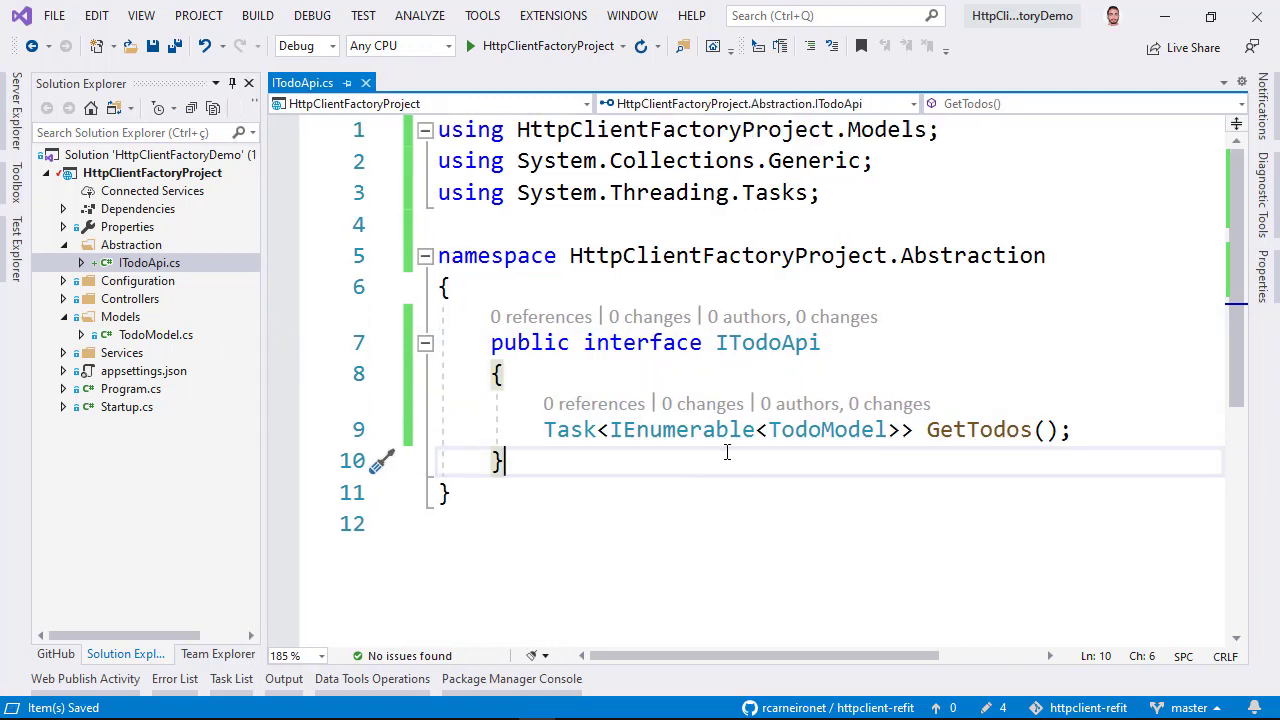
{"action": "mouse_move", "coordinate": [732, 464]}
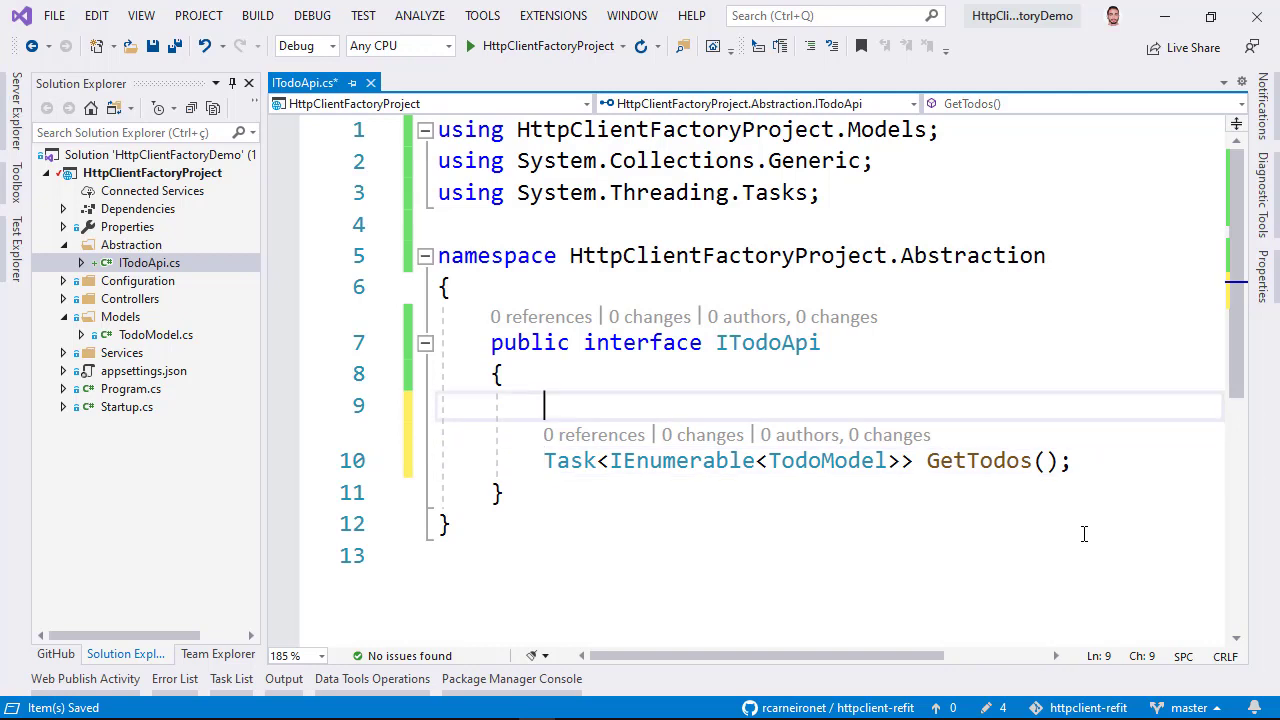
Tag GetTodos with [Get("/todos")] and check BaseUrl in appsettings.json
{"action": "type", "text": "[Get]"}
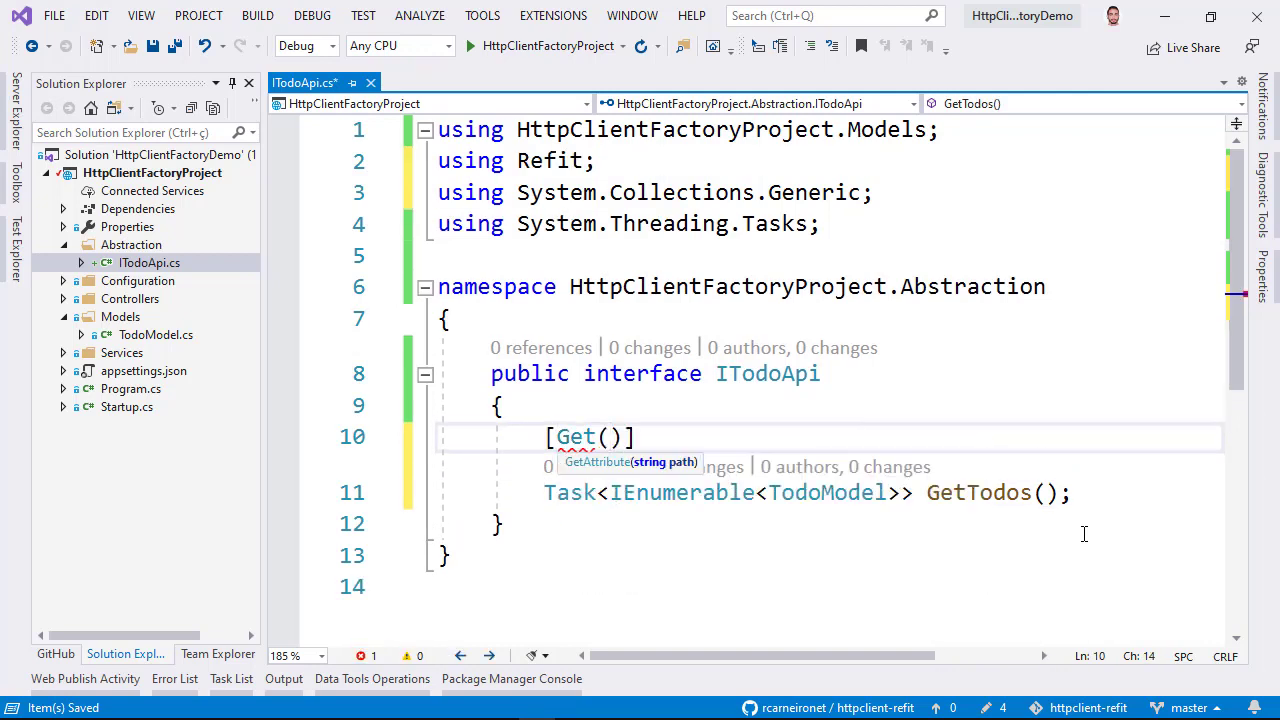
{"action": "type", "text": "\"\""}
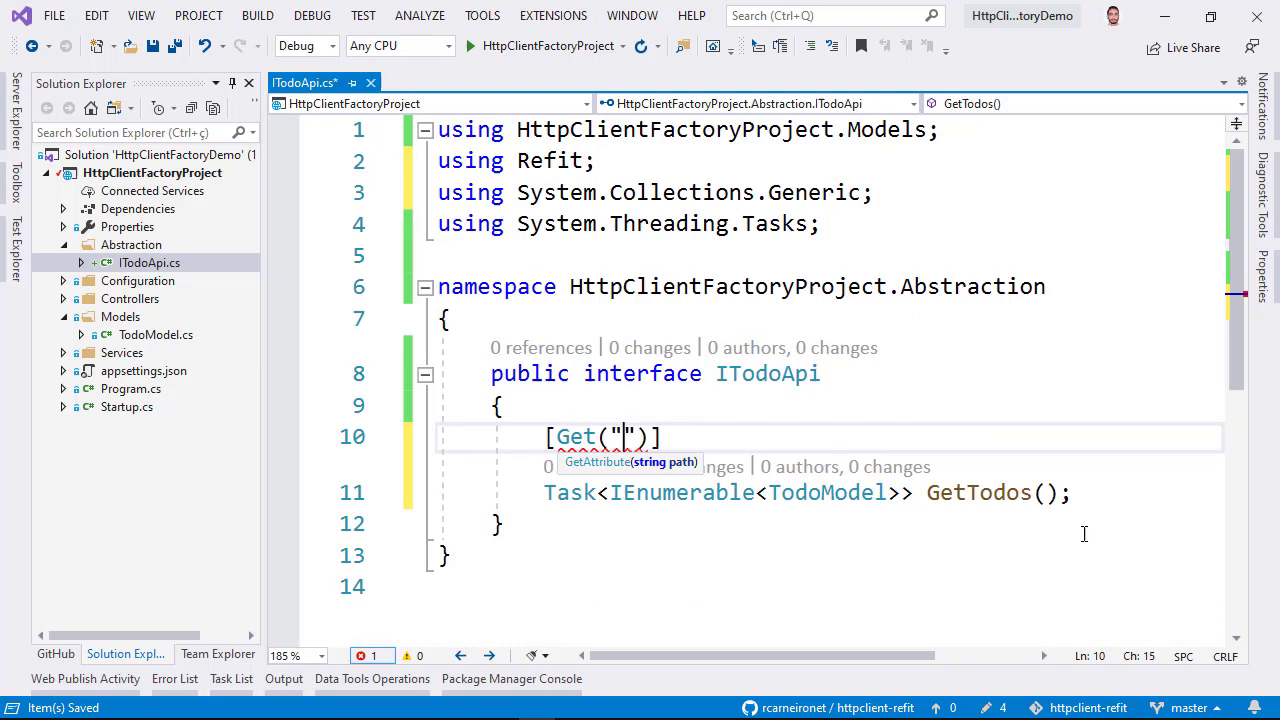
{"action": "type", "text": "/todos"}
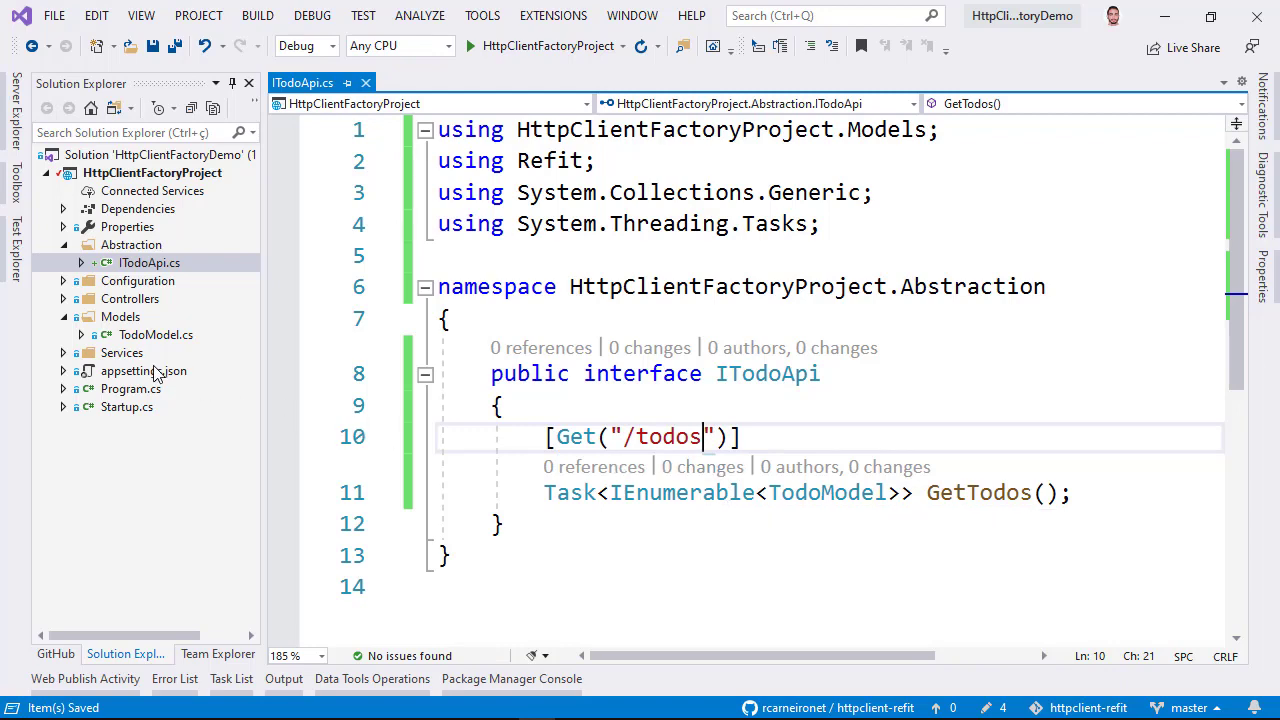
{"action": "double_click", "coordinate": [144, 370]}
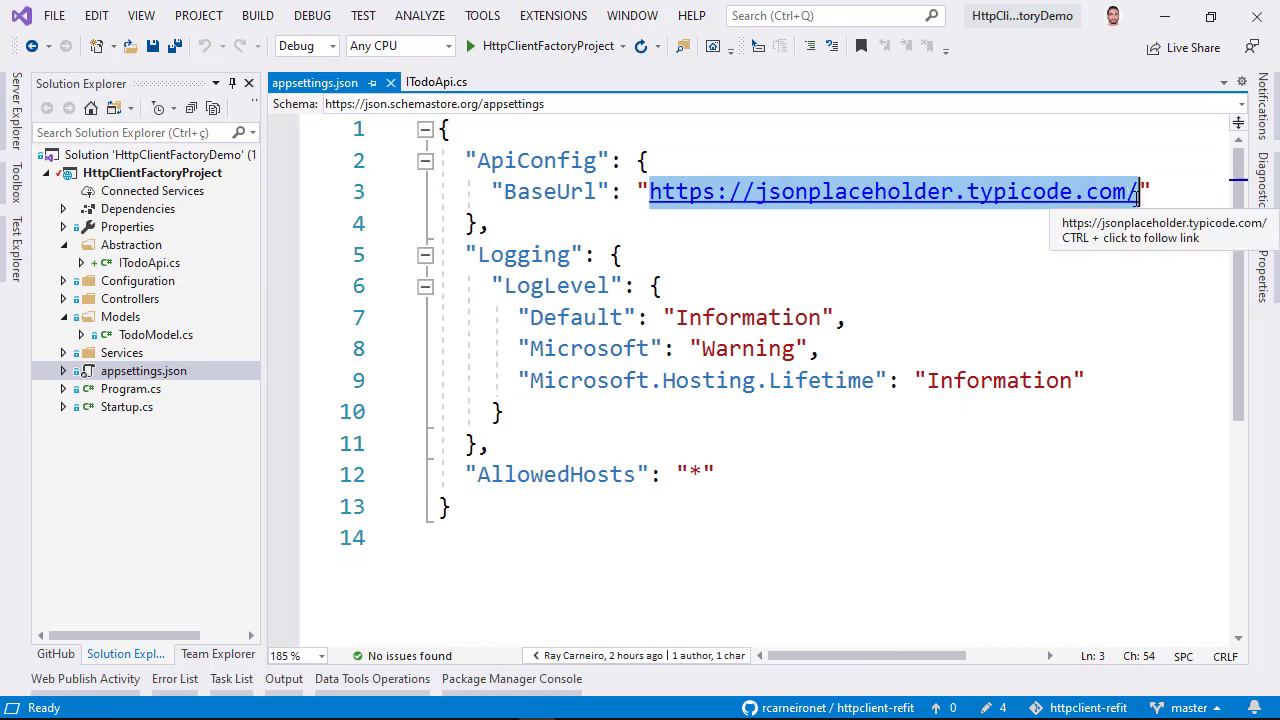
{"action": "mouse_move", "coordinate": [926, 260]}
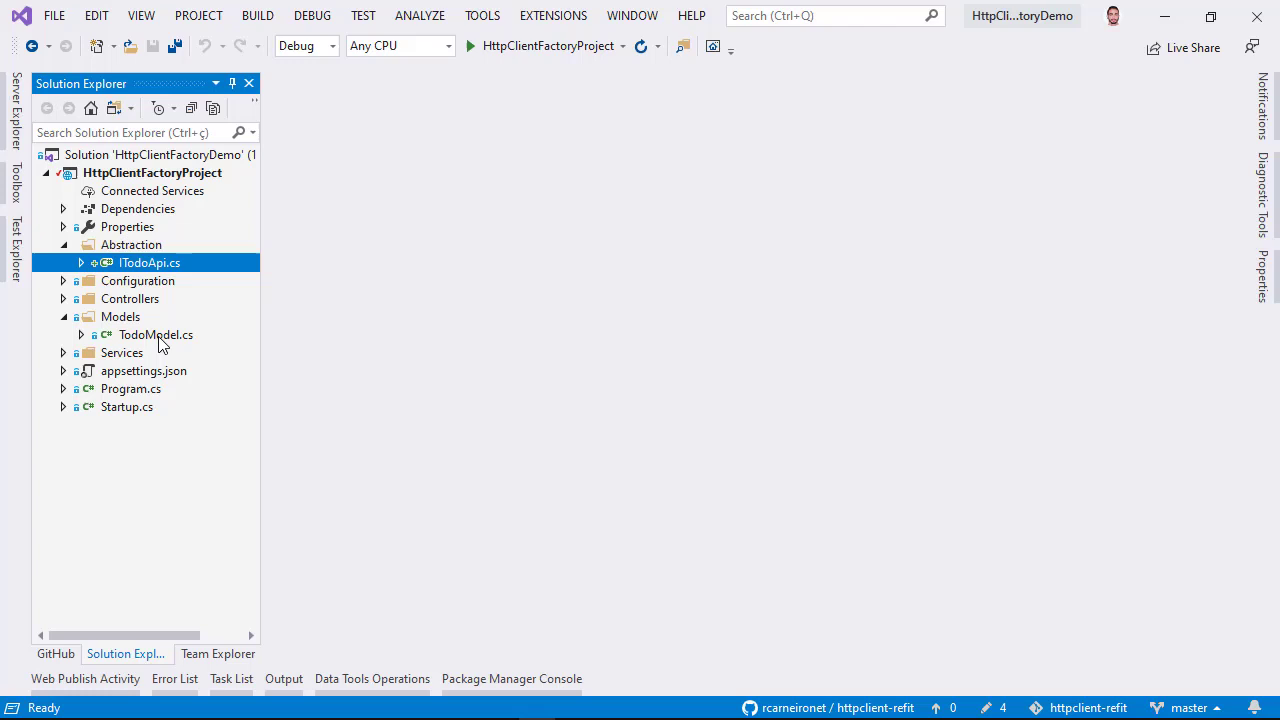
{"action": "mouse_move", "coordinate": [82, 330]}
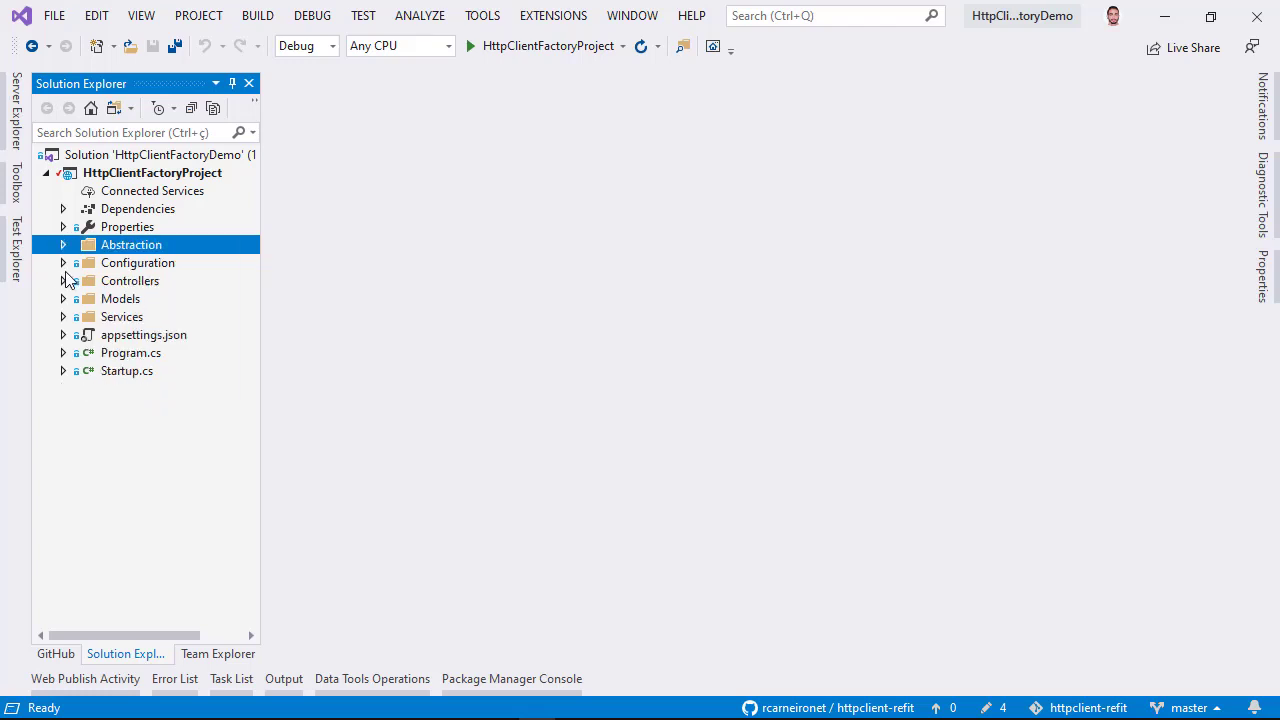
Expand the Controllers folder to reach TodoController.cs
{"action": "double_click", "coordinate": [164, 298]}
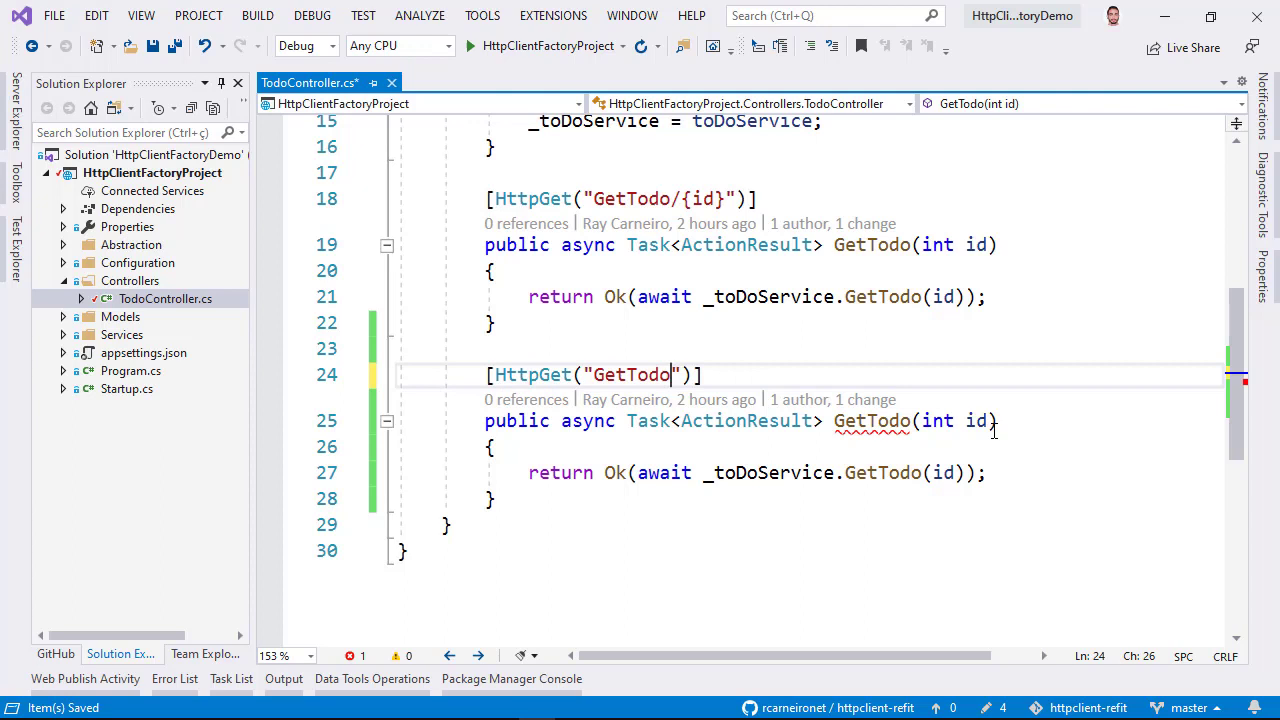
Rename the route to GetTodos and start var api = RestService.For<ITodoApi>
{"action": "type", "text": "s"}
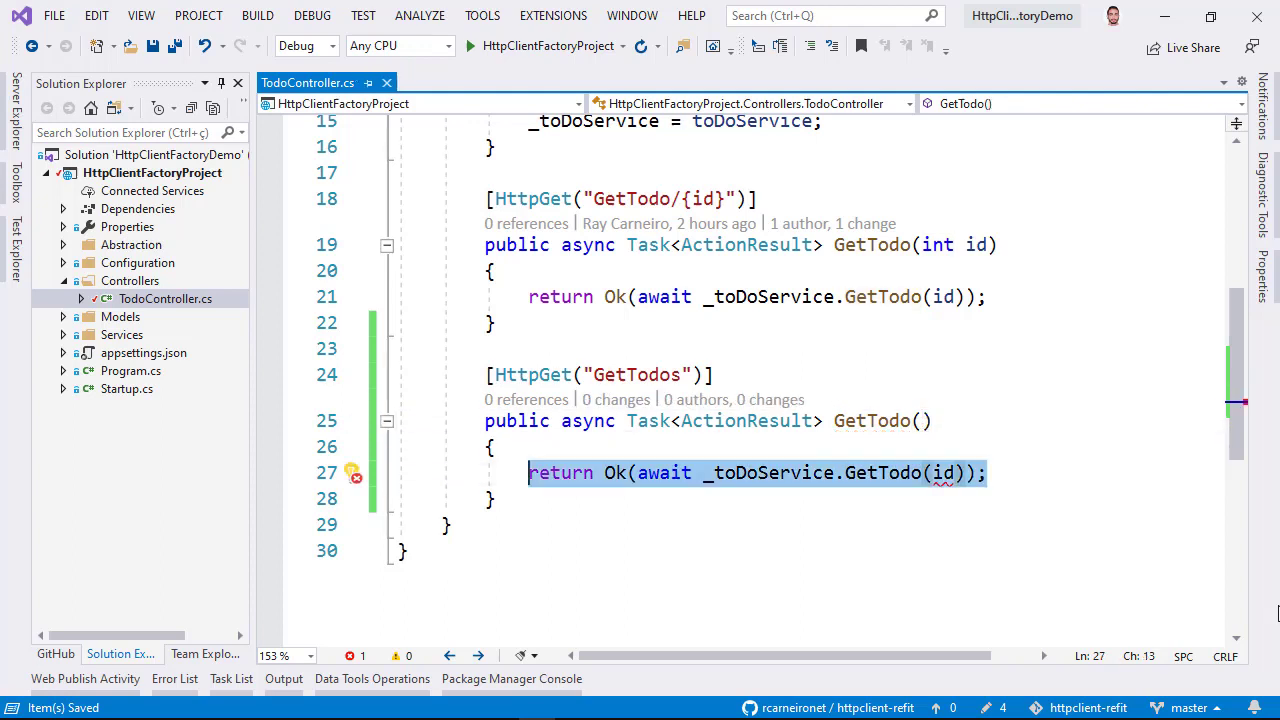
{"action": "type", "text": "var"}
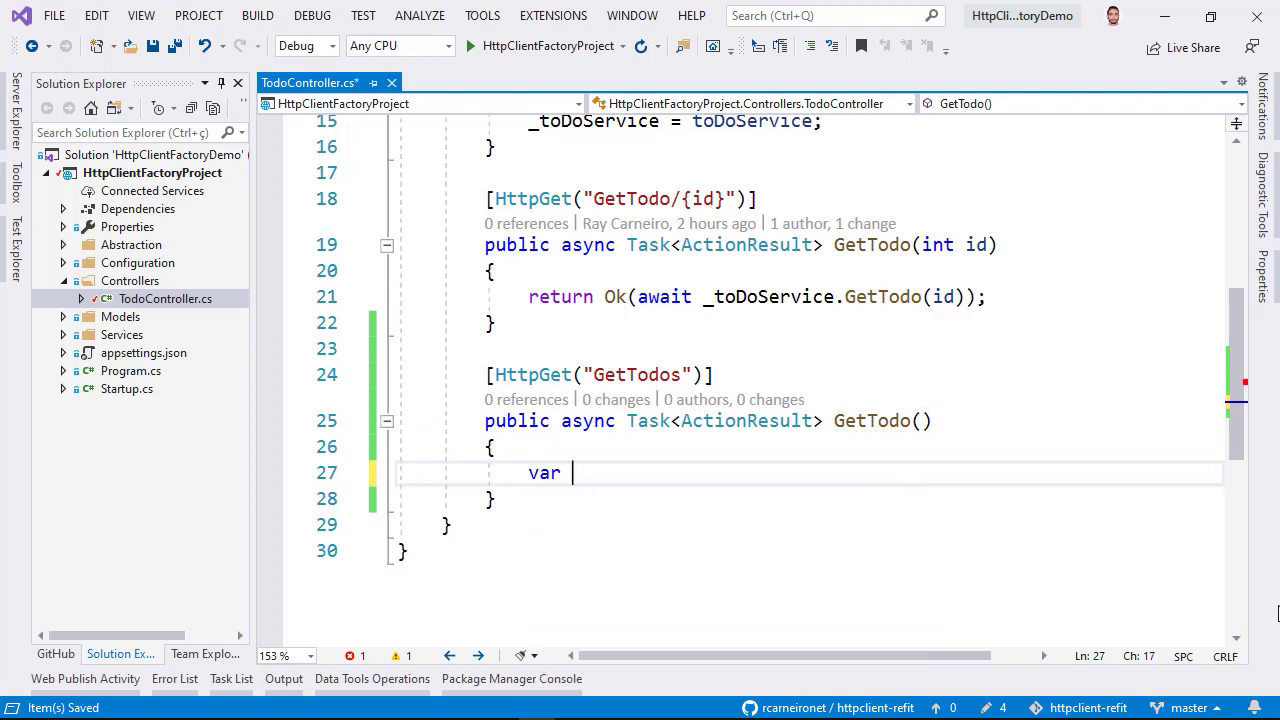
{"action": "type", "text": "api = Rest"}
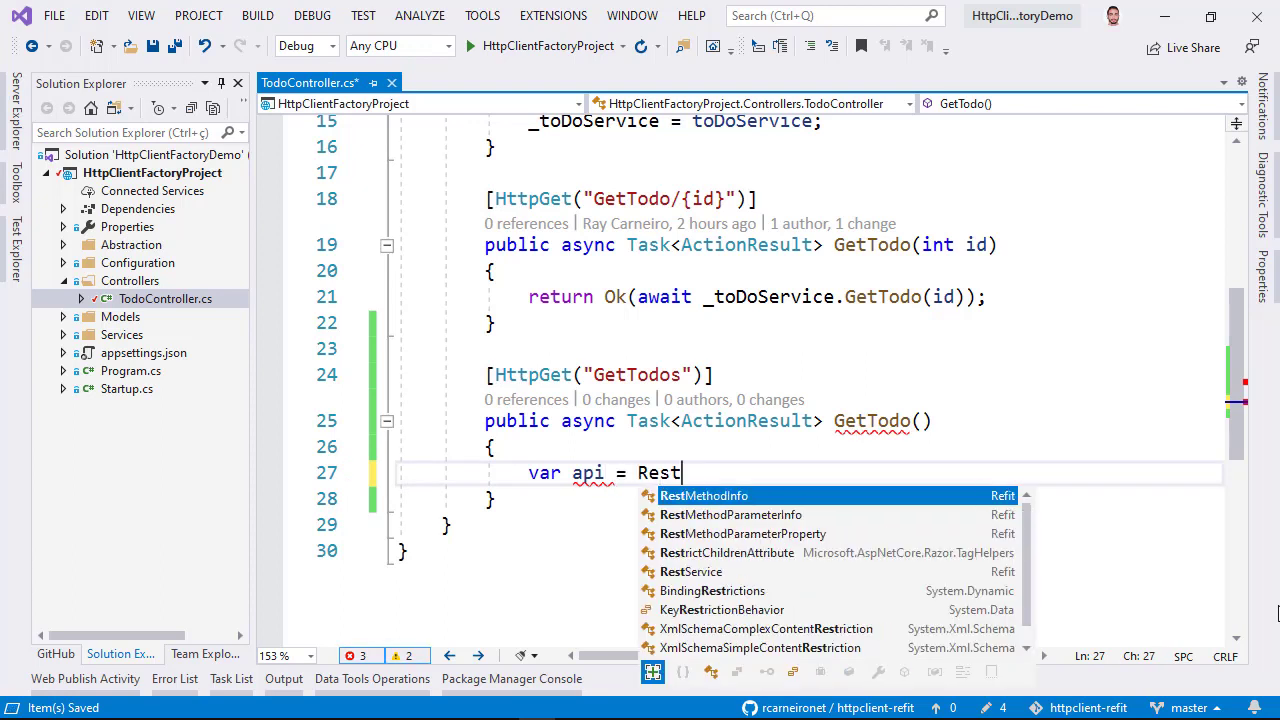
{"action": "type", "text": "Service"}
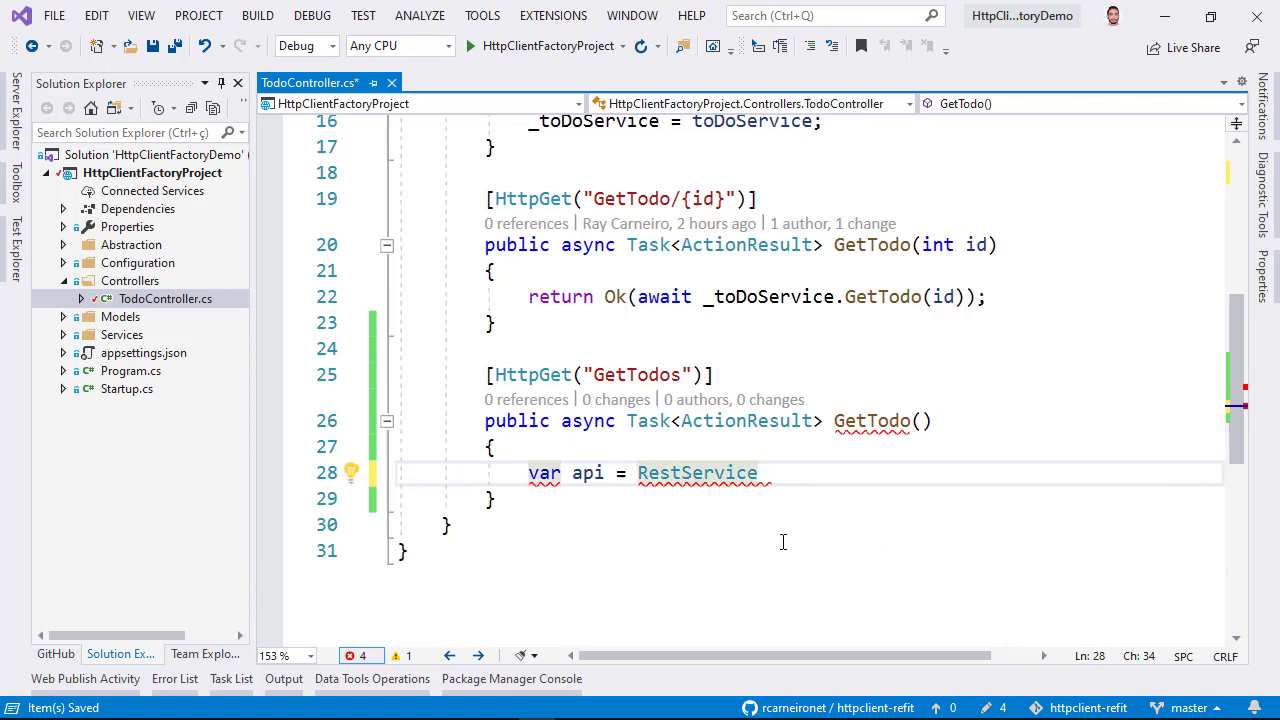
{"action": "type", "text": ".For"}
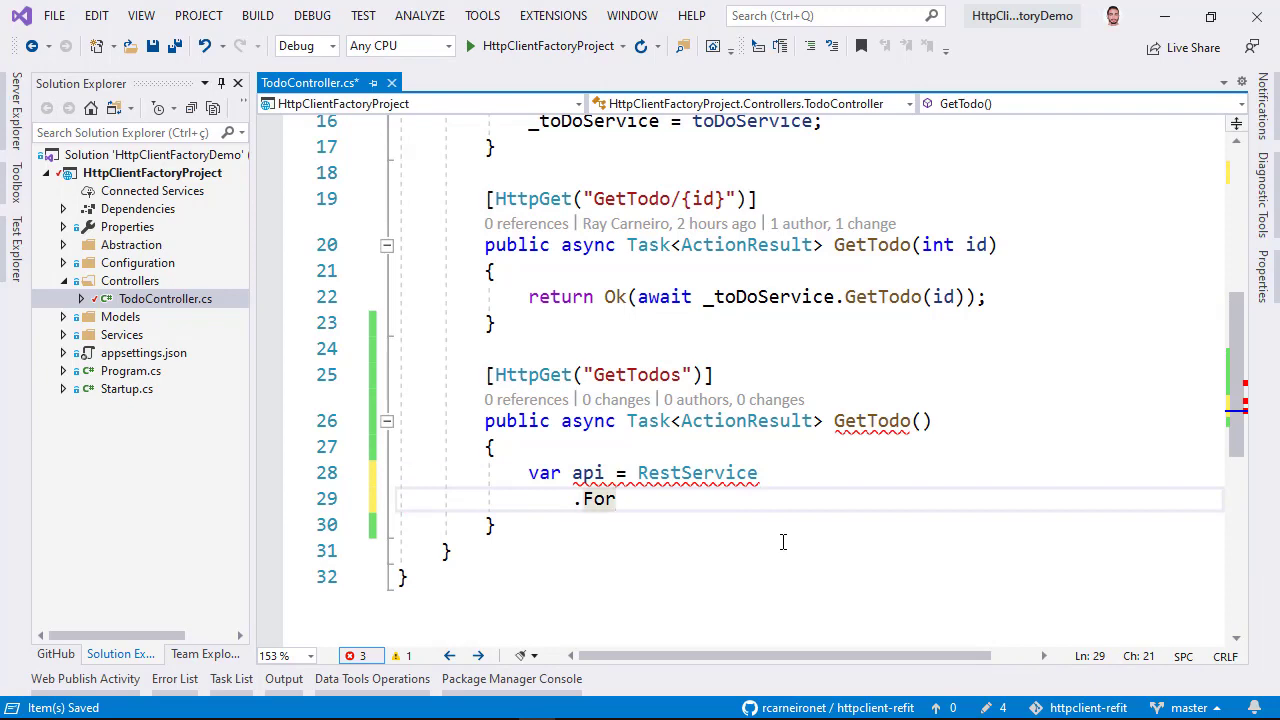
{"action": "type", "text": "<>"}
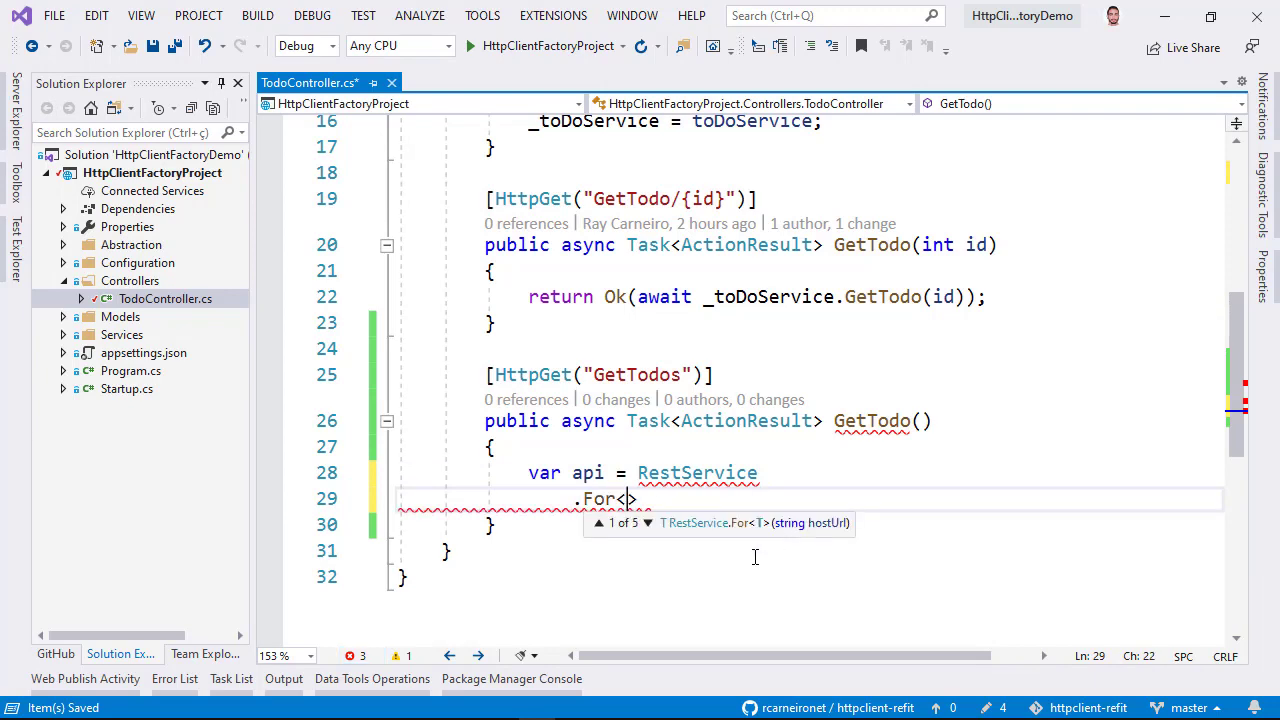
{"action": "scroll", "scroll_direction": "down", "scroll_amount": 3}
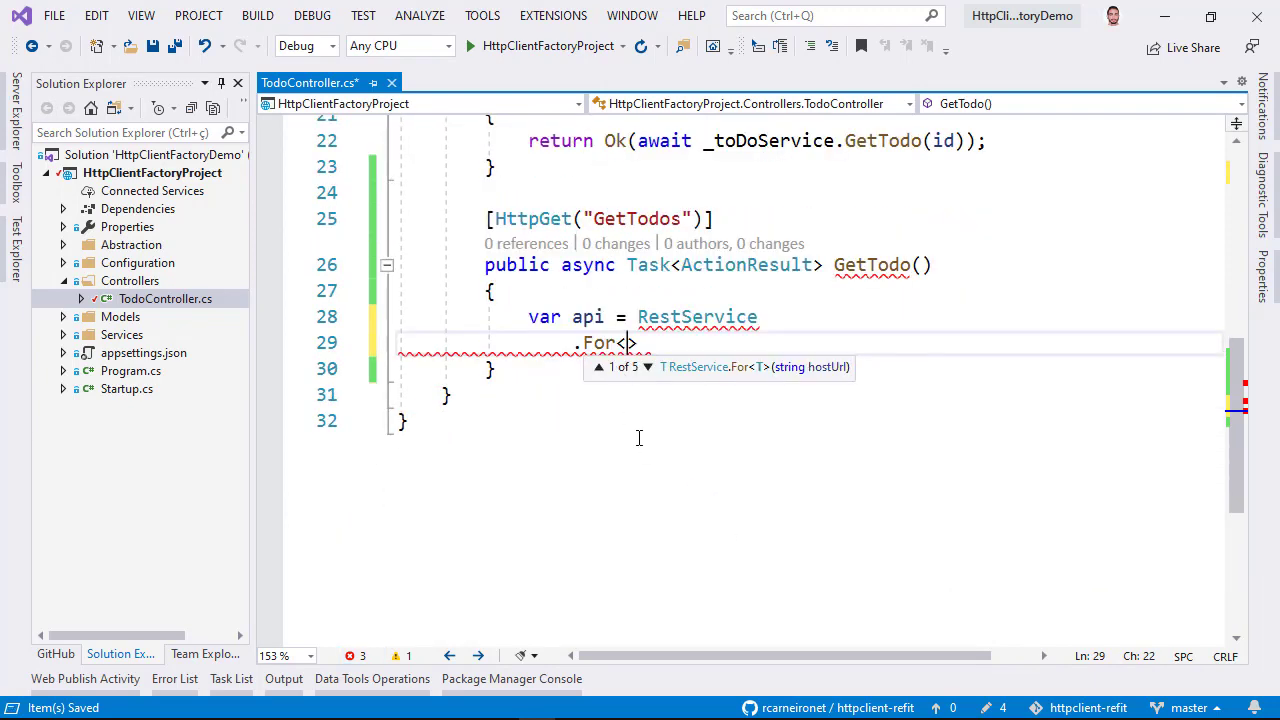
{"action": "mouse_move", "coordinate": [656, 442]}
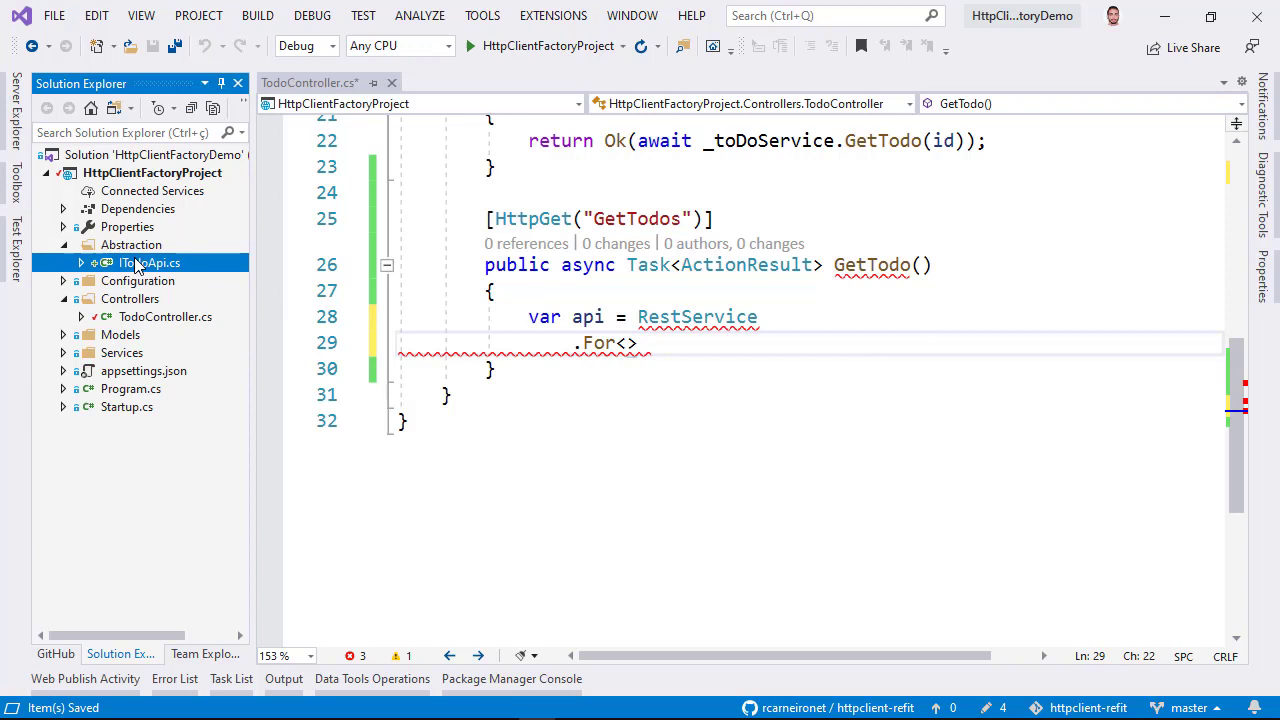
{"action": "mouse_move", "coordinate": [152, 262]}
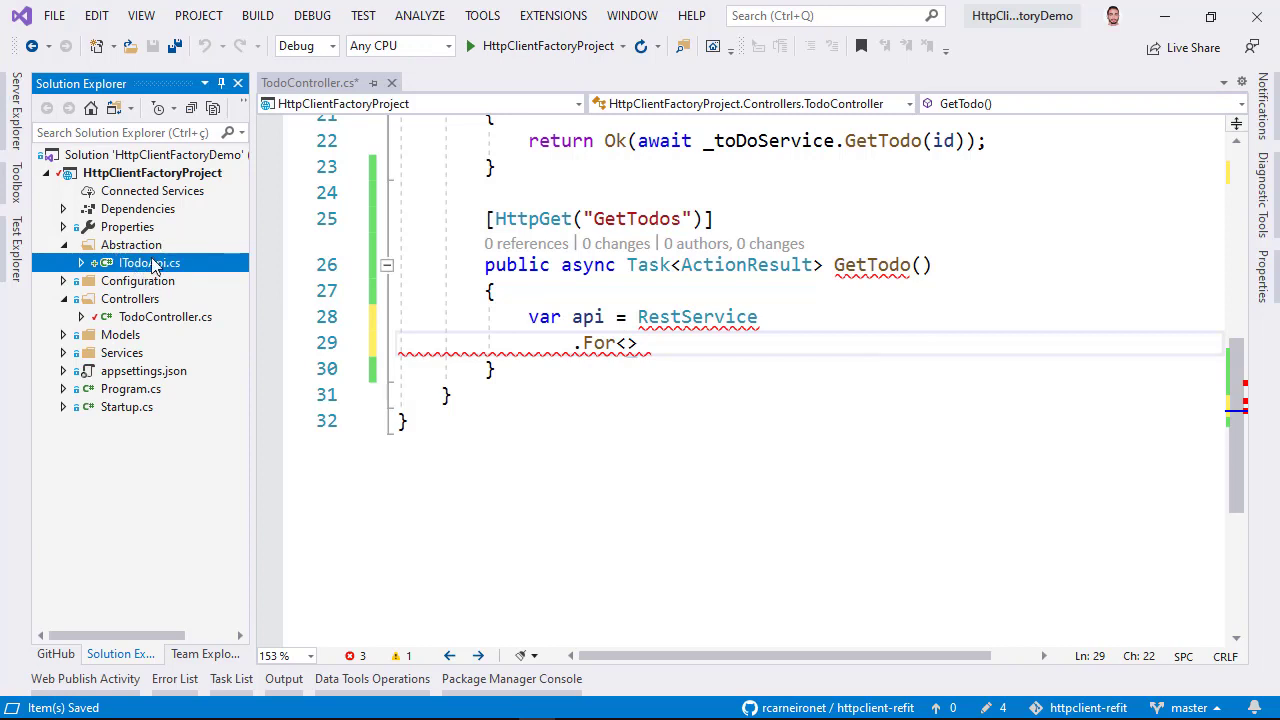
{"action": "double_click", "coordinate": [148, 262]}
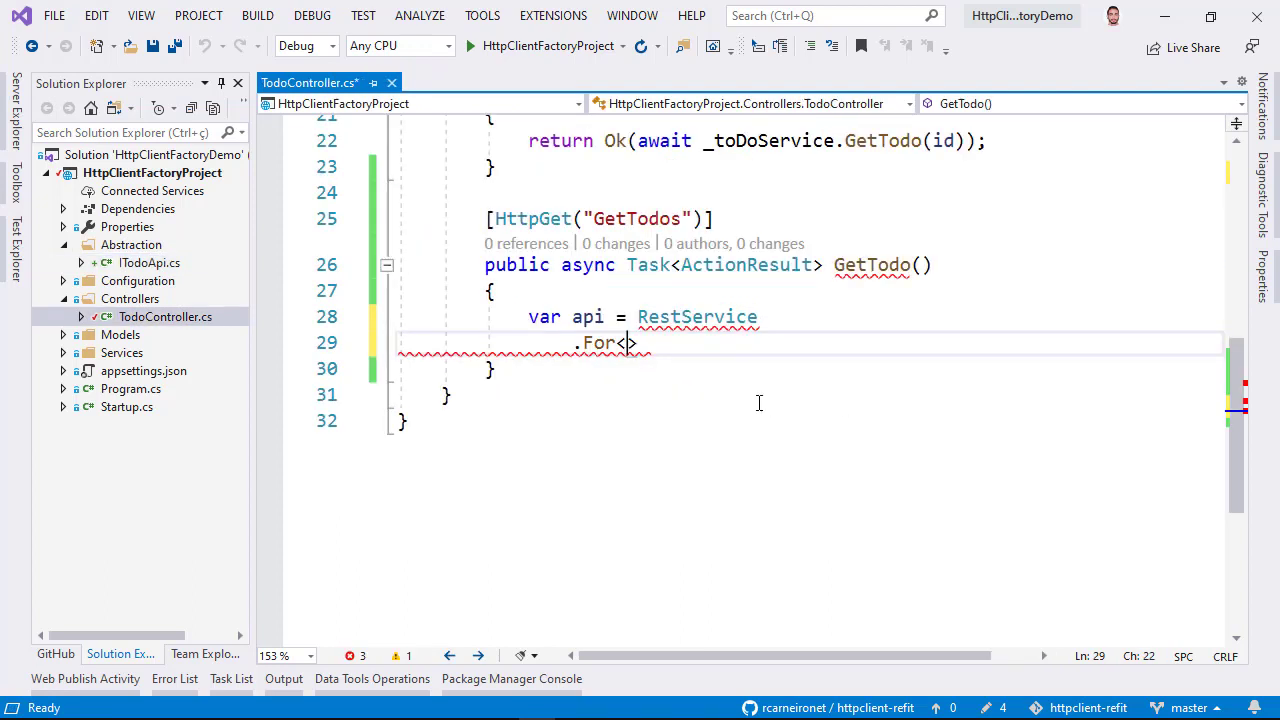
{"action": "type", "text": "ITodoApi"}
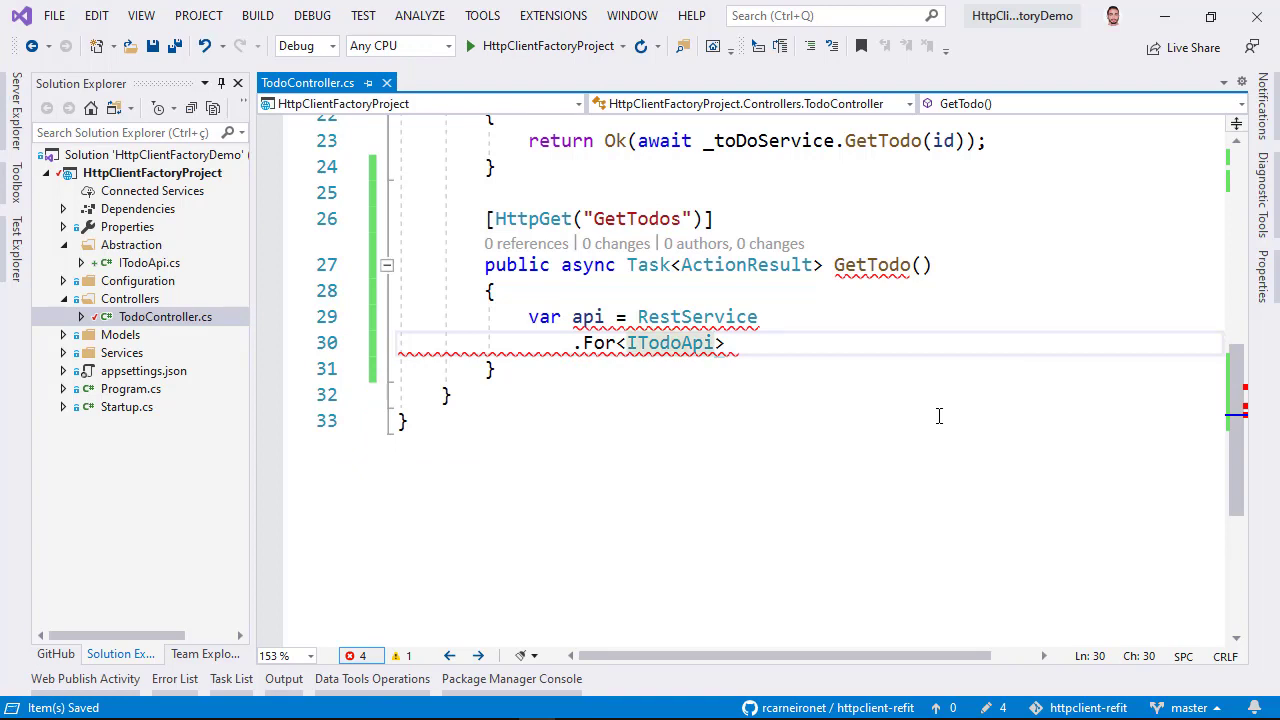
{"action": "type", "text": "(\"\")"}
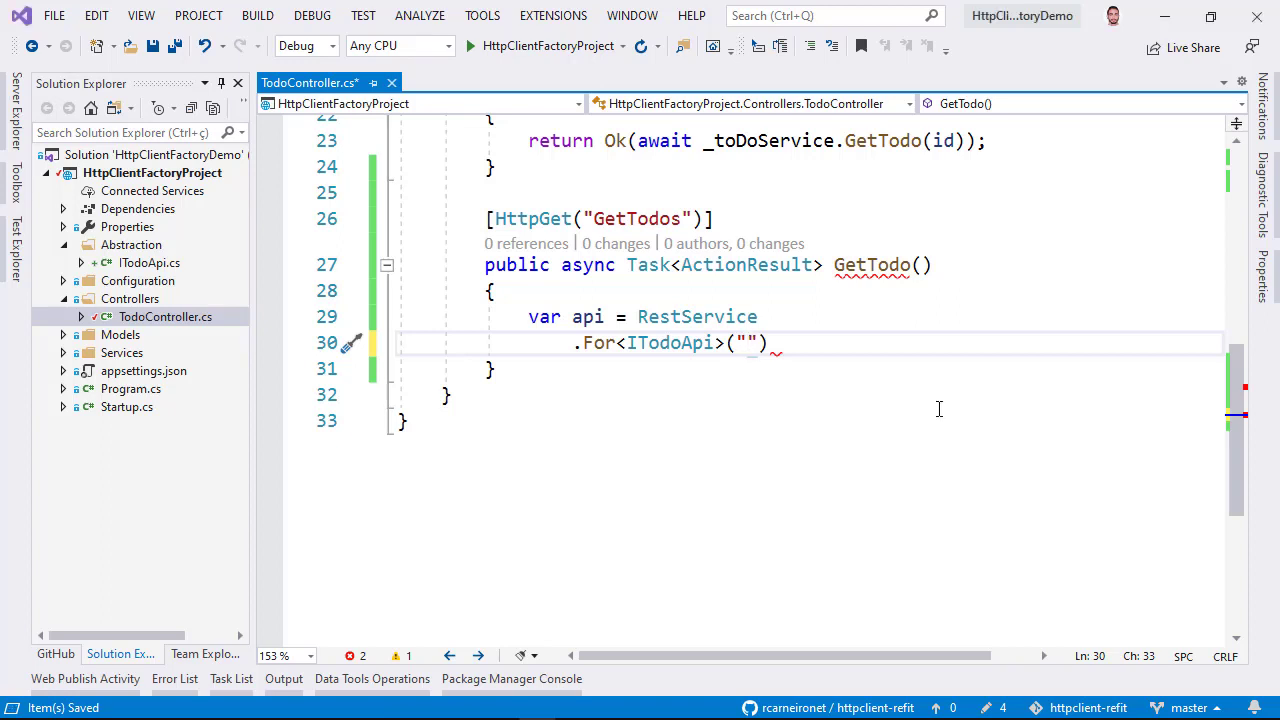
{"action": "type", "text": "https://jsonplaceholder.typicode.com/"}
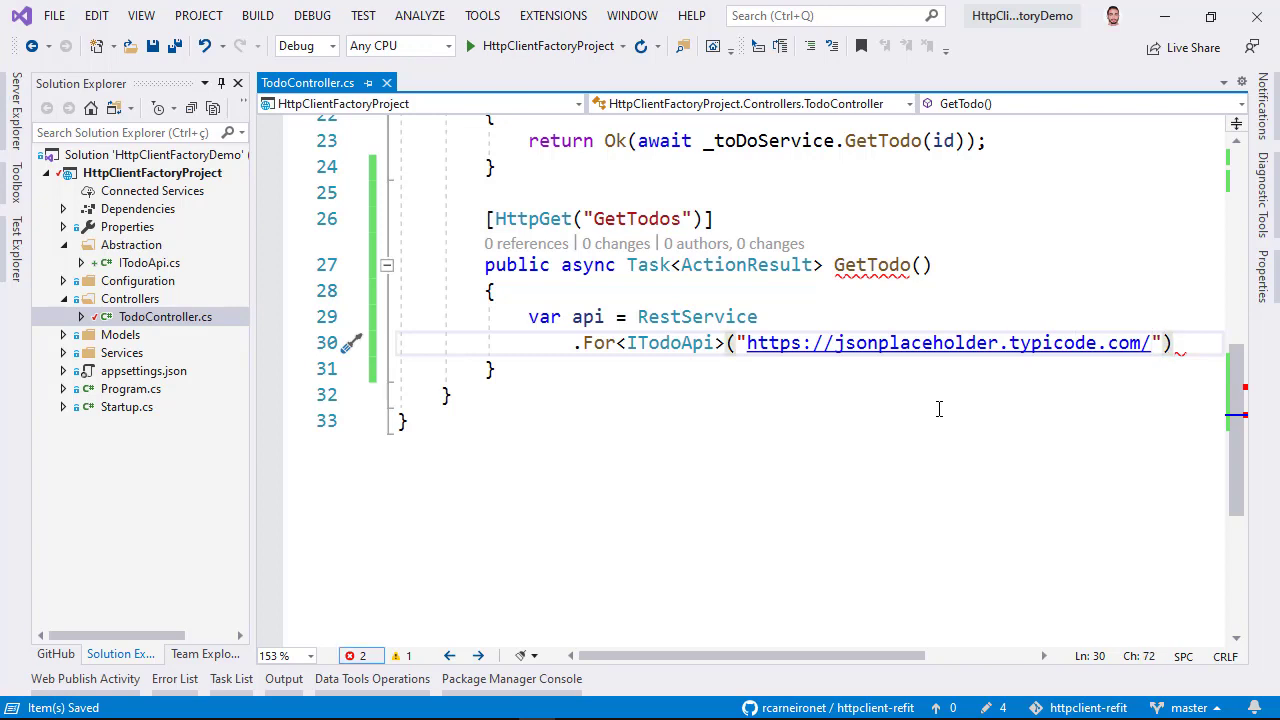
{"action": "key", "text": "Enter"}
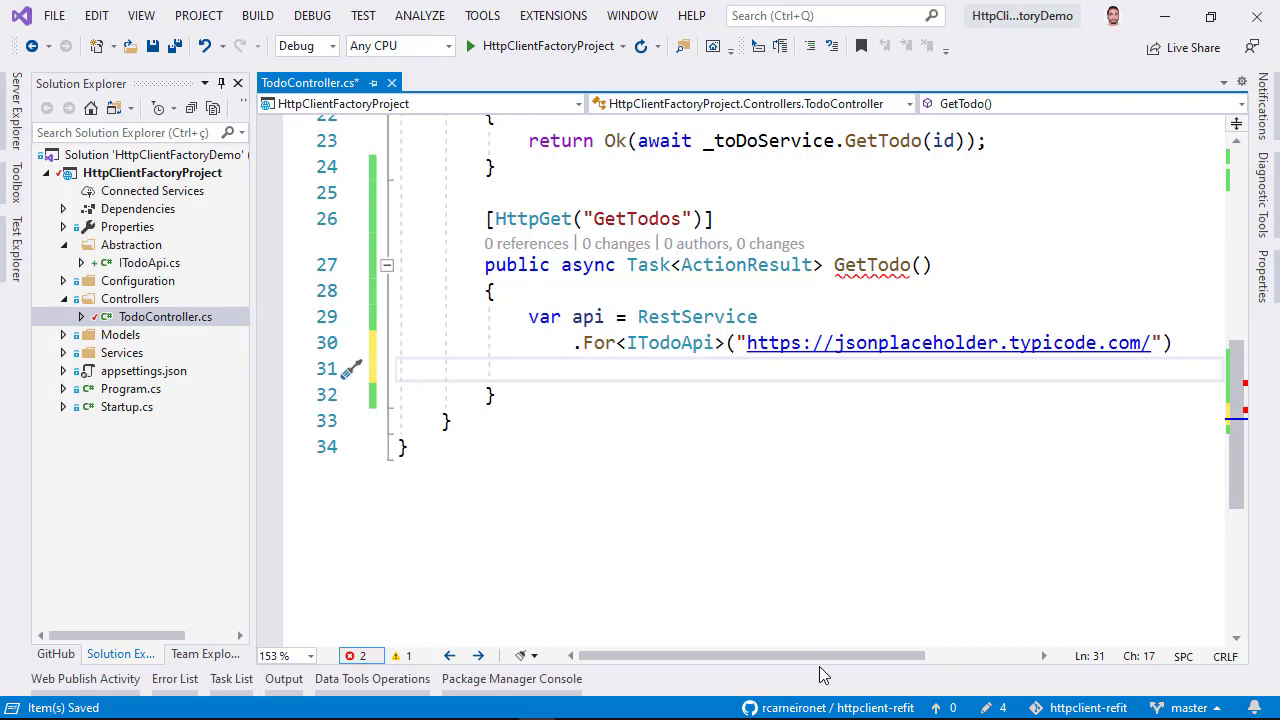
{"action": "mouse_move", "coordinate": [1150, 342]}
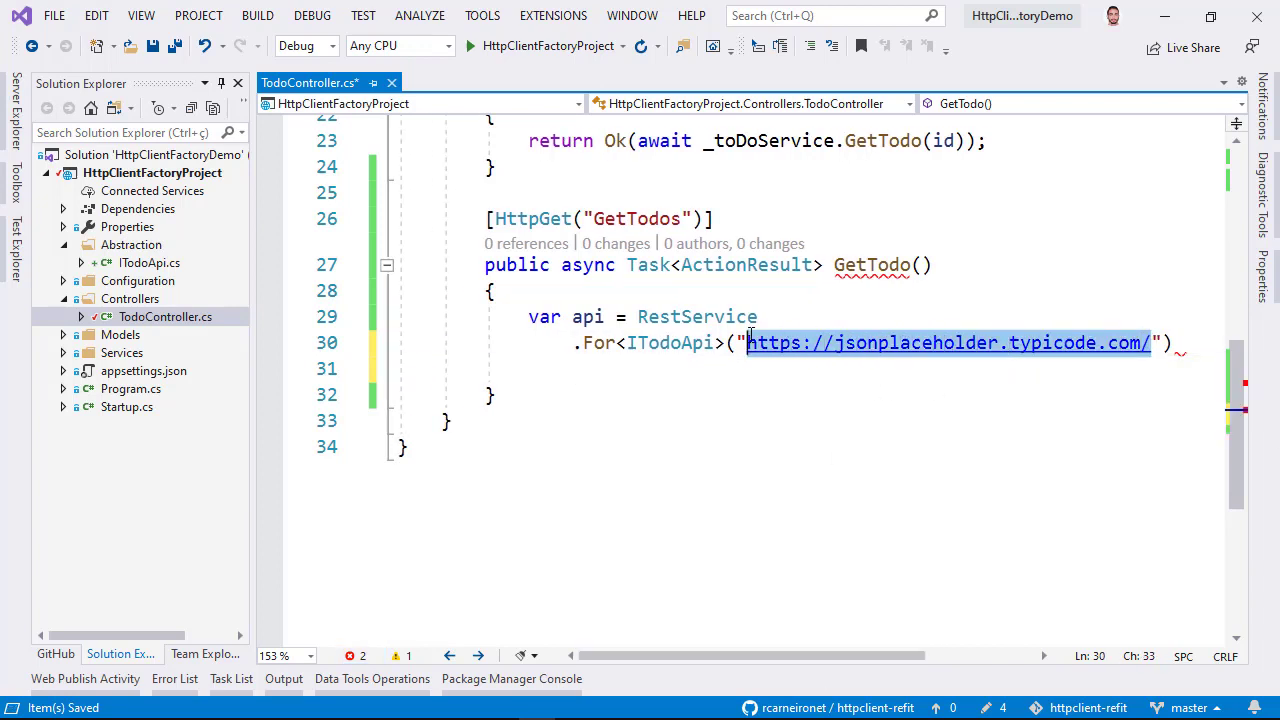
{"action": "left_click", "coordinate": [144, 370]}
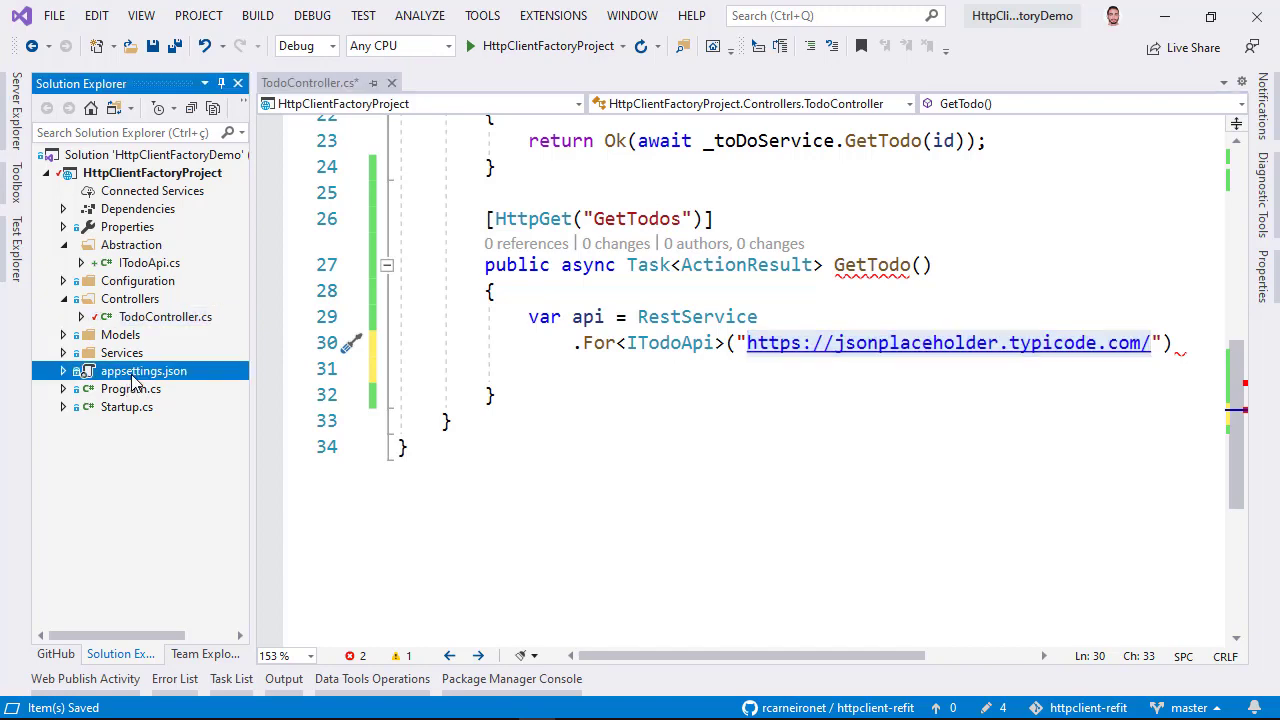
{"action": "left_click", "coordinate": [692, 412]}
{"action": "type", "text": ";"}
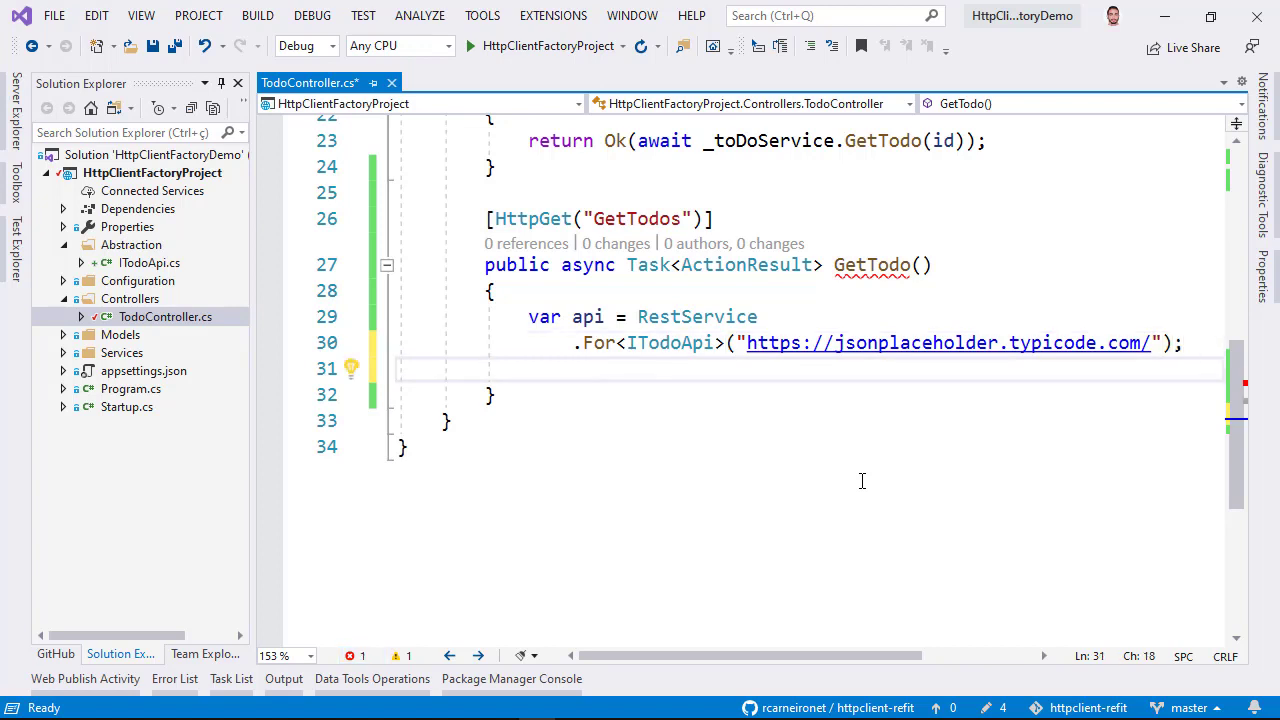
Return Ok(await api.GetTodos()) from the GetTodos action
{"action": "type", "text": "return Ok(await"}
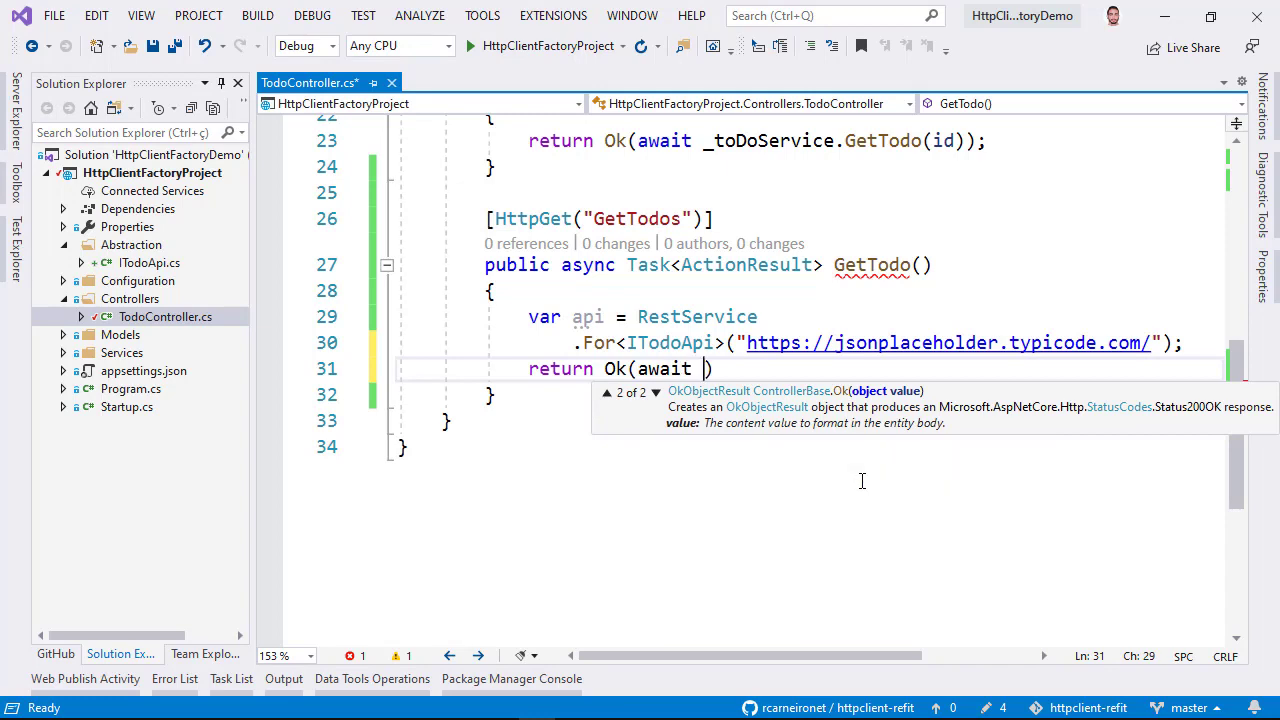
{"action": "type", "text": "api.geto"}
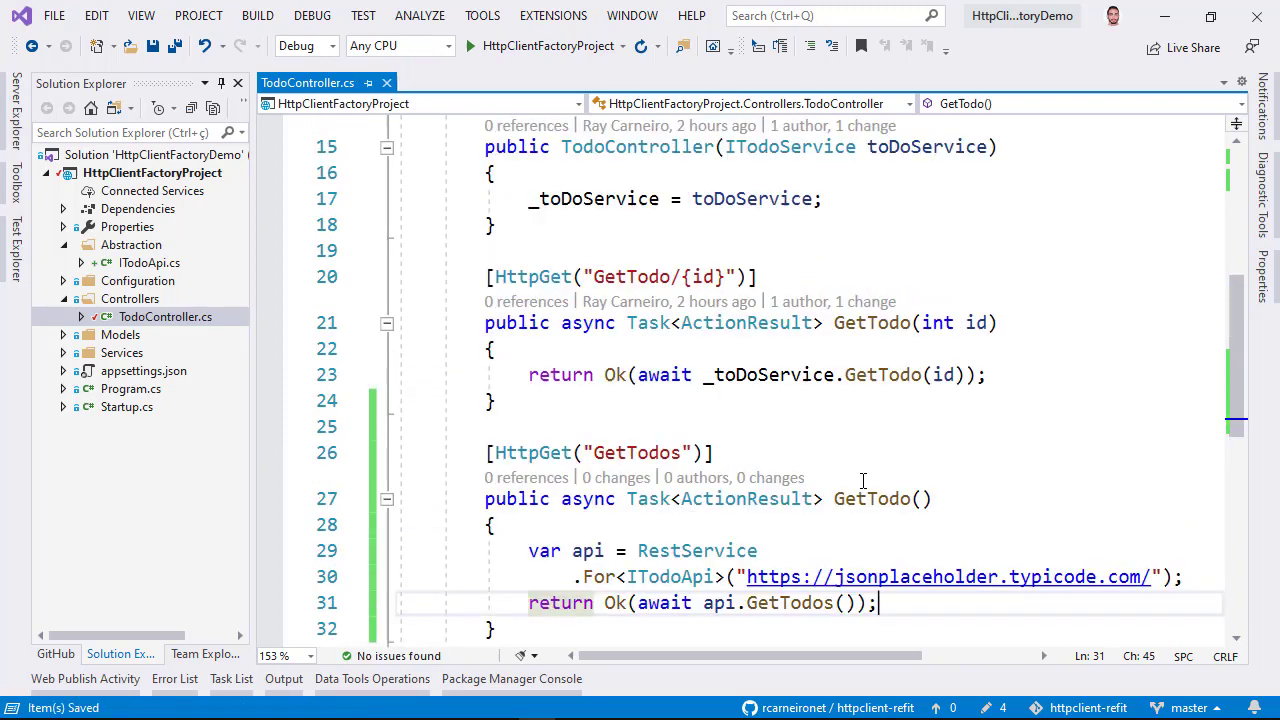
{"action": "scroll", "scroll_direction": "up", "scroll_amount": 3}
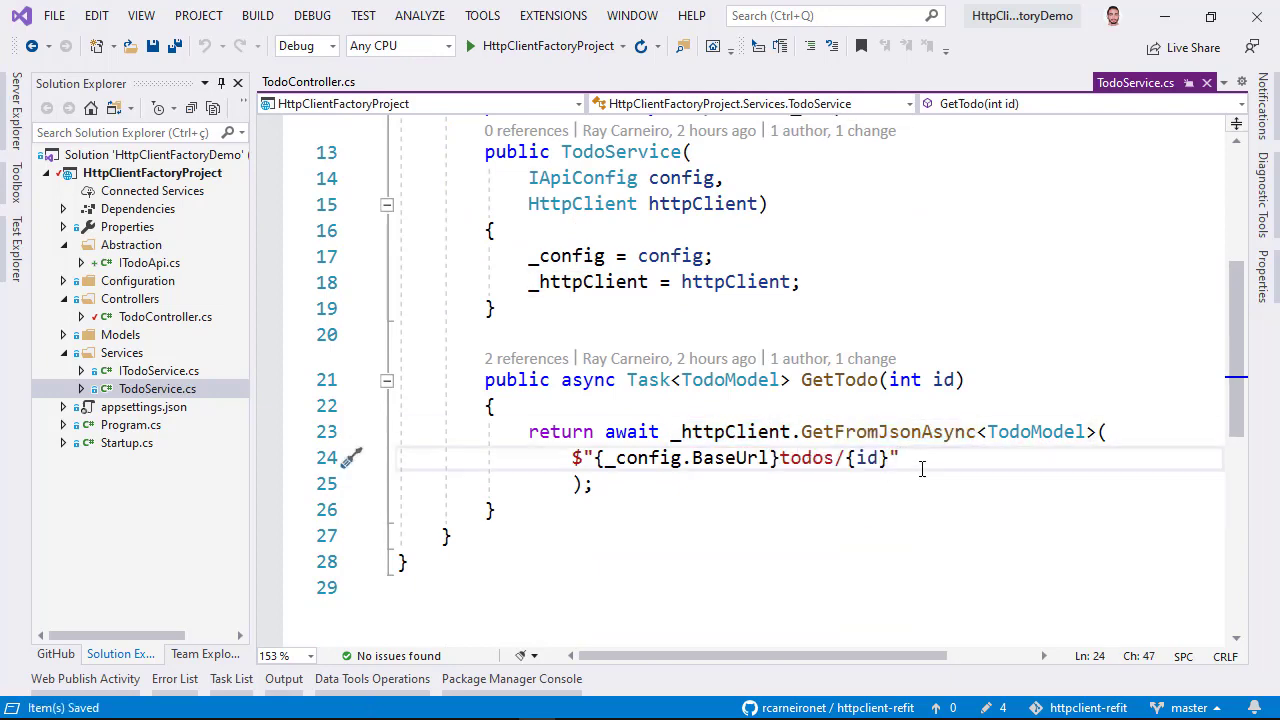
Check GetTodos in ITodoApi.cs and save the files
{"action": "left_click", "coordinate": [308, 82]}
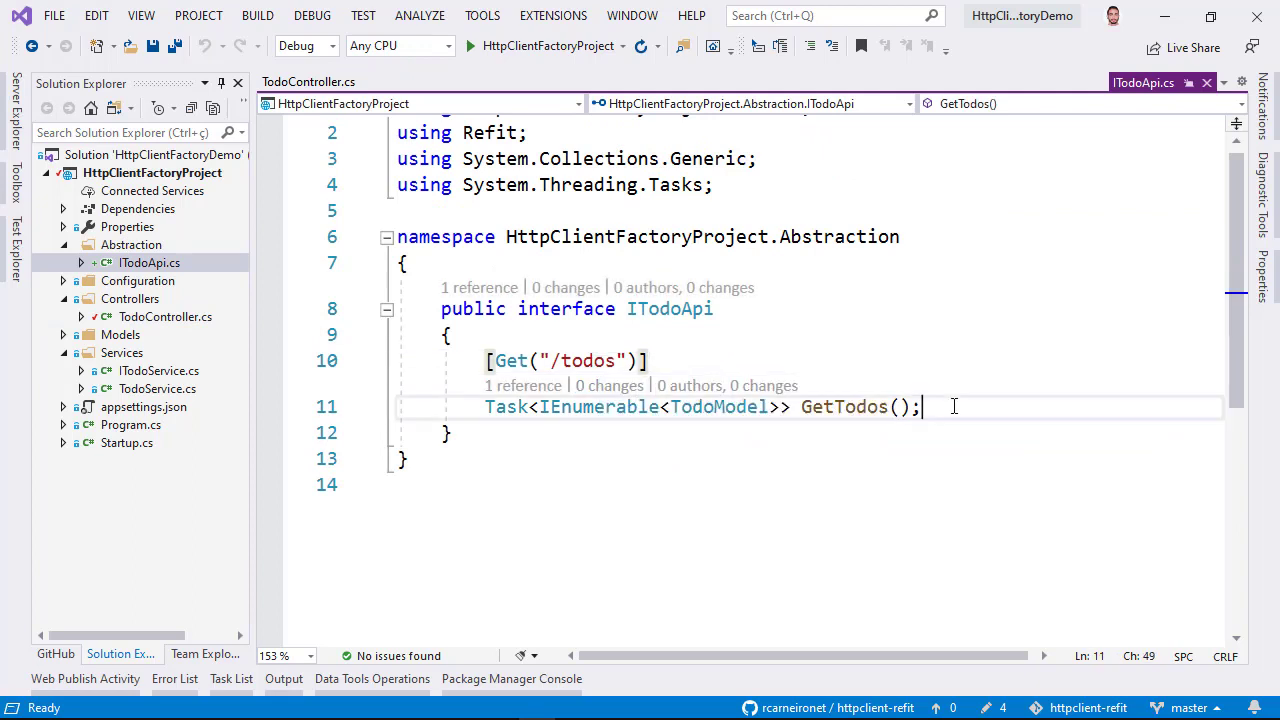
{"action": "key", "text": "Ctrl+S"}
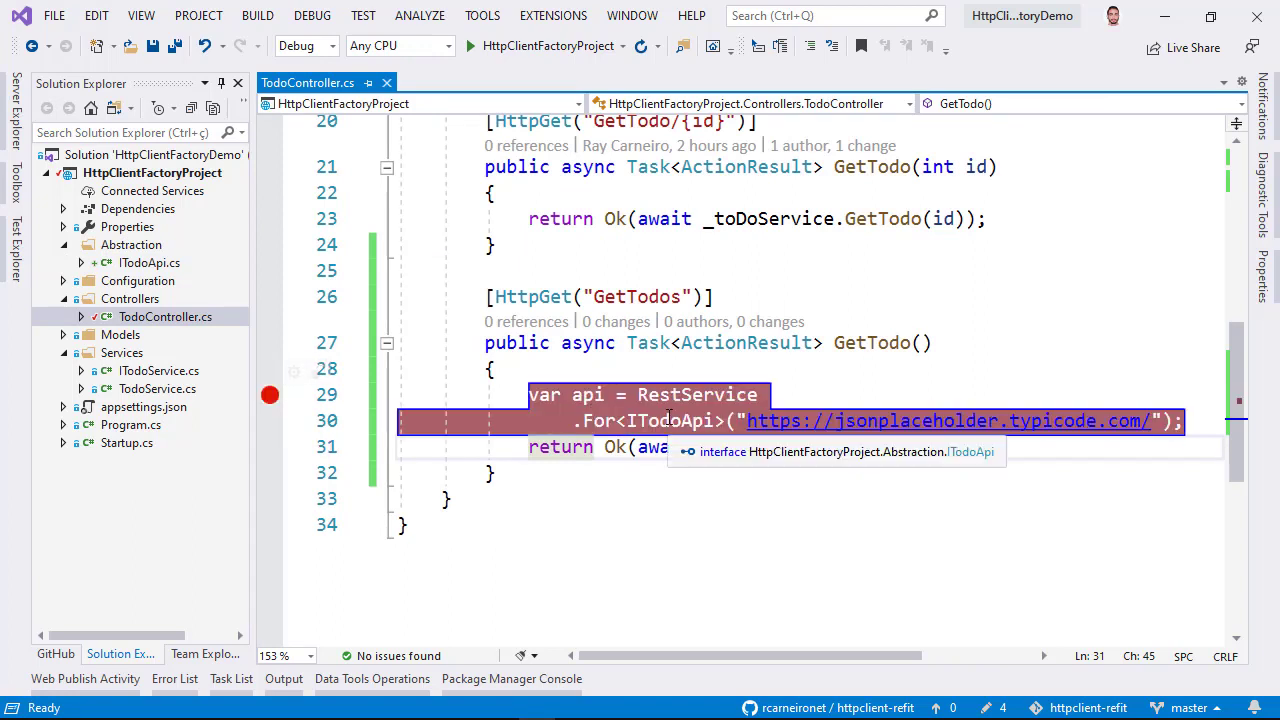
Start debugging HttpClientFactoryProject from the toolbar run button
{"action": "left_click", "coordinate": [464, 46]}
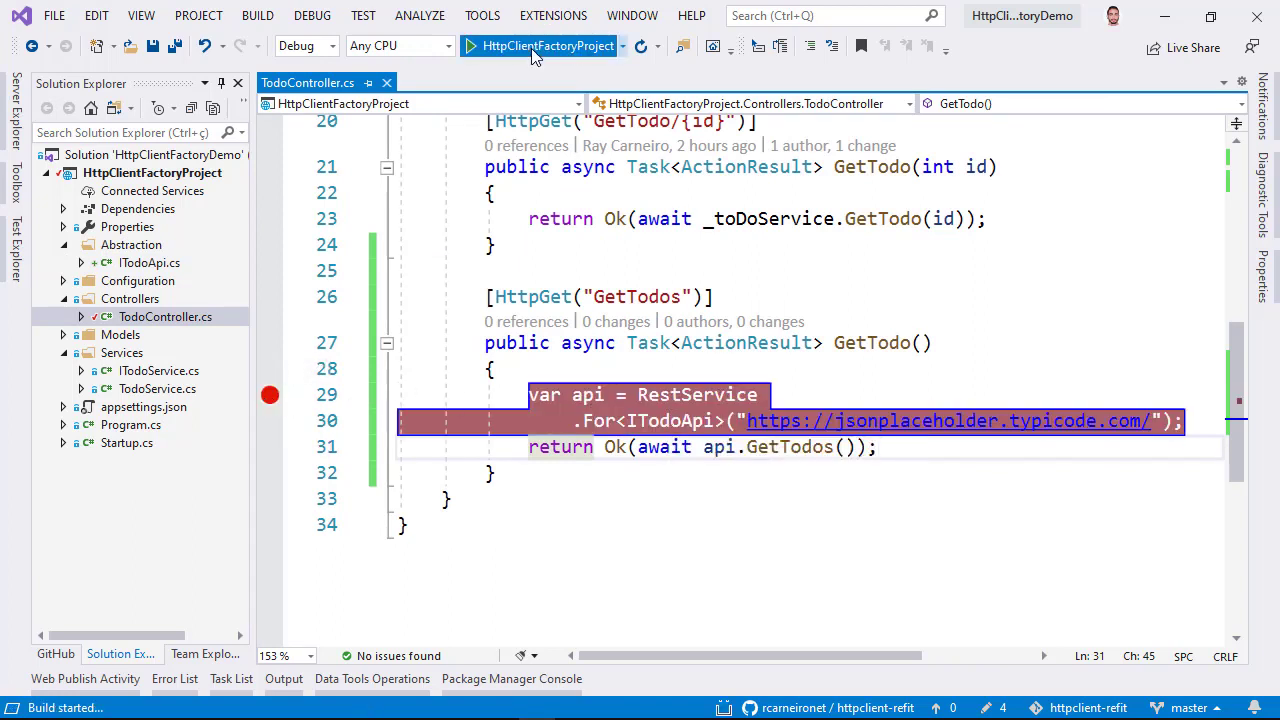
{"action": "left_click", "coordinate": [466, 46]}
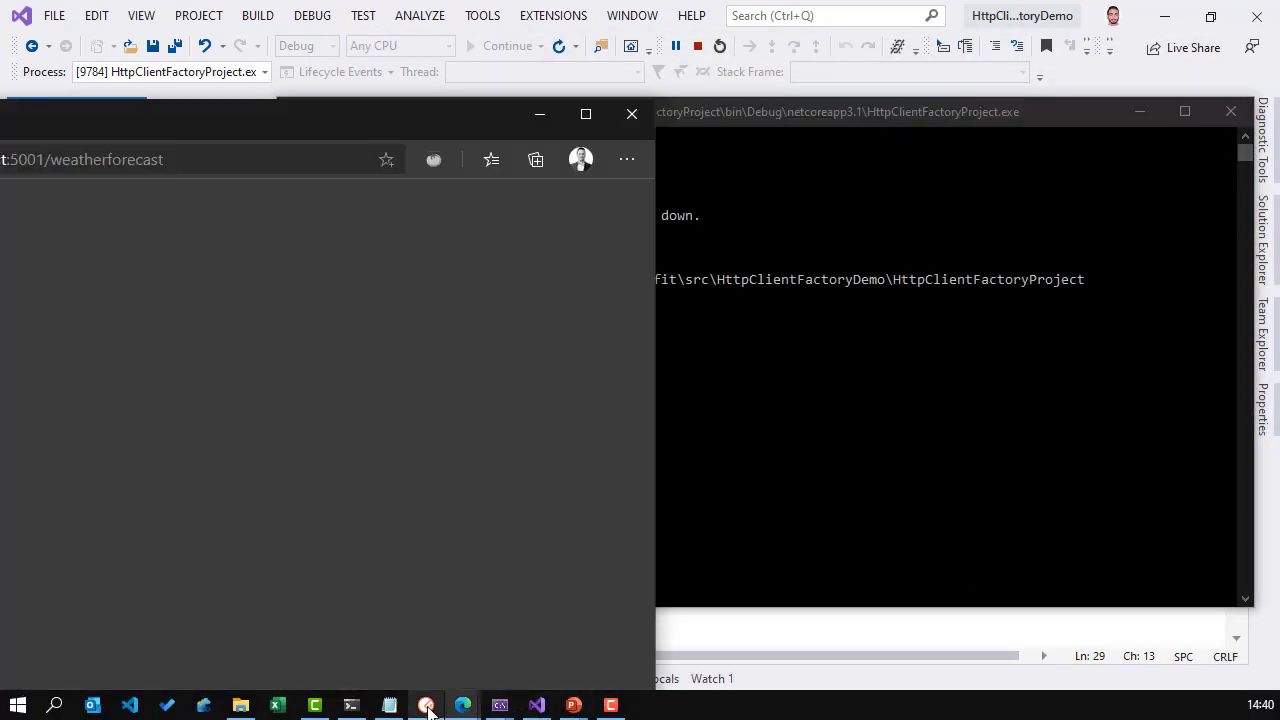
Send GET api/Todo/GetTodos in Postman and compare the 200 OK todo list with jsonplaceholder
{"action": "left_click", "coordinate": [424, 704]}
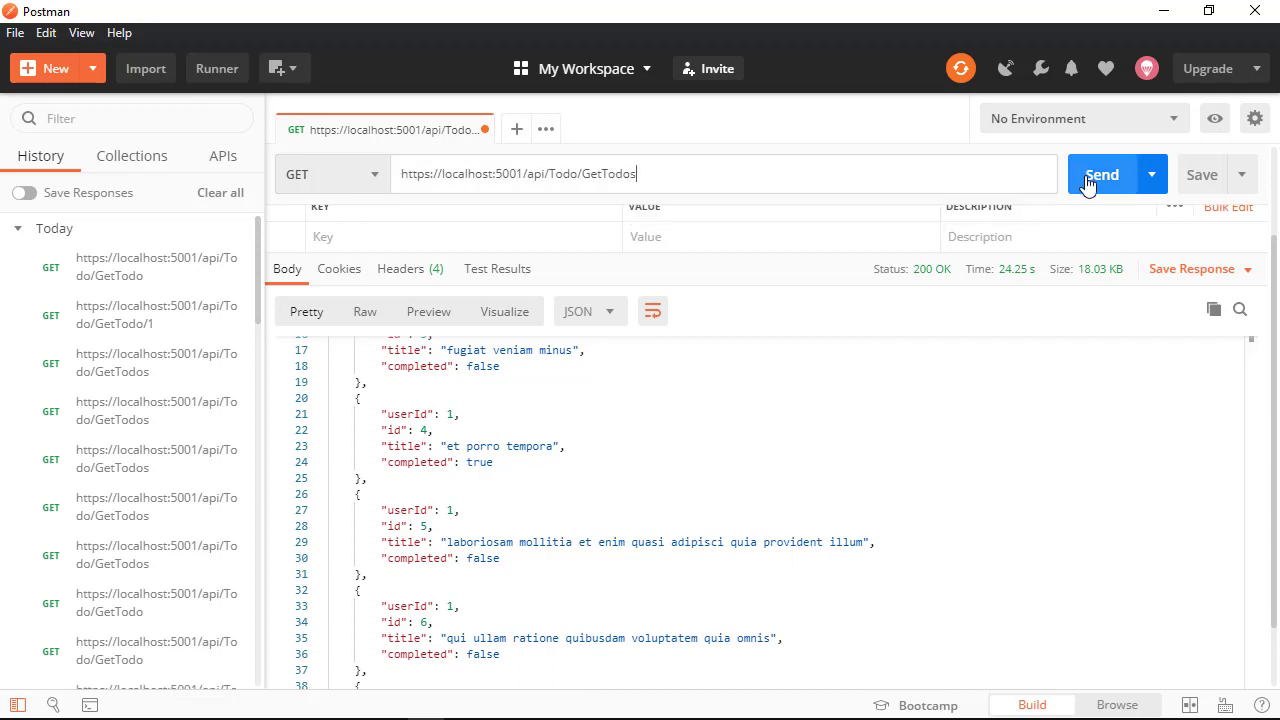
{"action": "left_click", "coordinate": [1100, 174]}
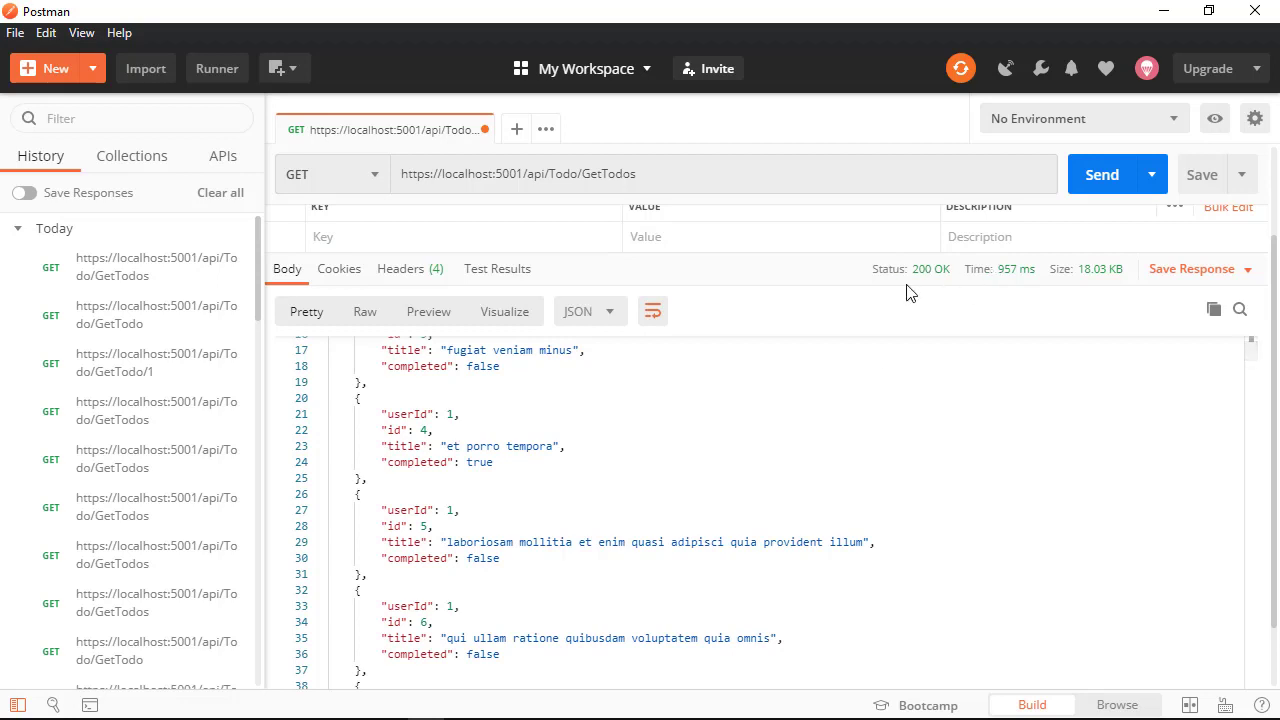
{"action": "mouse_move", "coordinate": [906, 440]}
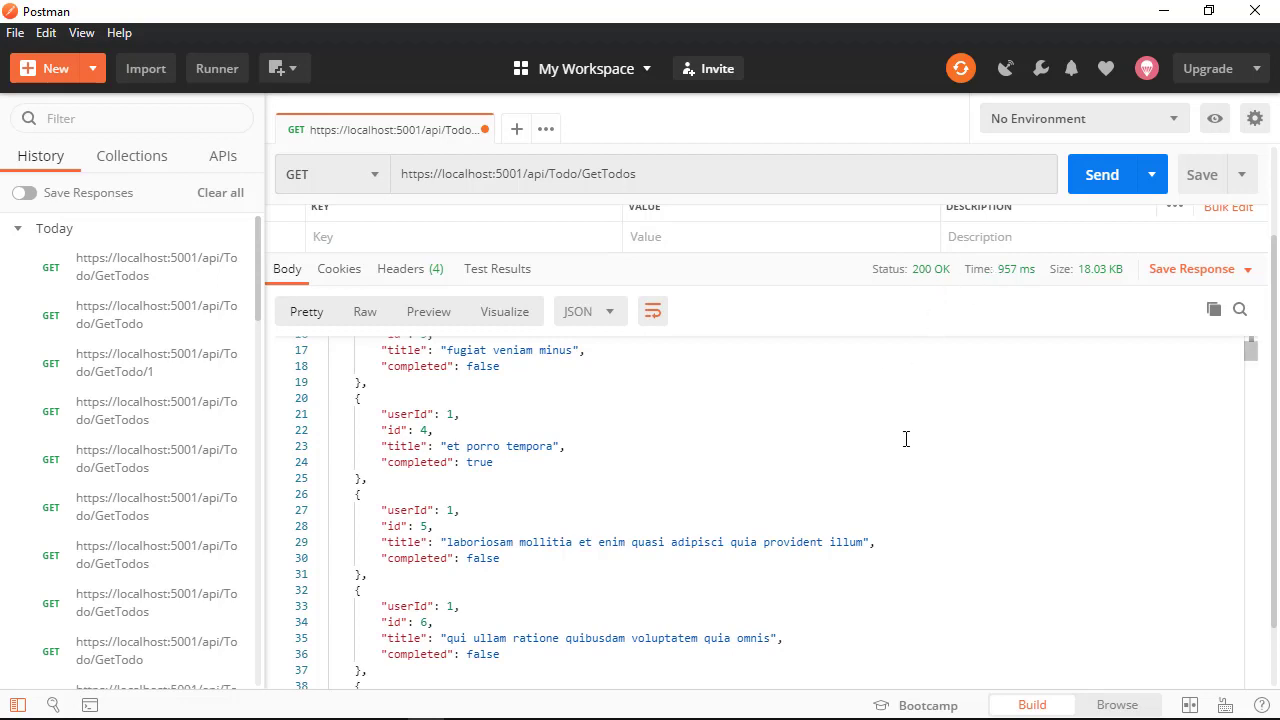
{"action": "scroll", "scroll_direction": "down", "scroll_amount": 3}
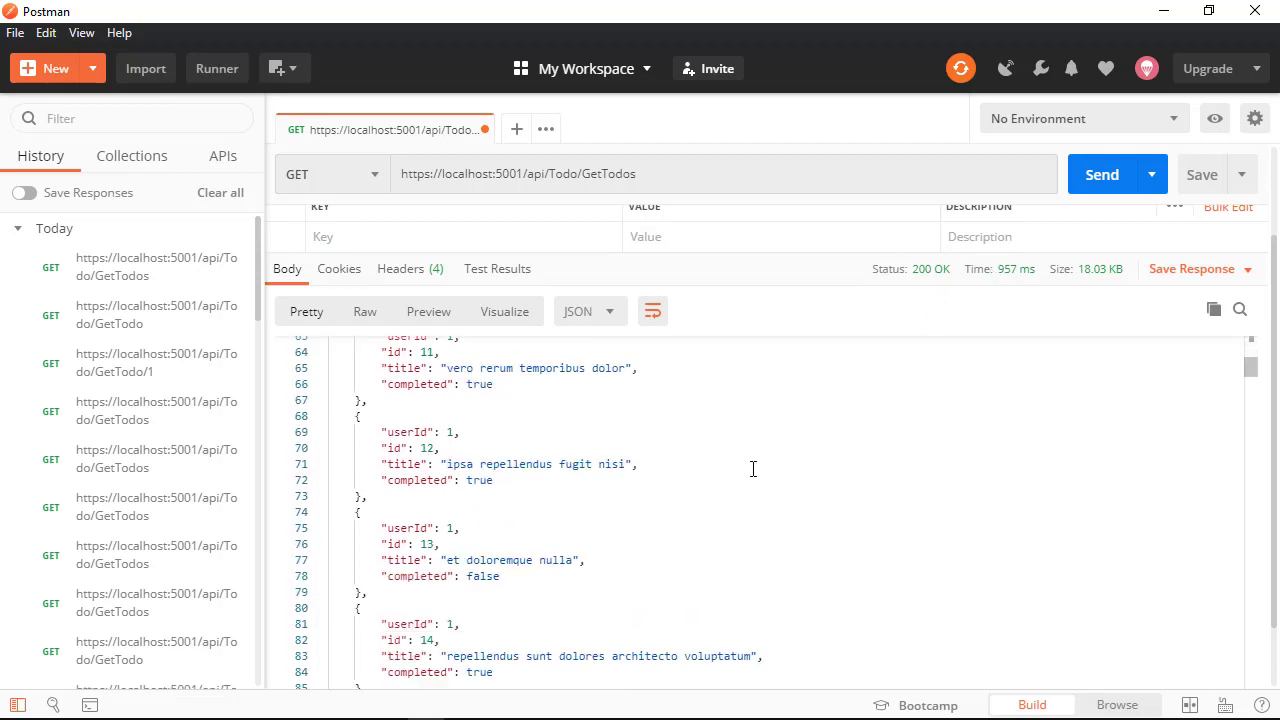
{"action": "scroll", "scroll_direction": "down", "scroll_amount": 3}
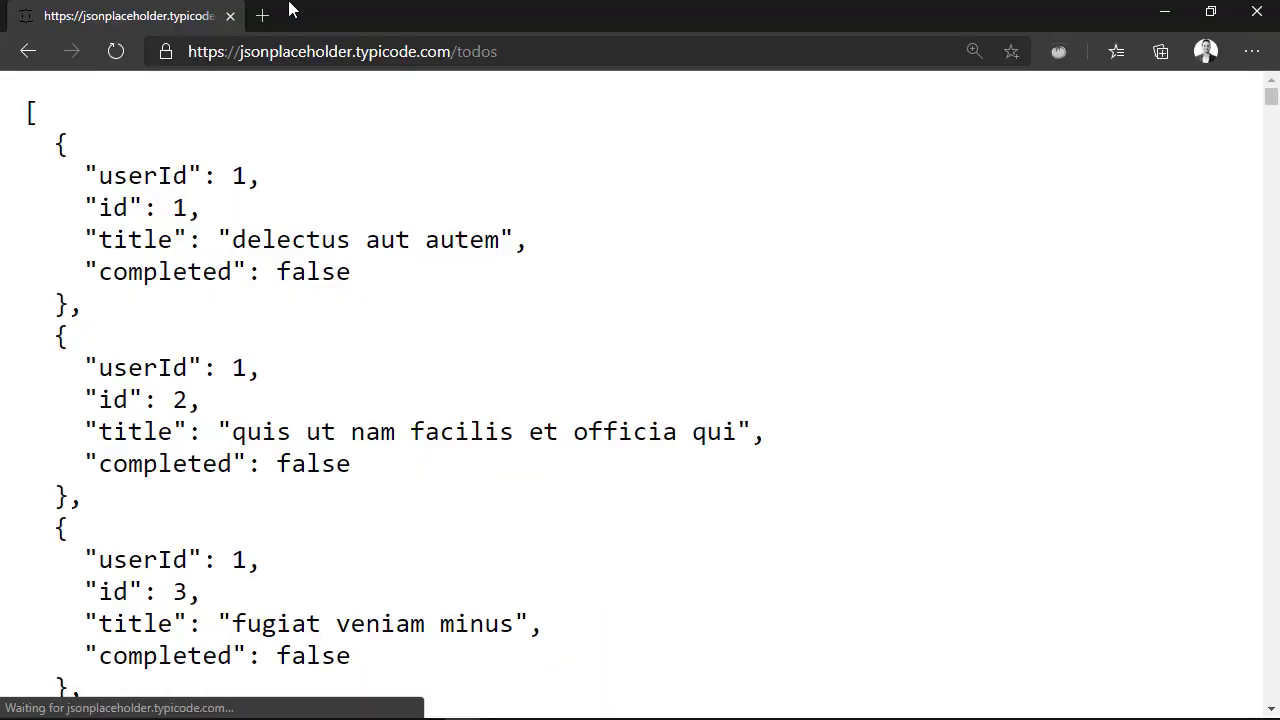
{"action": "left_click", "coordinate": [344, 52]}
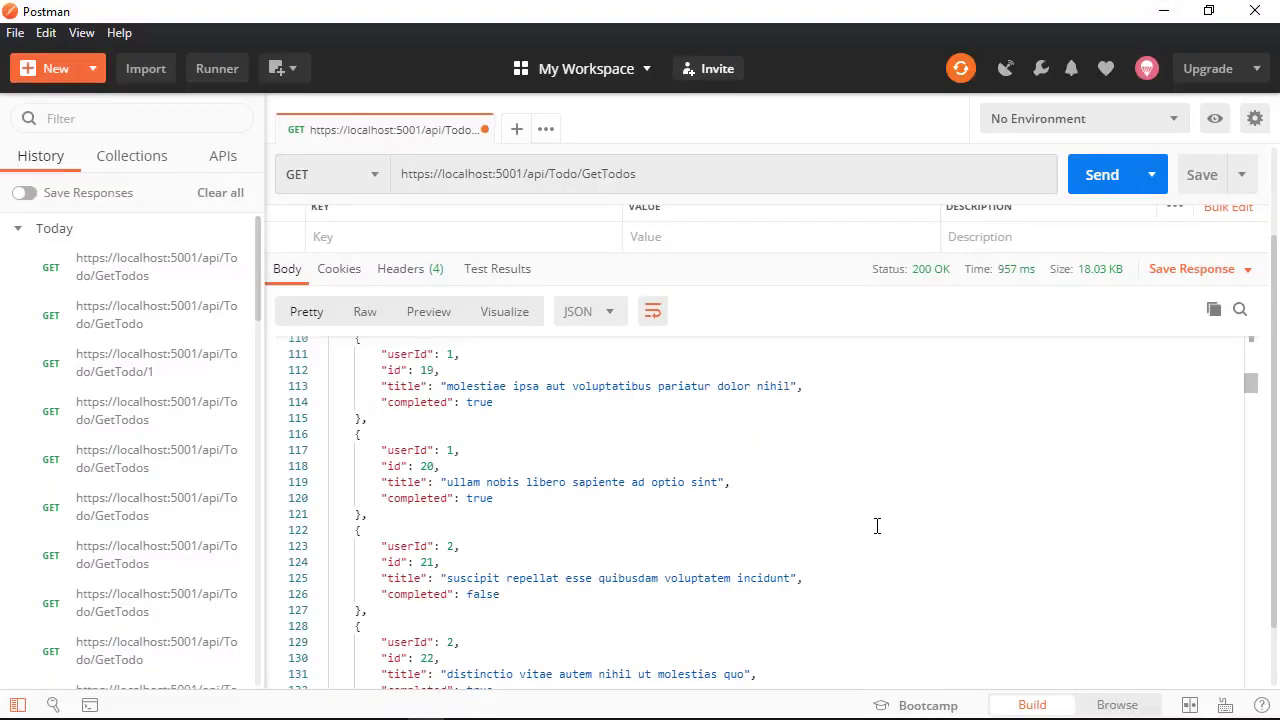
{"action": "scroll", "scroll_direction": "down", "scroll_amount": 3}
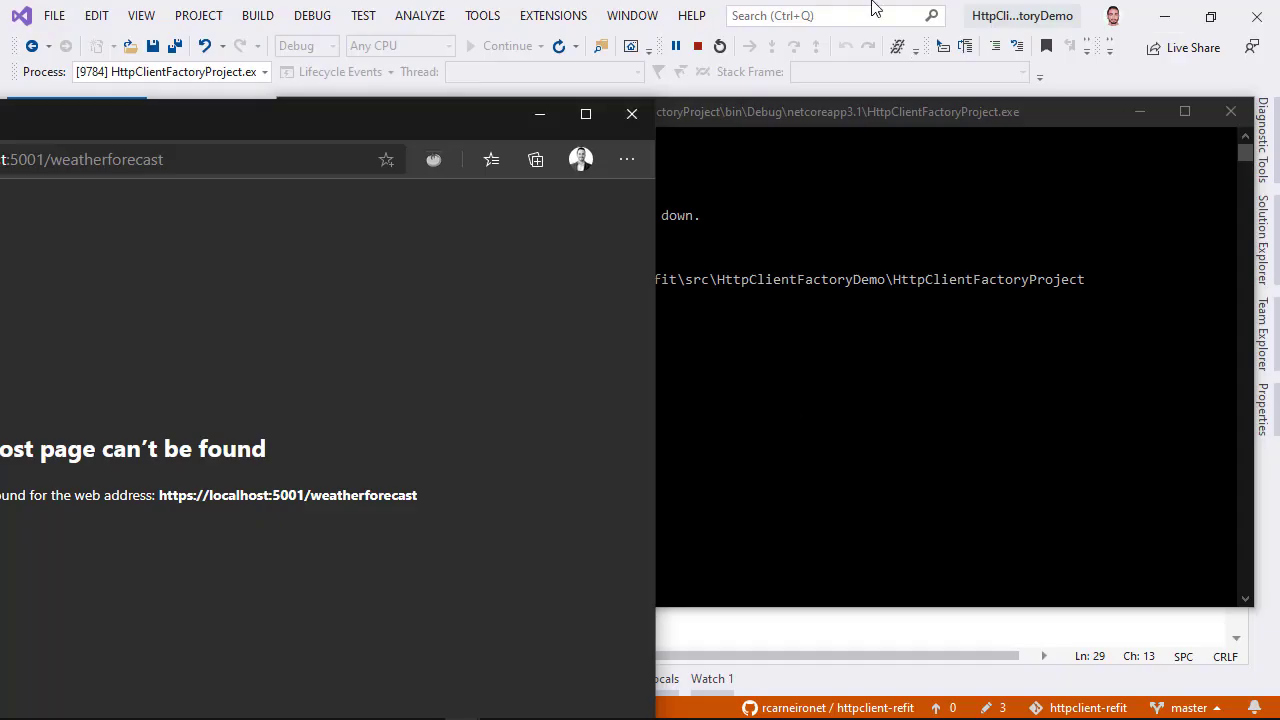
End the debug session and review Startup.cs and the Refit-based GetTodos action in TodoController
{"action": "left_click", "coordinate": [696, 46]}
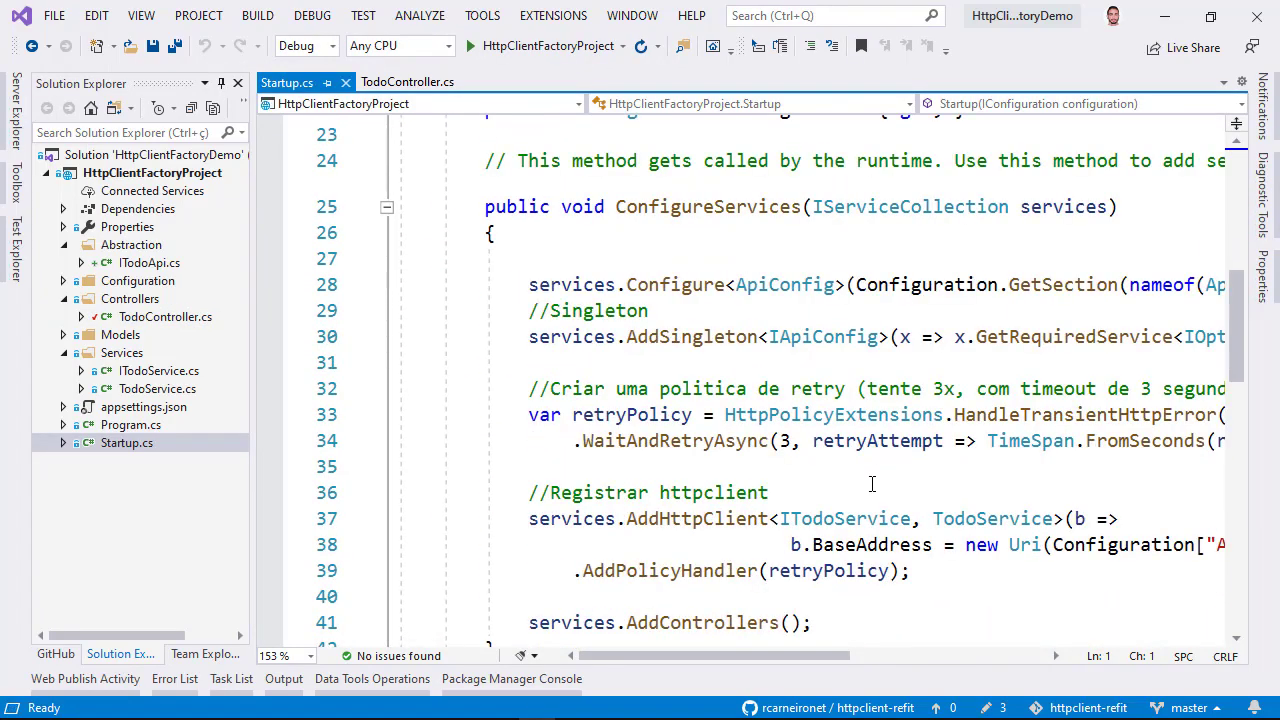
{"action": "scroll", "scroll_direction": "down", "scroll_amount": 3}
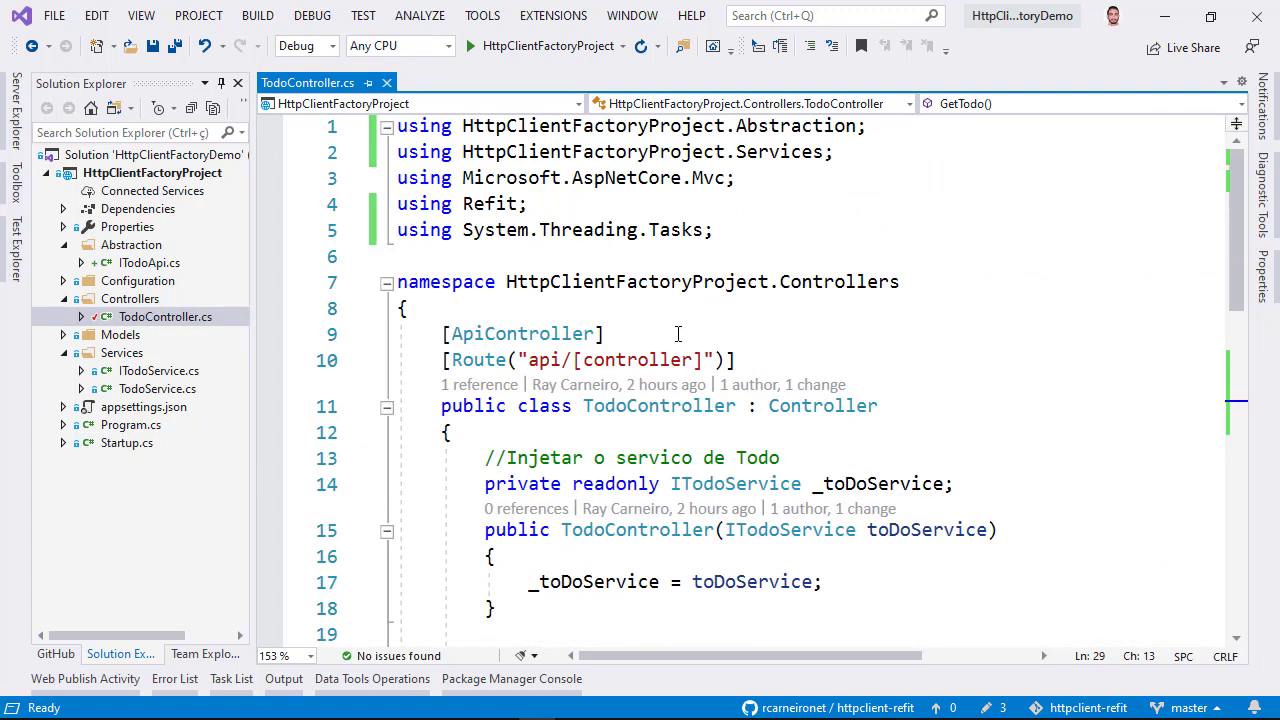
{"action": "scroll", "scroll_direction": "down", "scroll_amount": 3}
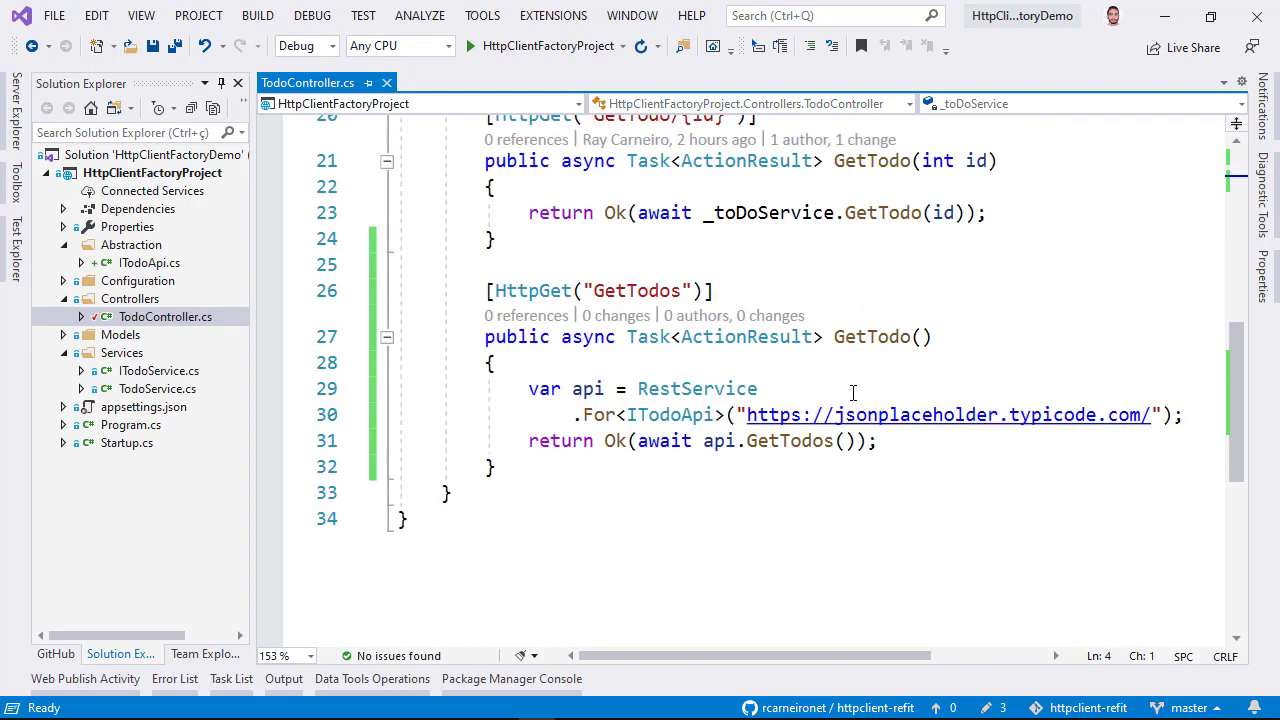